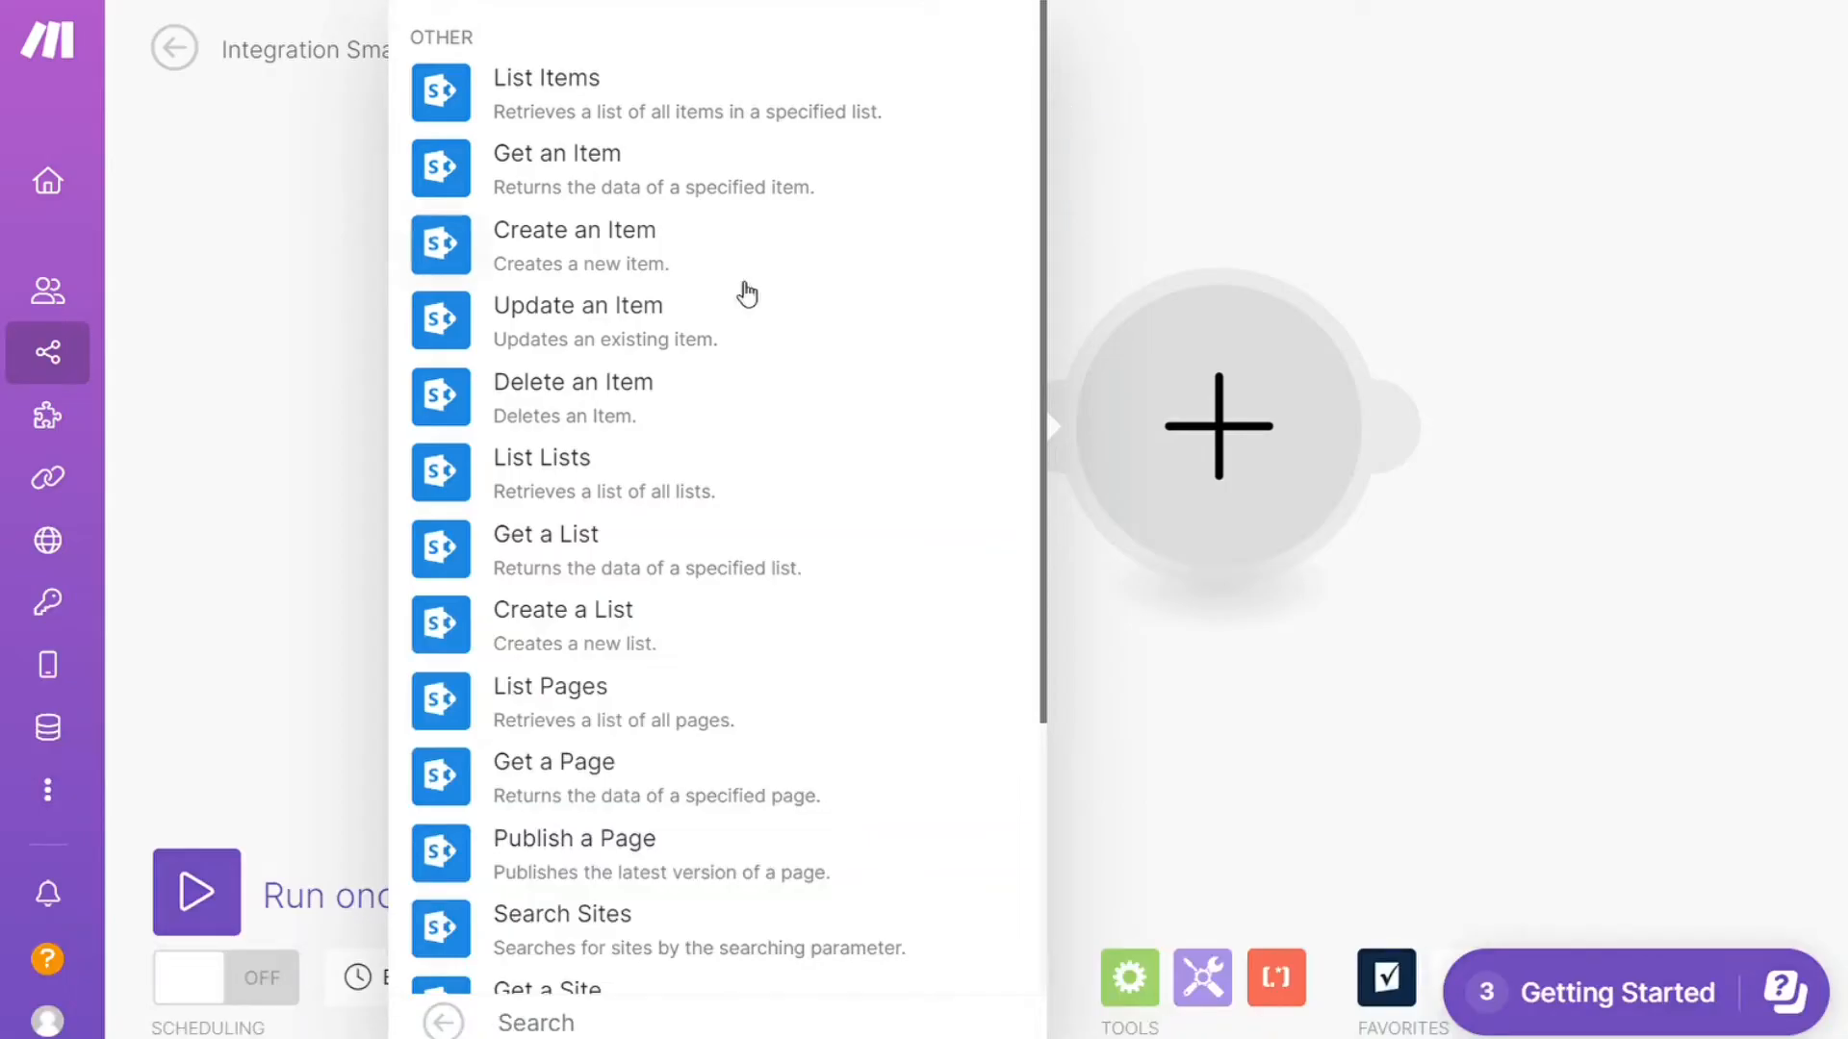
{"action": "mouse_move", "coordinate": [666, 266]}
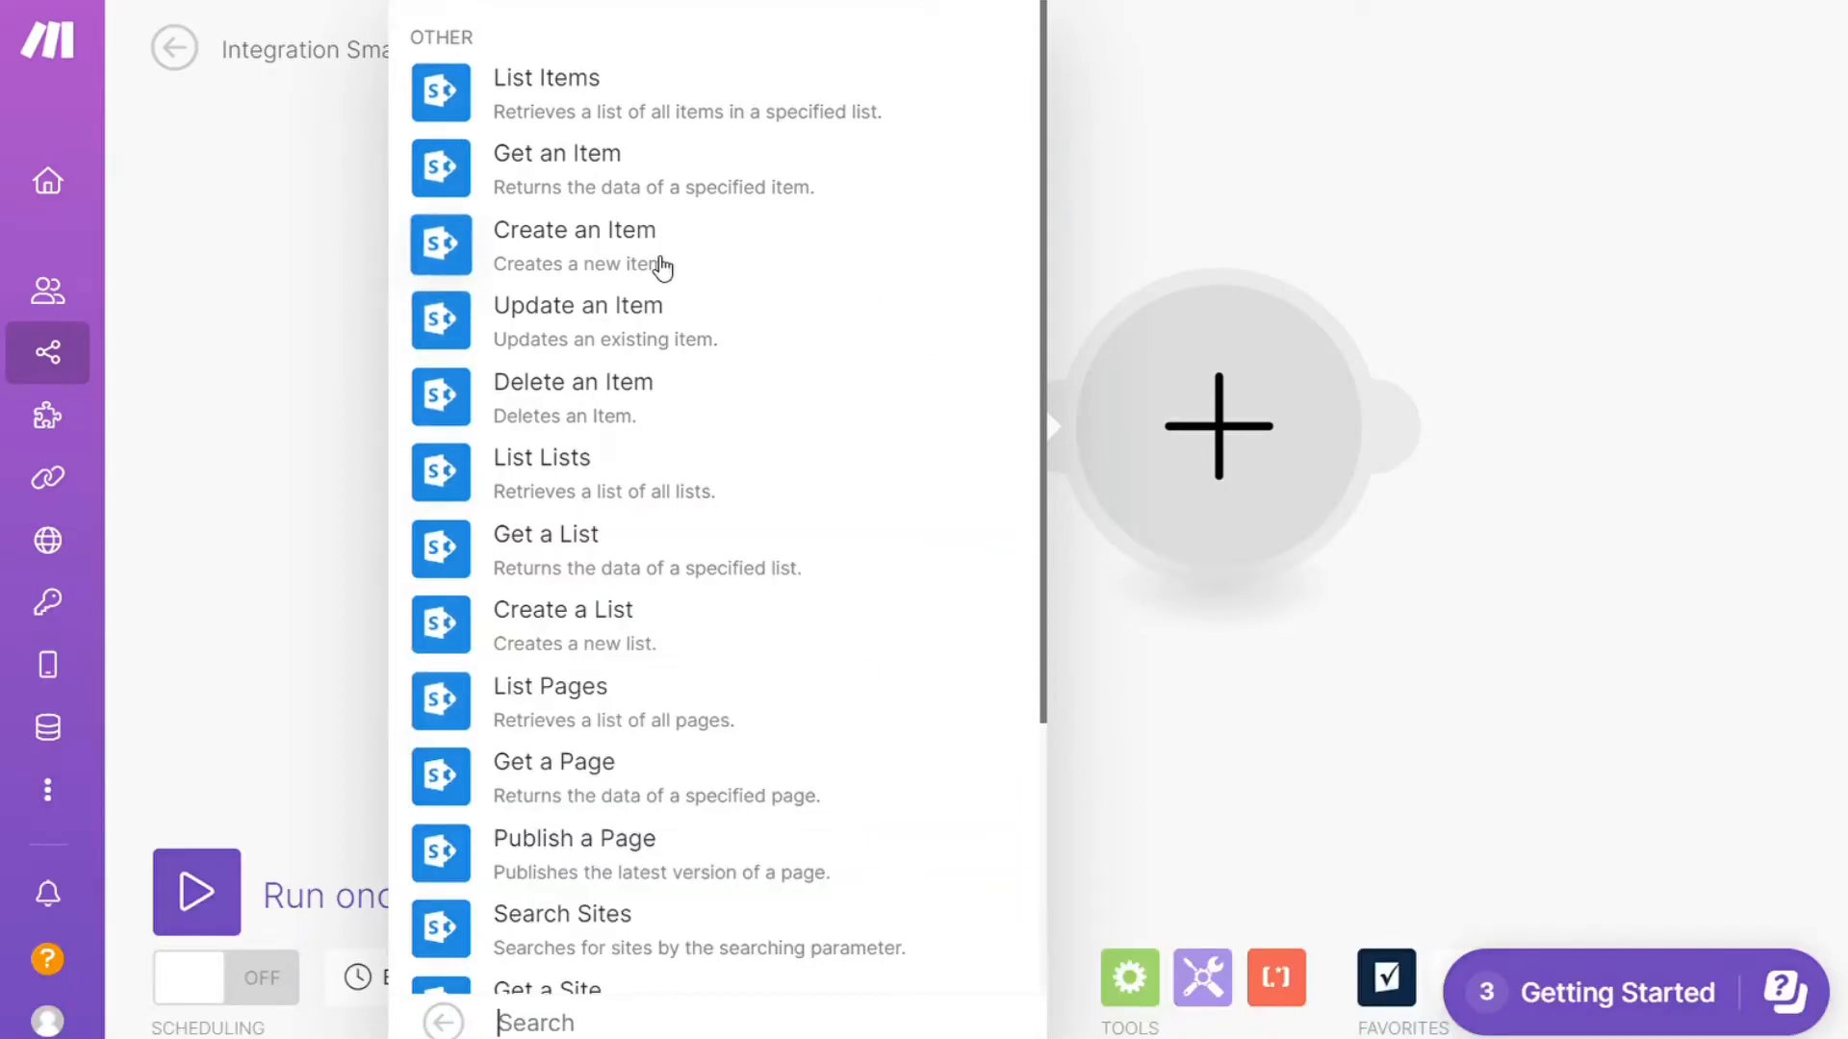
Step: Switch to the browser tab with the Make.com Review, Pricing & Features video on YouTube
{"action": "left_click", "coordinate": [574, 231]}
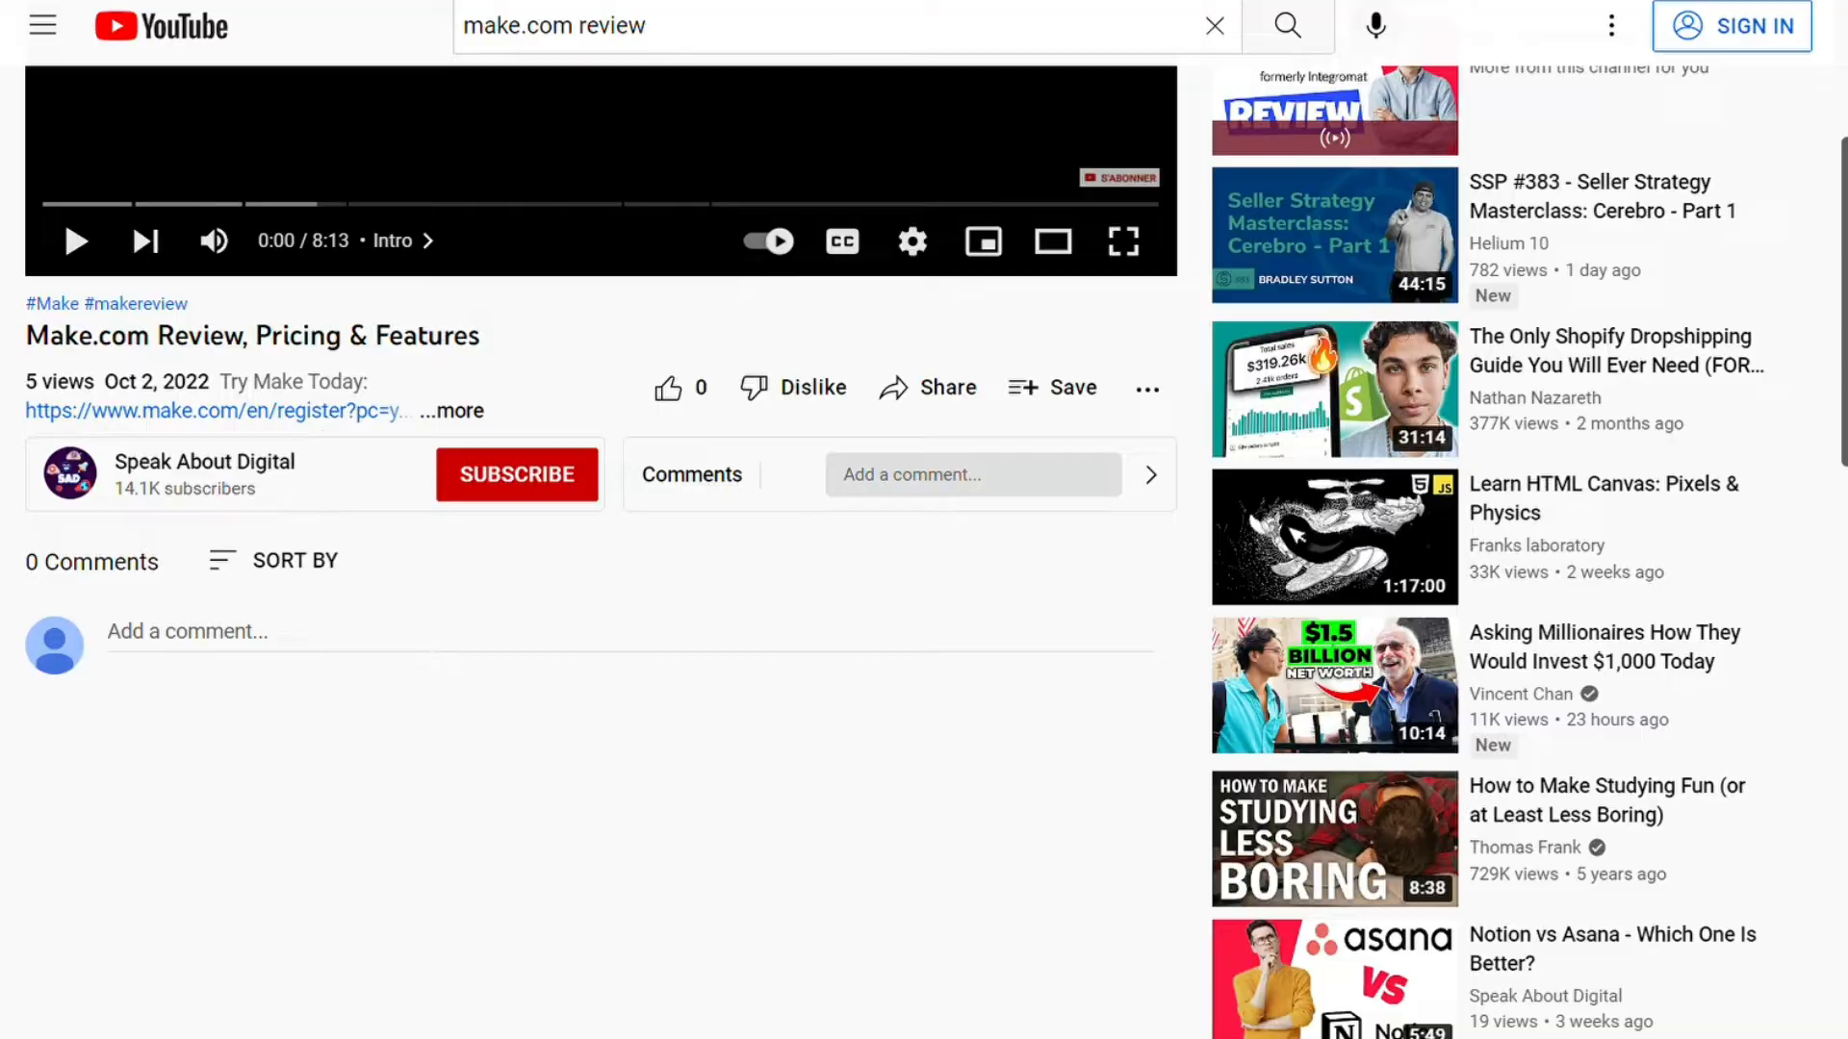
Step: Follow the make.com link from the video description and show the Apps & services directory of 1,311 apps
{"action": "left_click", "coordinate": [211, 410]}
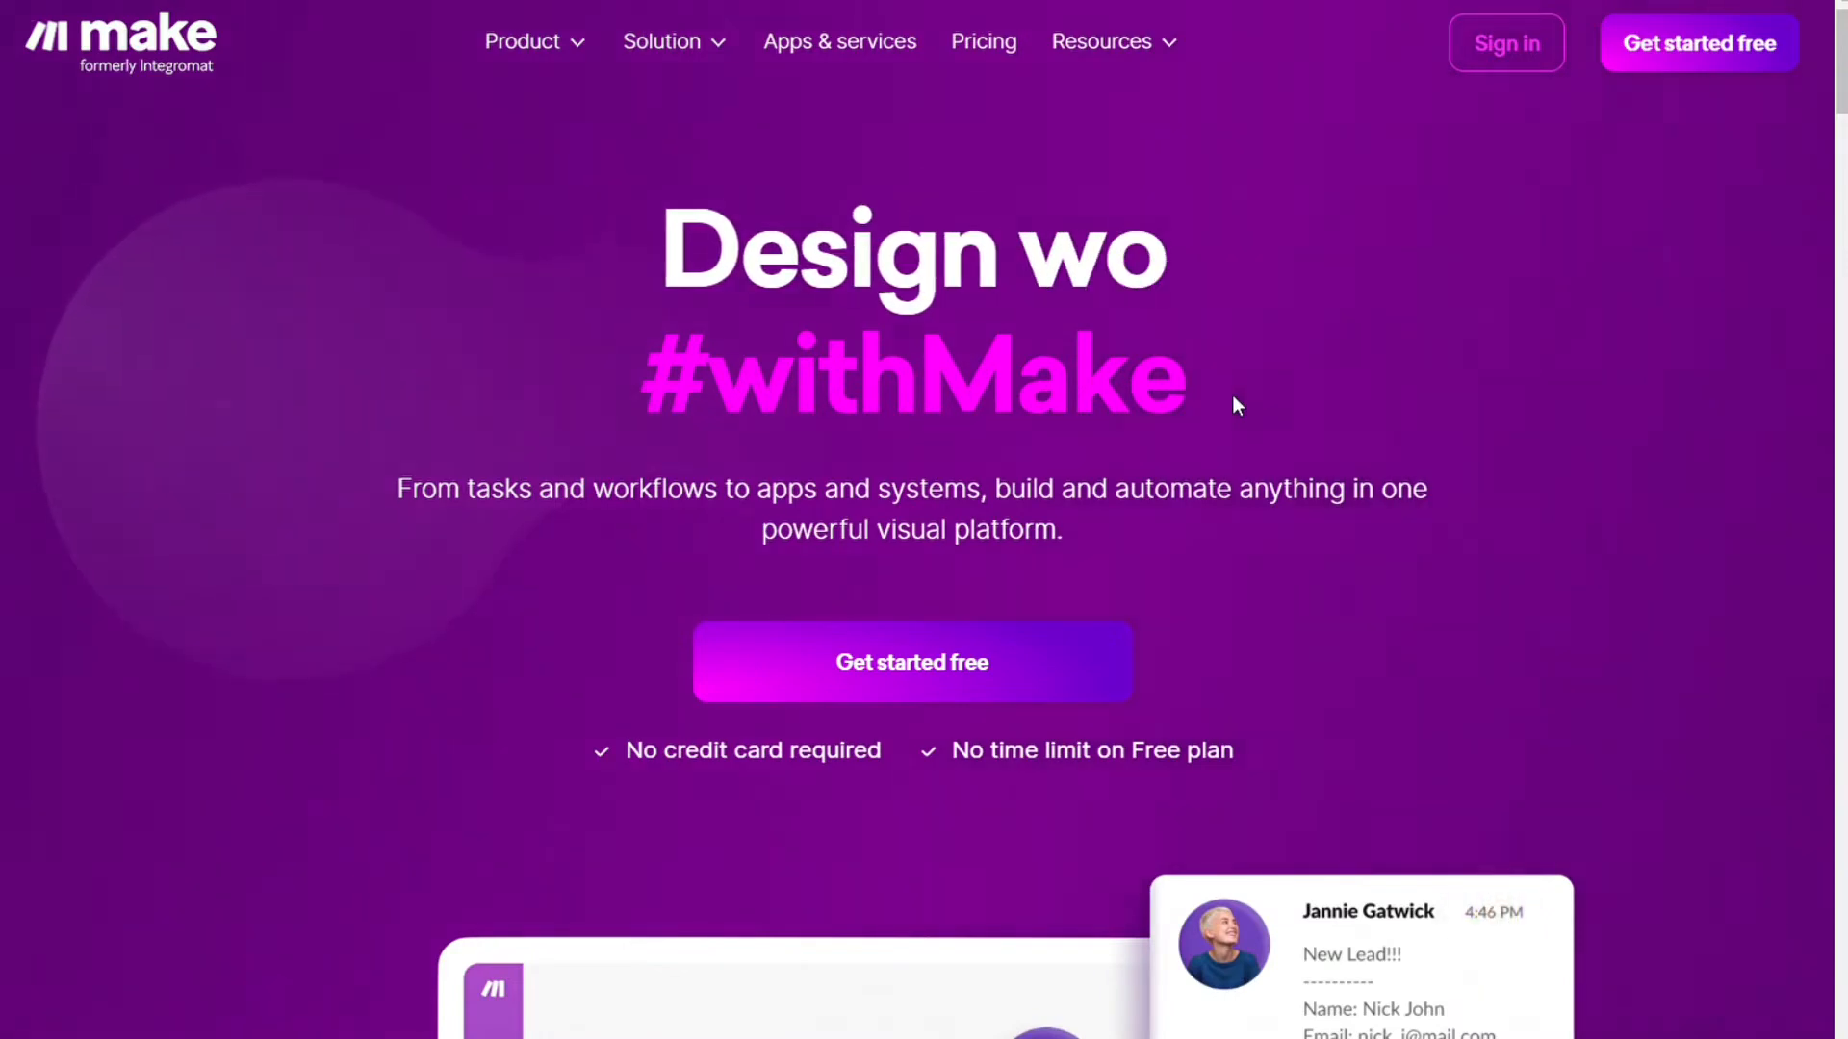
{"action": "scroll", "scroll_direction": "down", "scroll_amount": 3}
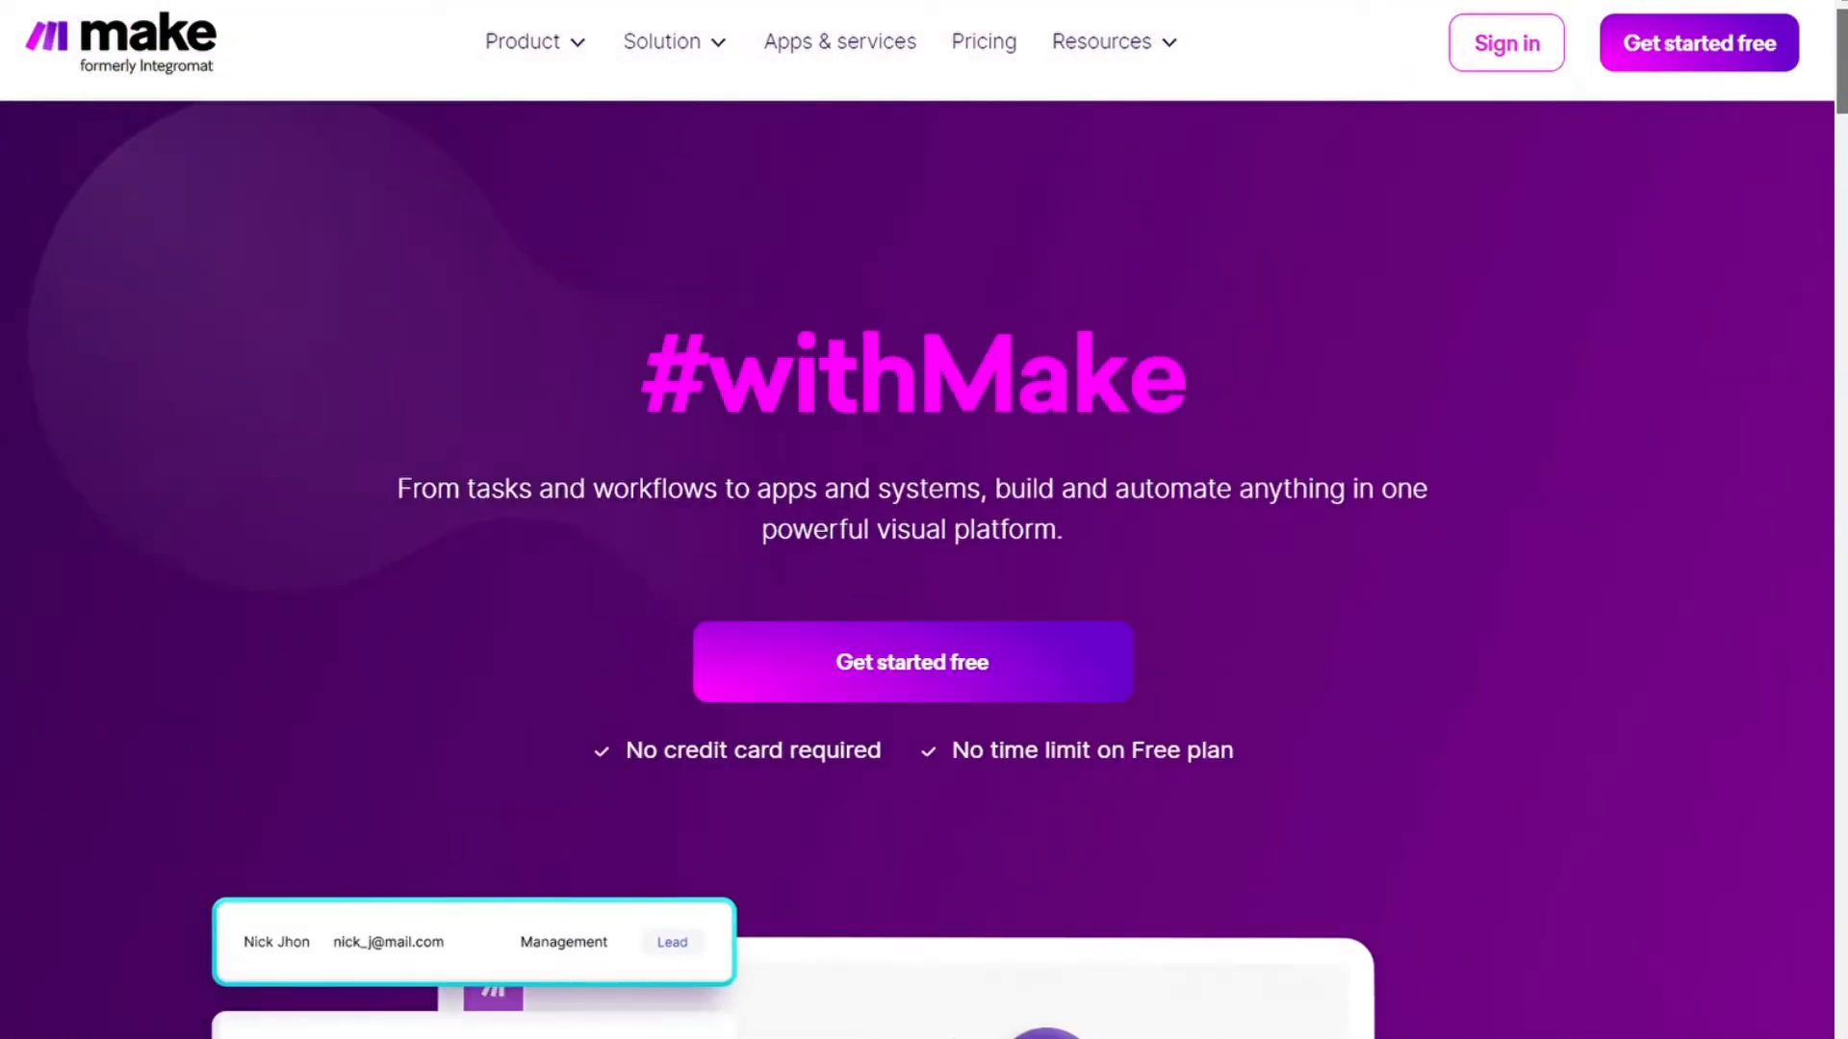
{"action": "left_click", "coordinate": [839, 43]}
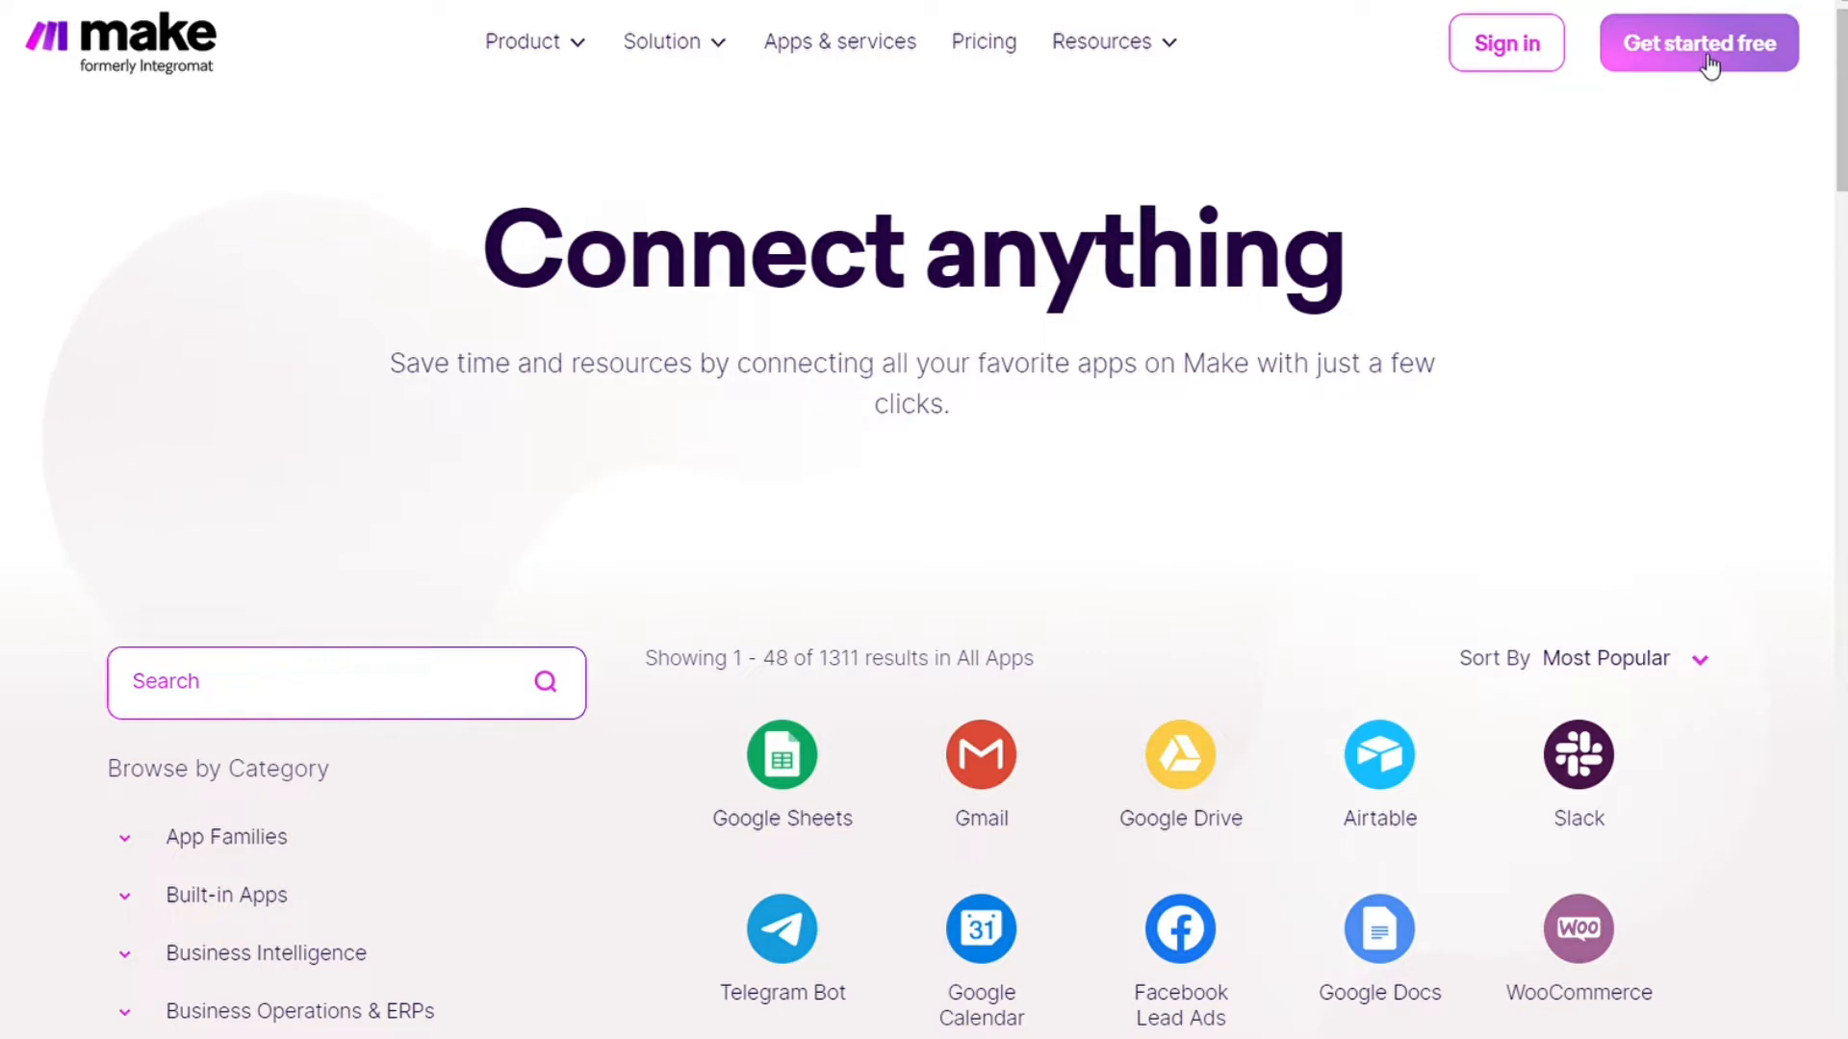
{"action": "mouse_move", "coordinate": [1118, 173]}
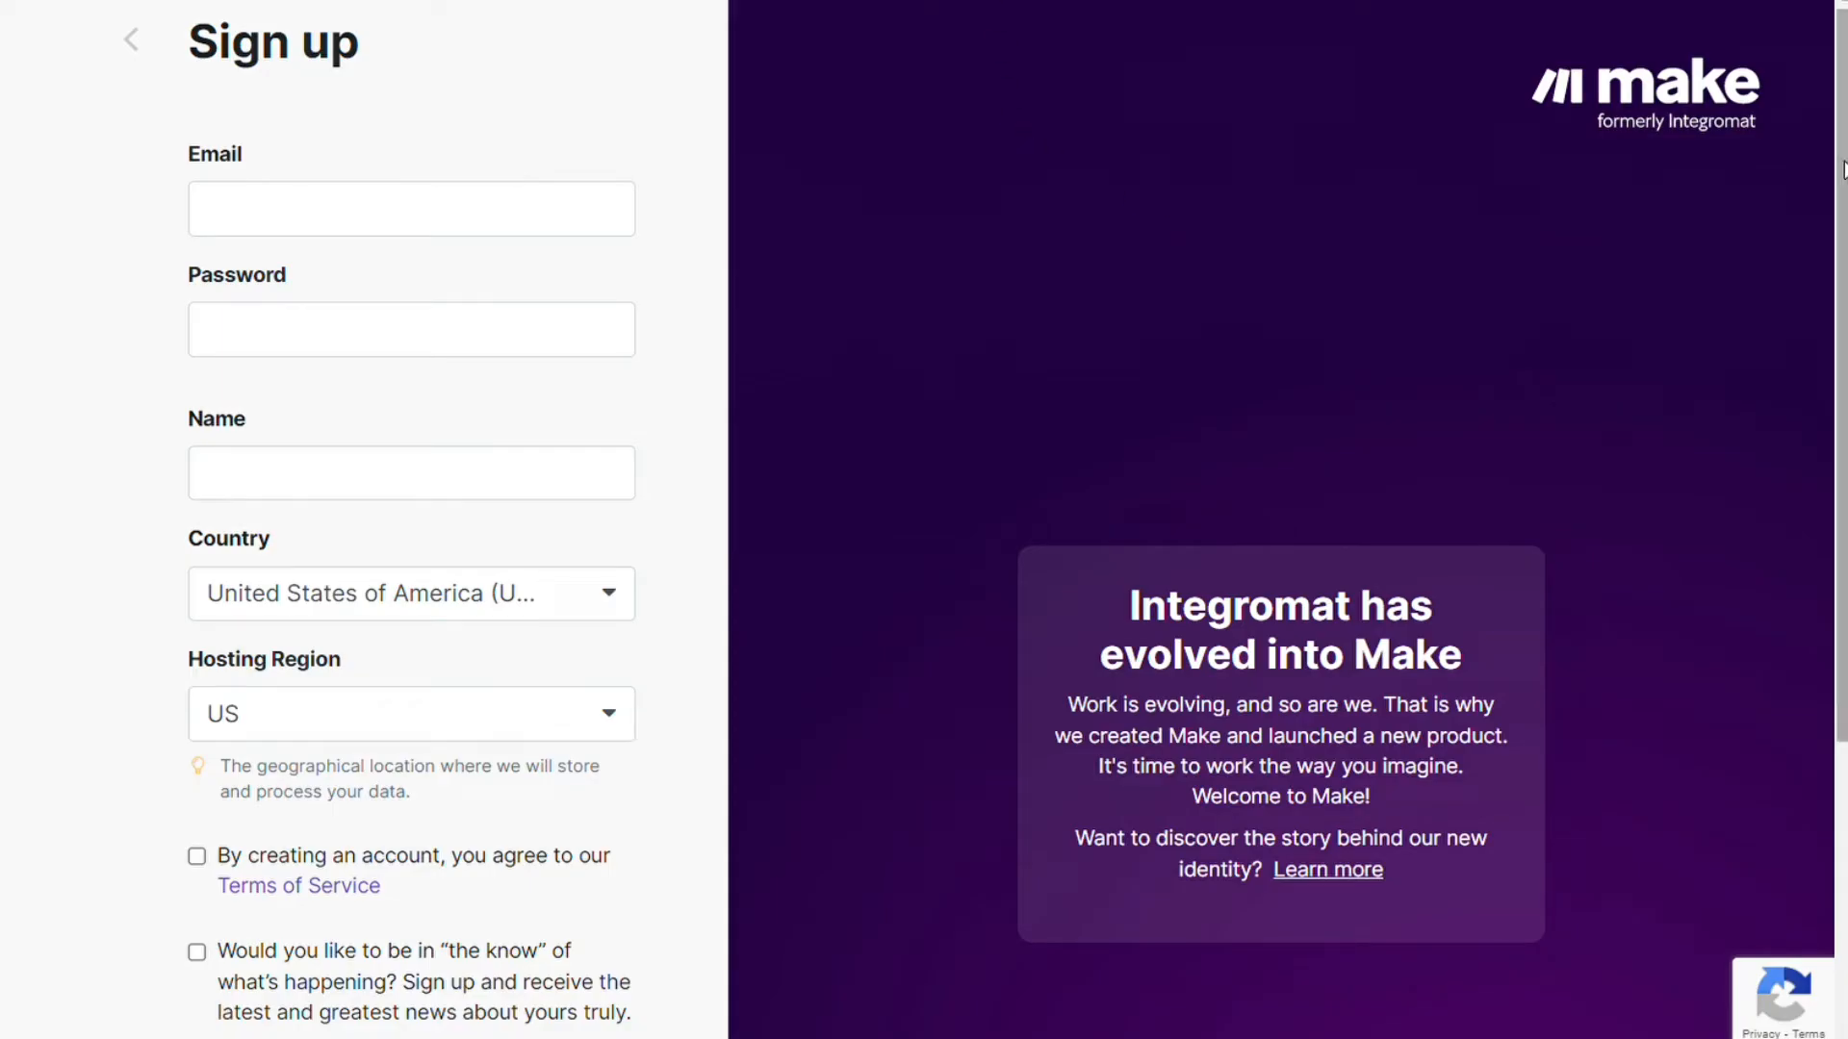
Step: Scroll the Sign up page down to the Google, Facebook and GitHub sign-up options
{"action": "scroll", "scroll_direction": "down", "scroll_amount": 3}
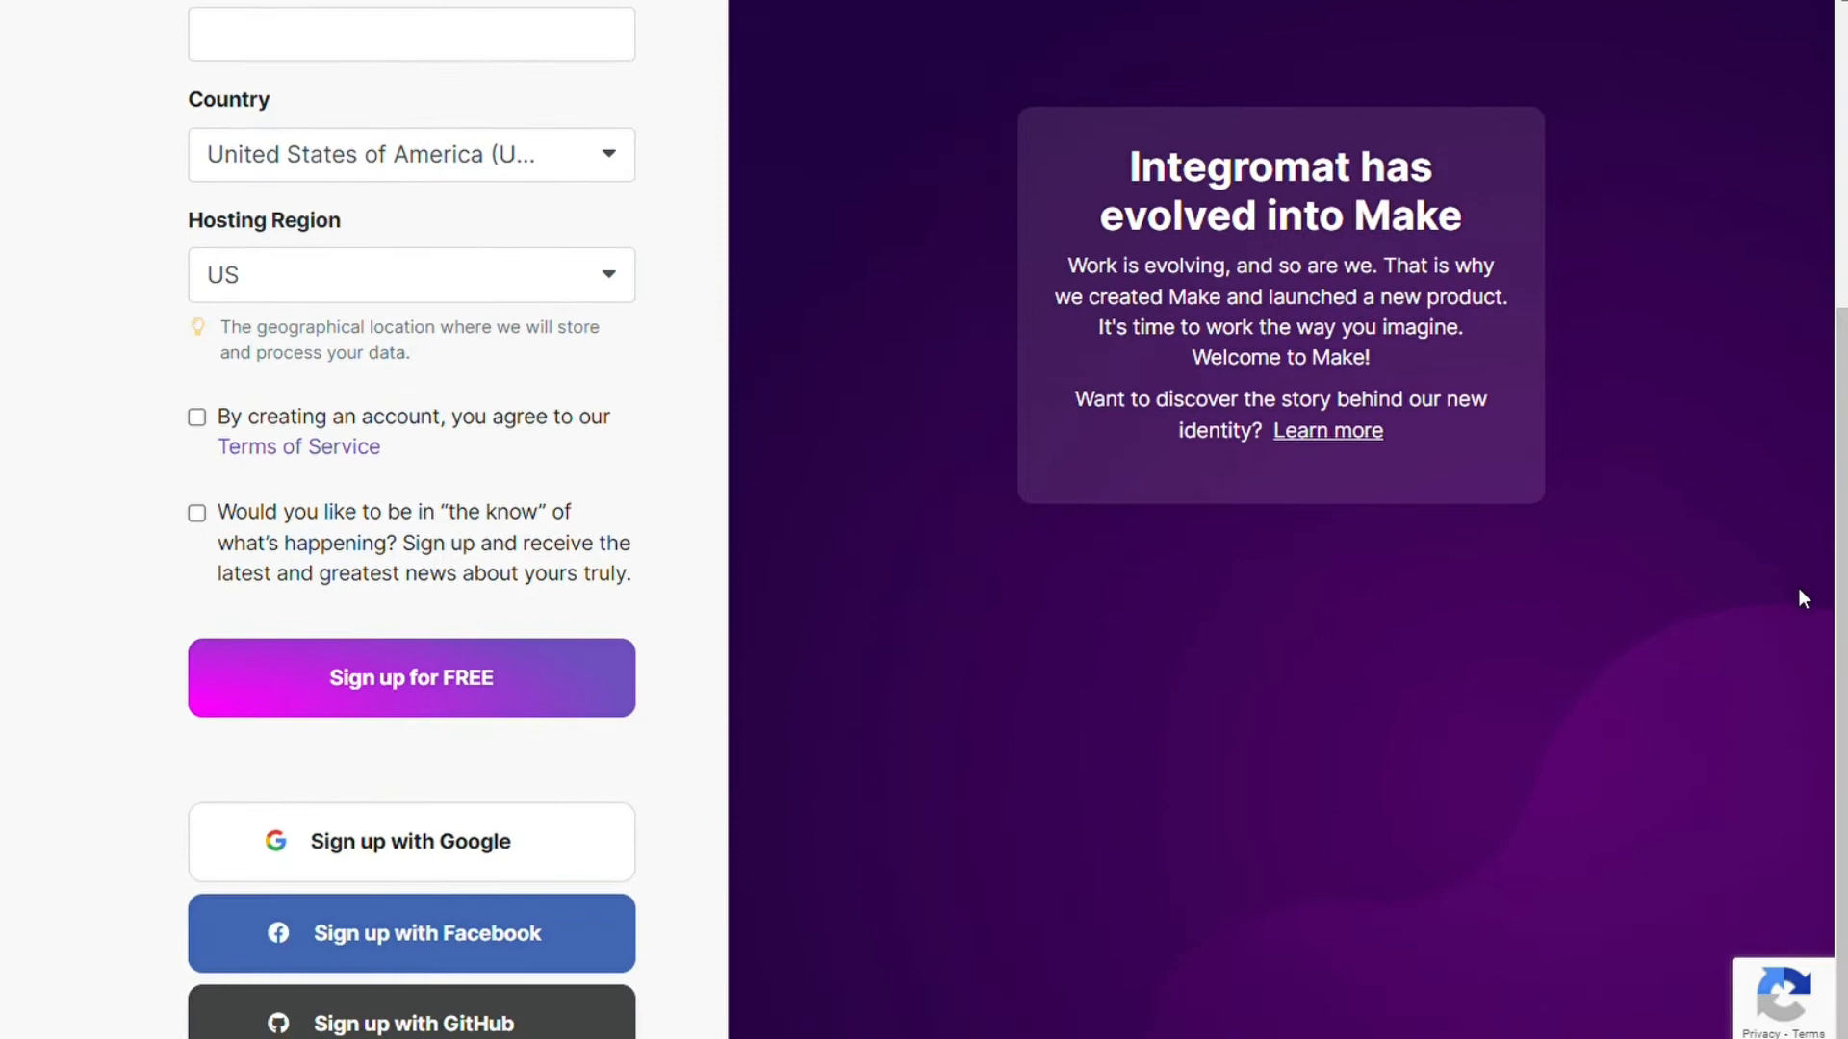
{"action": "mouse_move", "coordinate": [508, 874]}
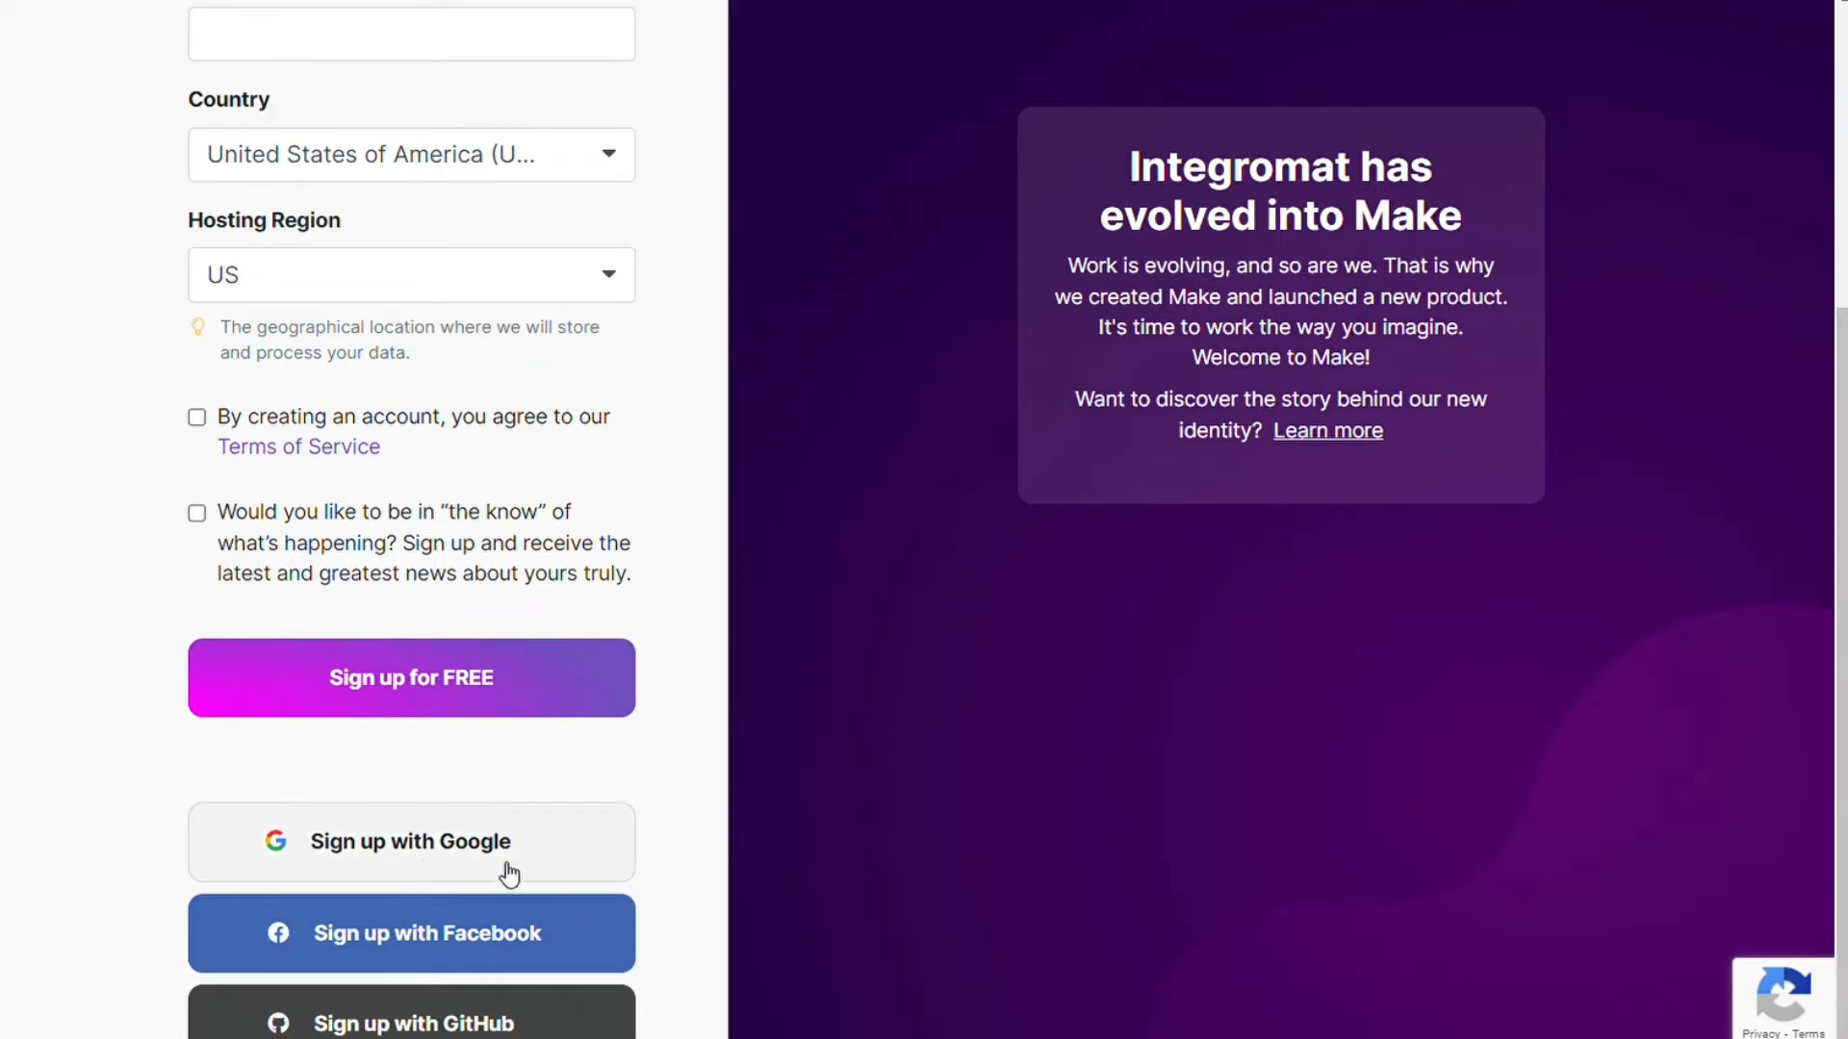
{"action": "mouse_move", "coordinate": [355, 1035]}
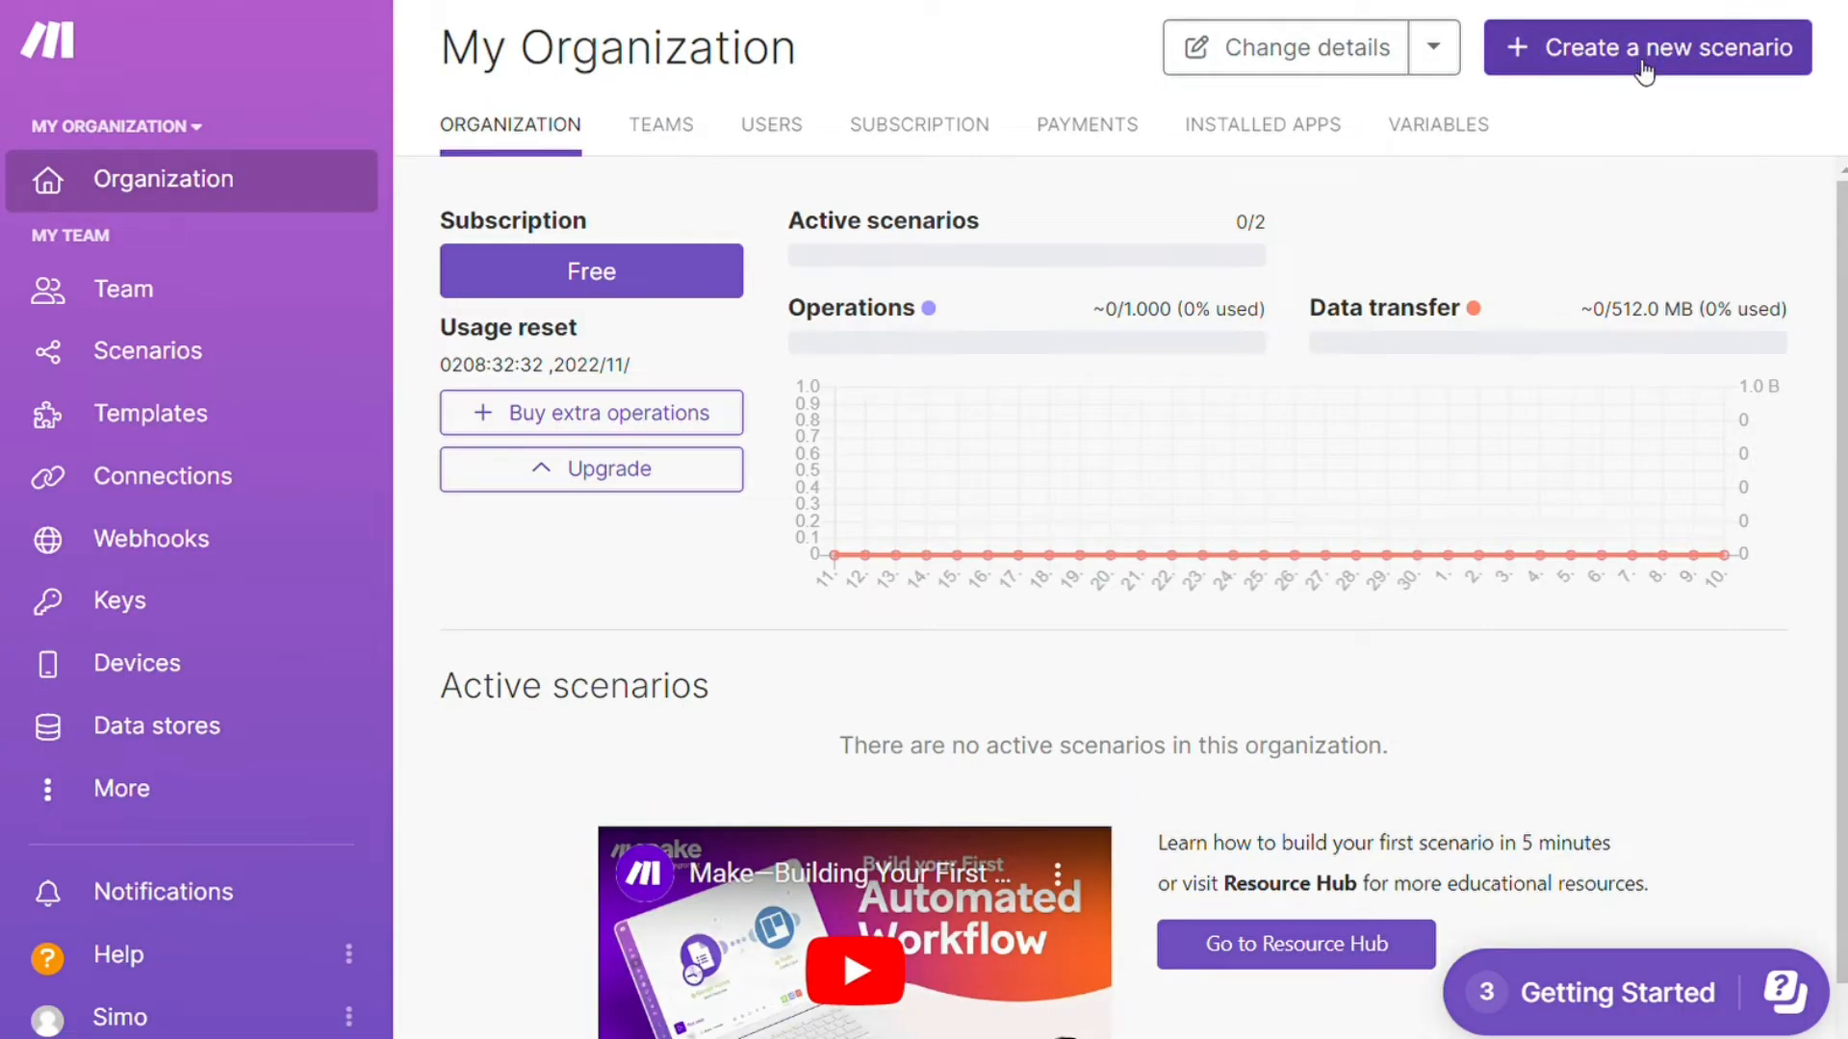
Step: Start a new scenario and search the app picker for 'smart' to find Smartsheet
{"action": "left_click", "coordinate": [1646, 46]}
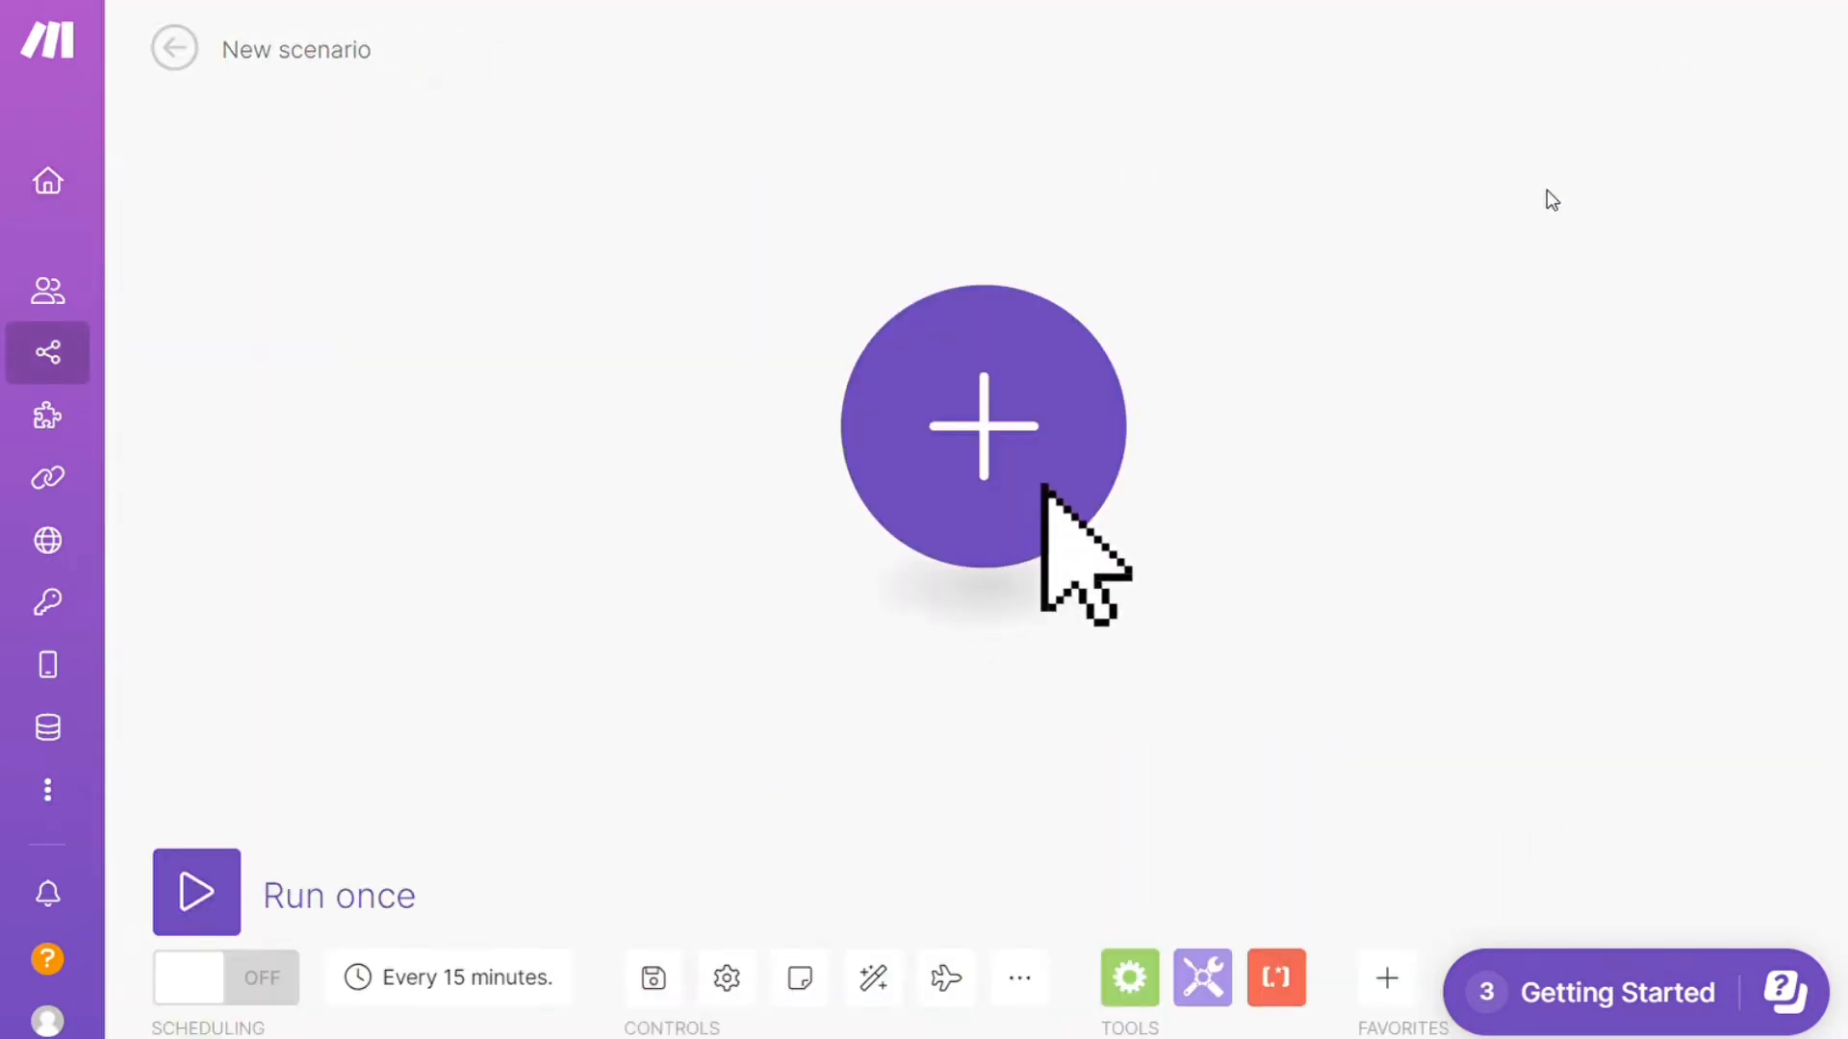
{"action": "left_click", "coordinate": [980, 427]}
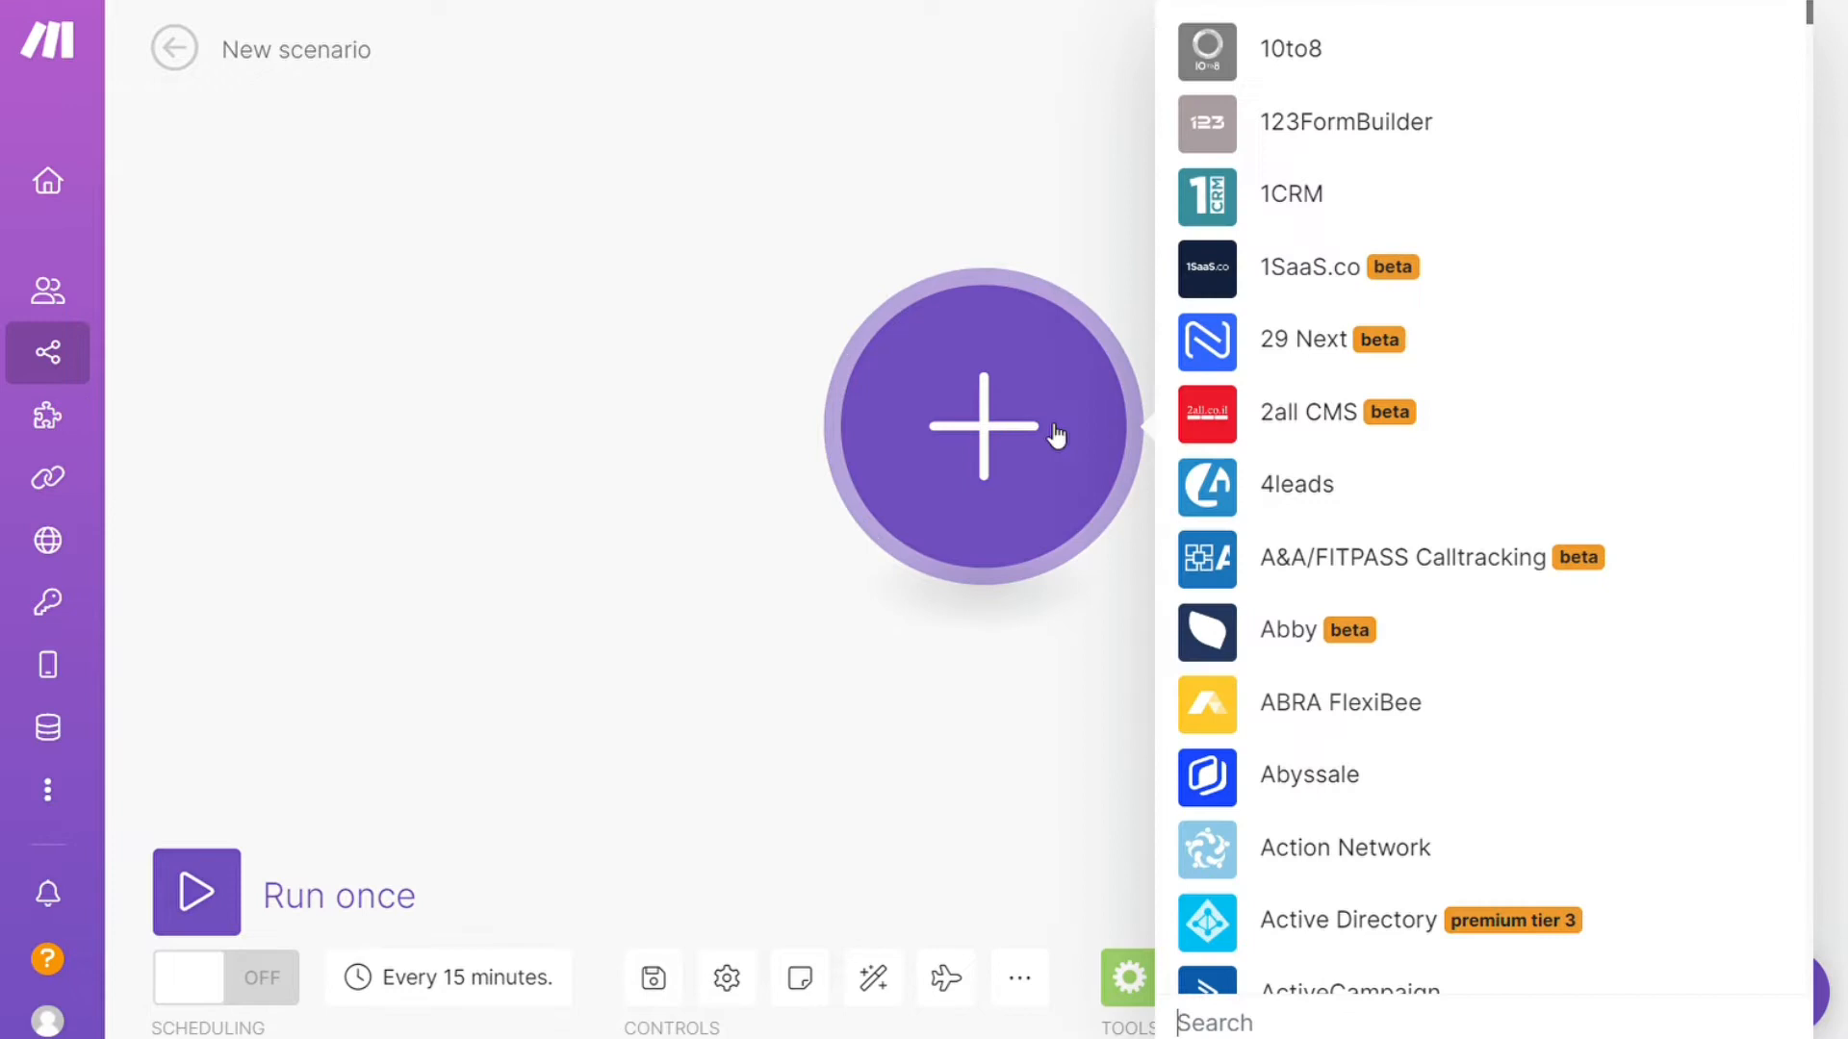
{"action": "type", "text": "smart"}
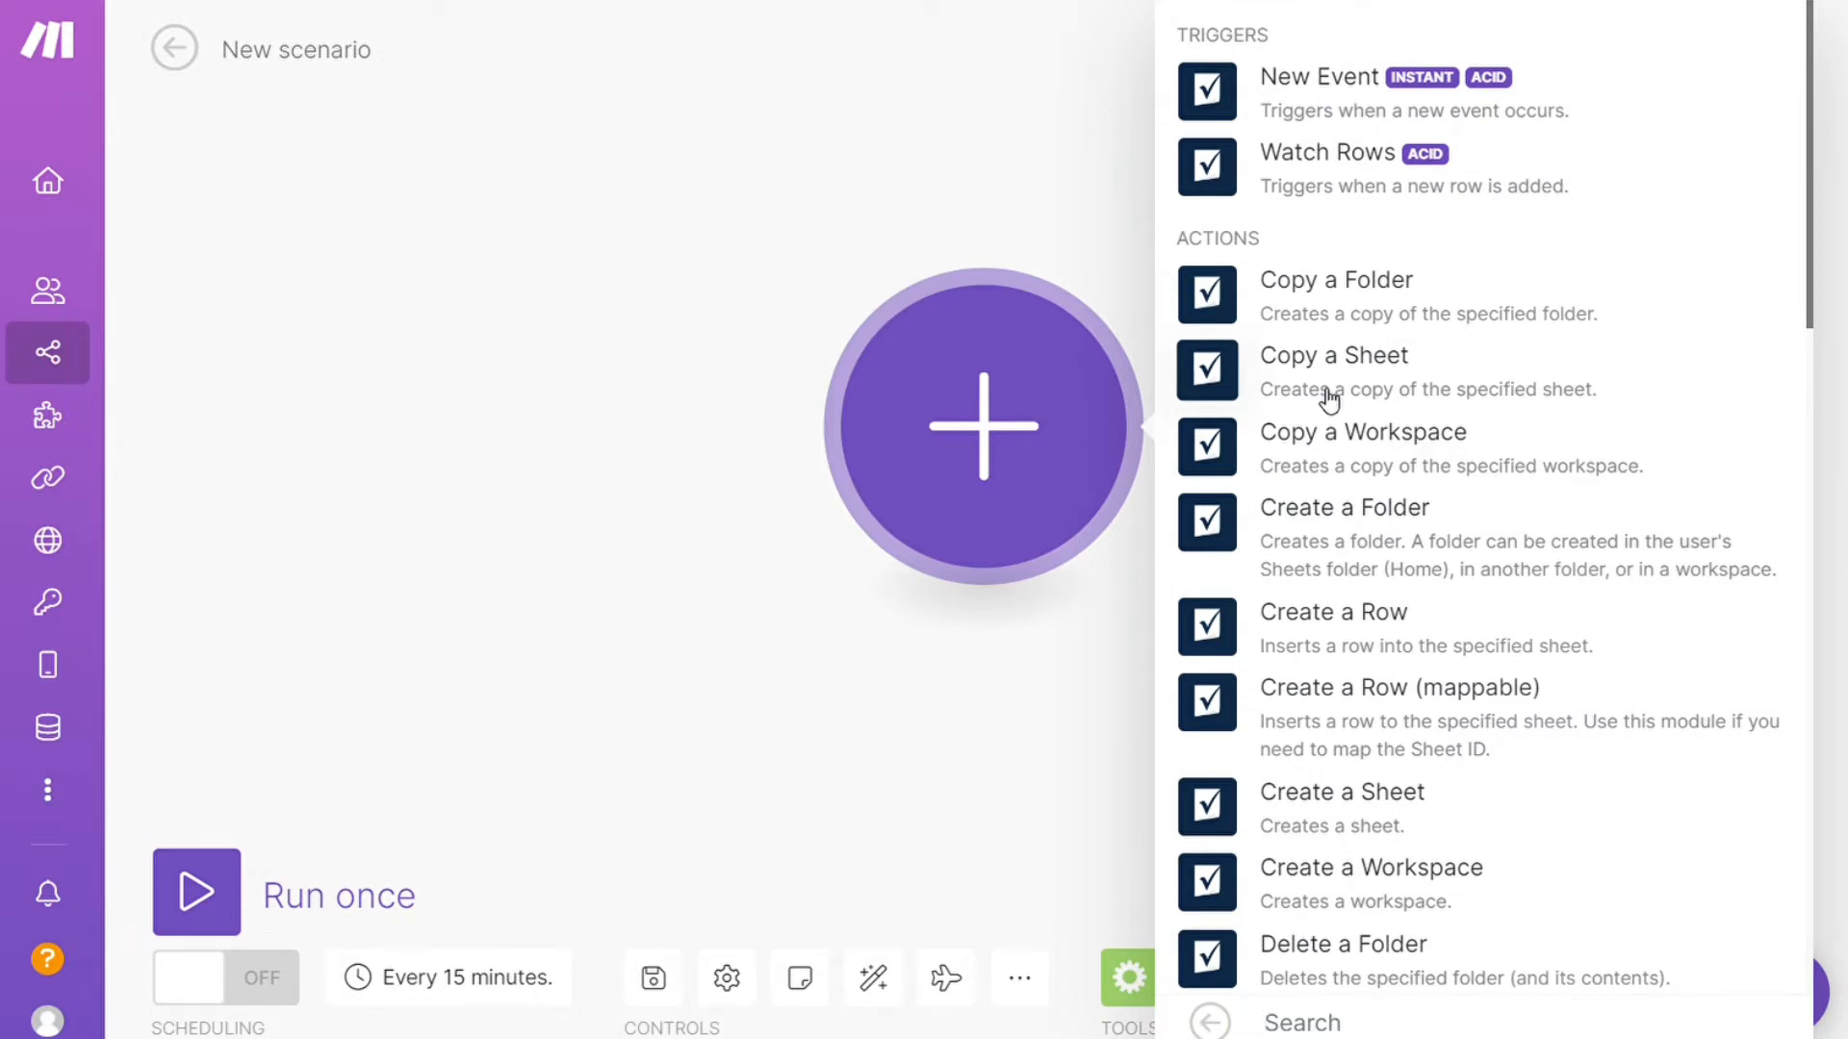
{"action": "mouse_move", "coordinate": [1755, 219]}
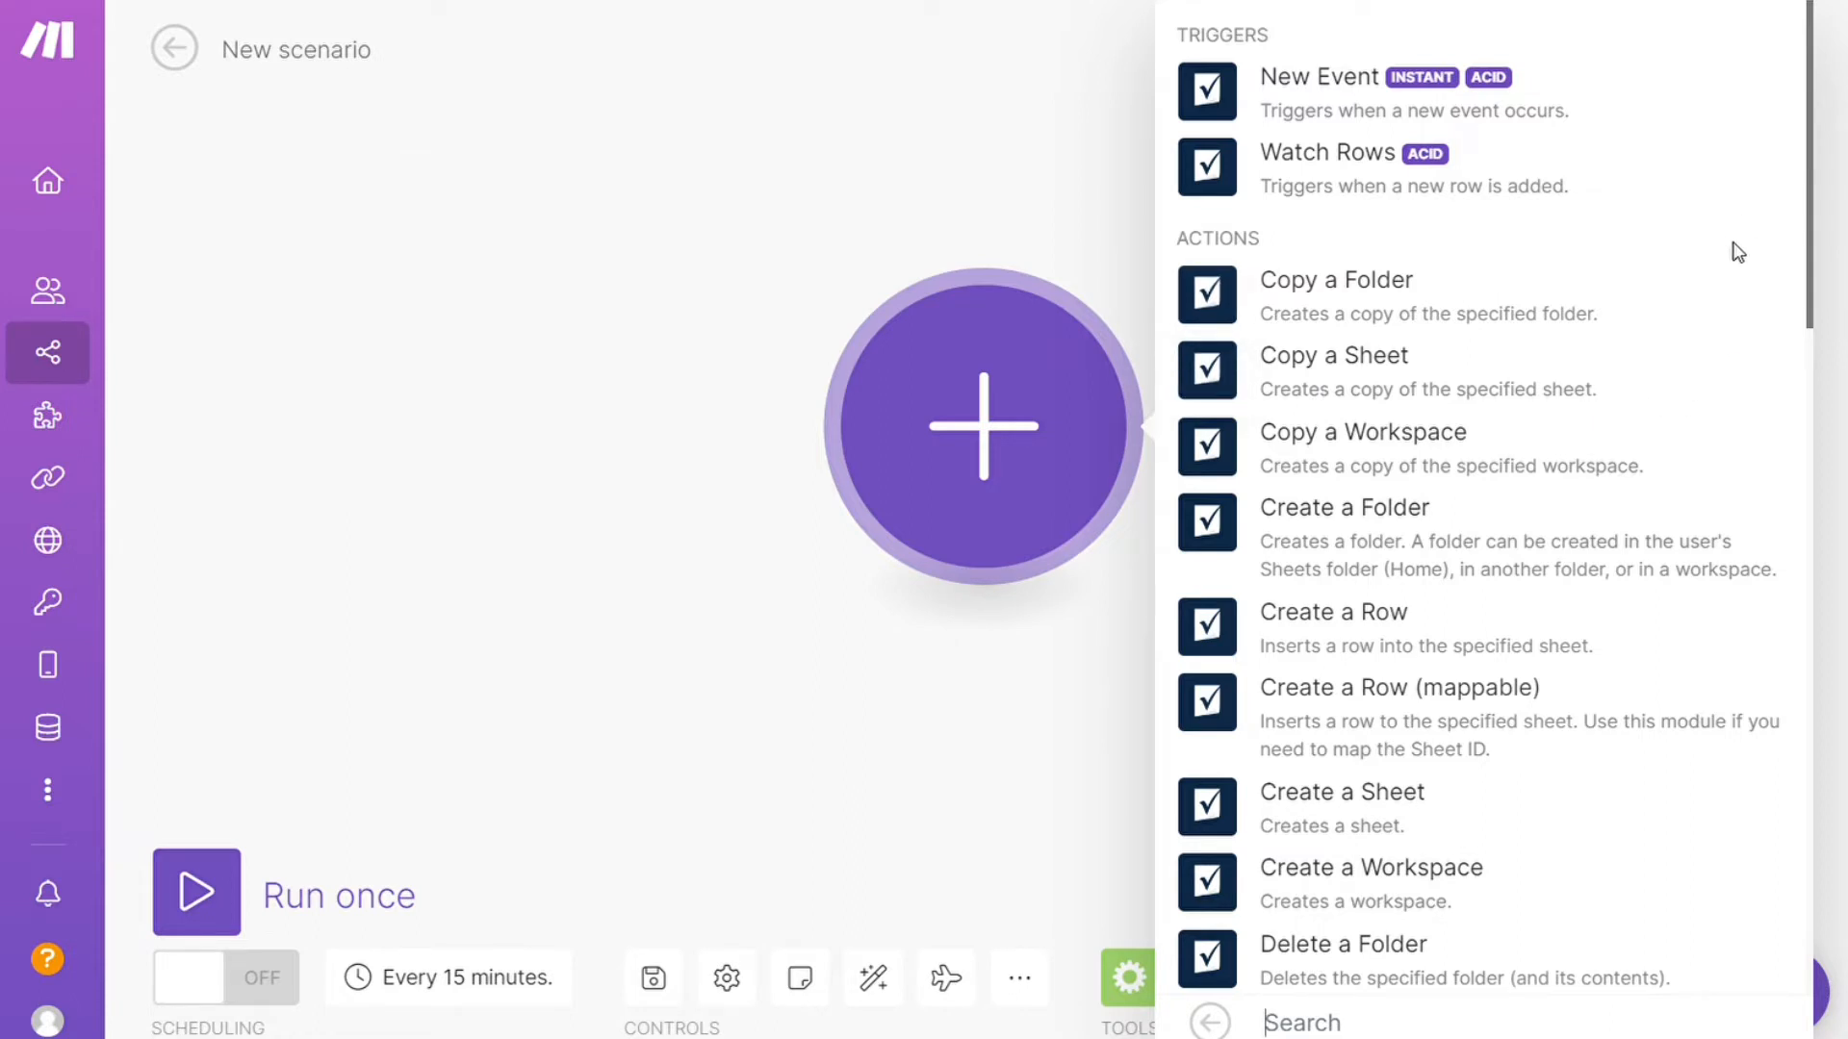
{"action": "mouse_move", "coordinate": [1819, 287]}
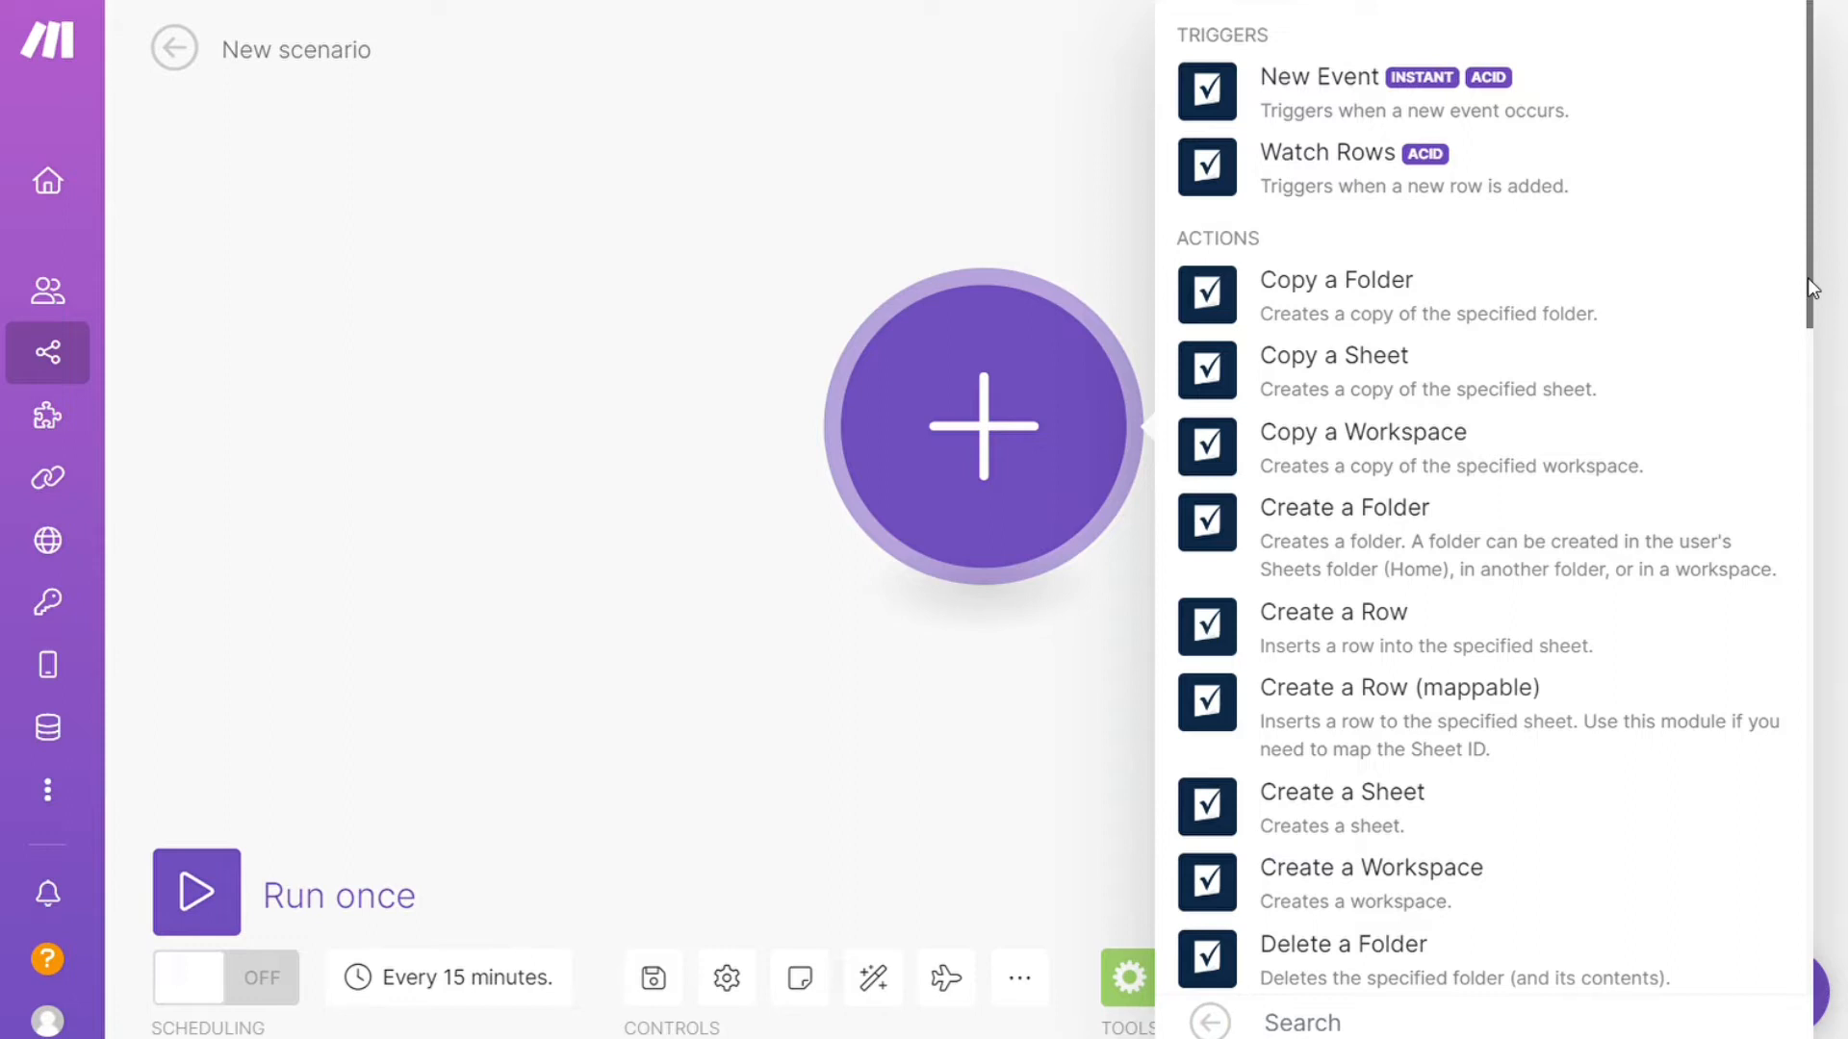
{"action": "scroll", "scroll_direction": "down", "scroll_amount": 3}
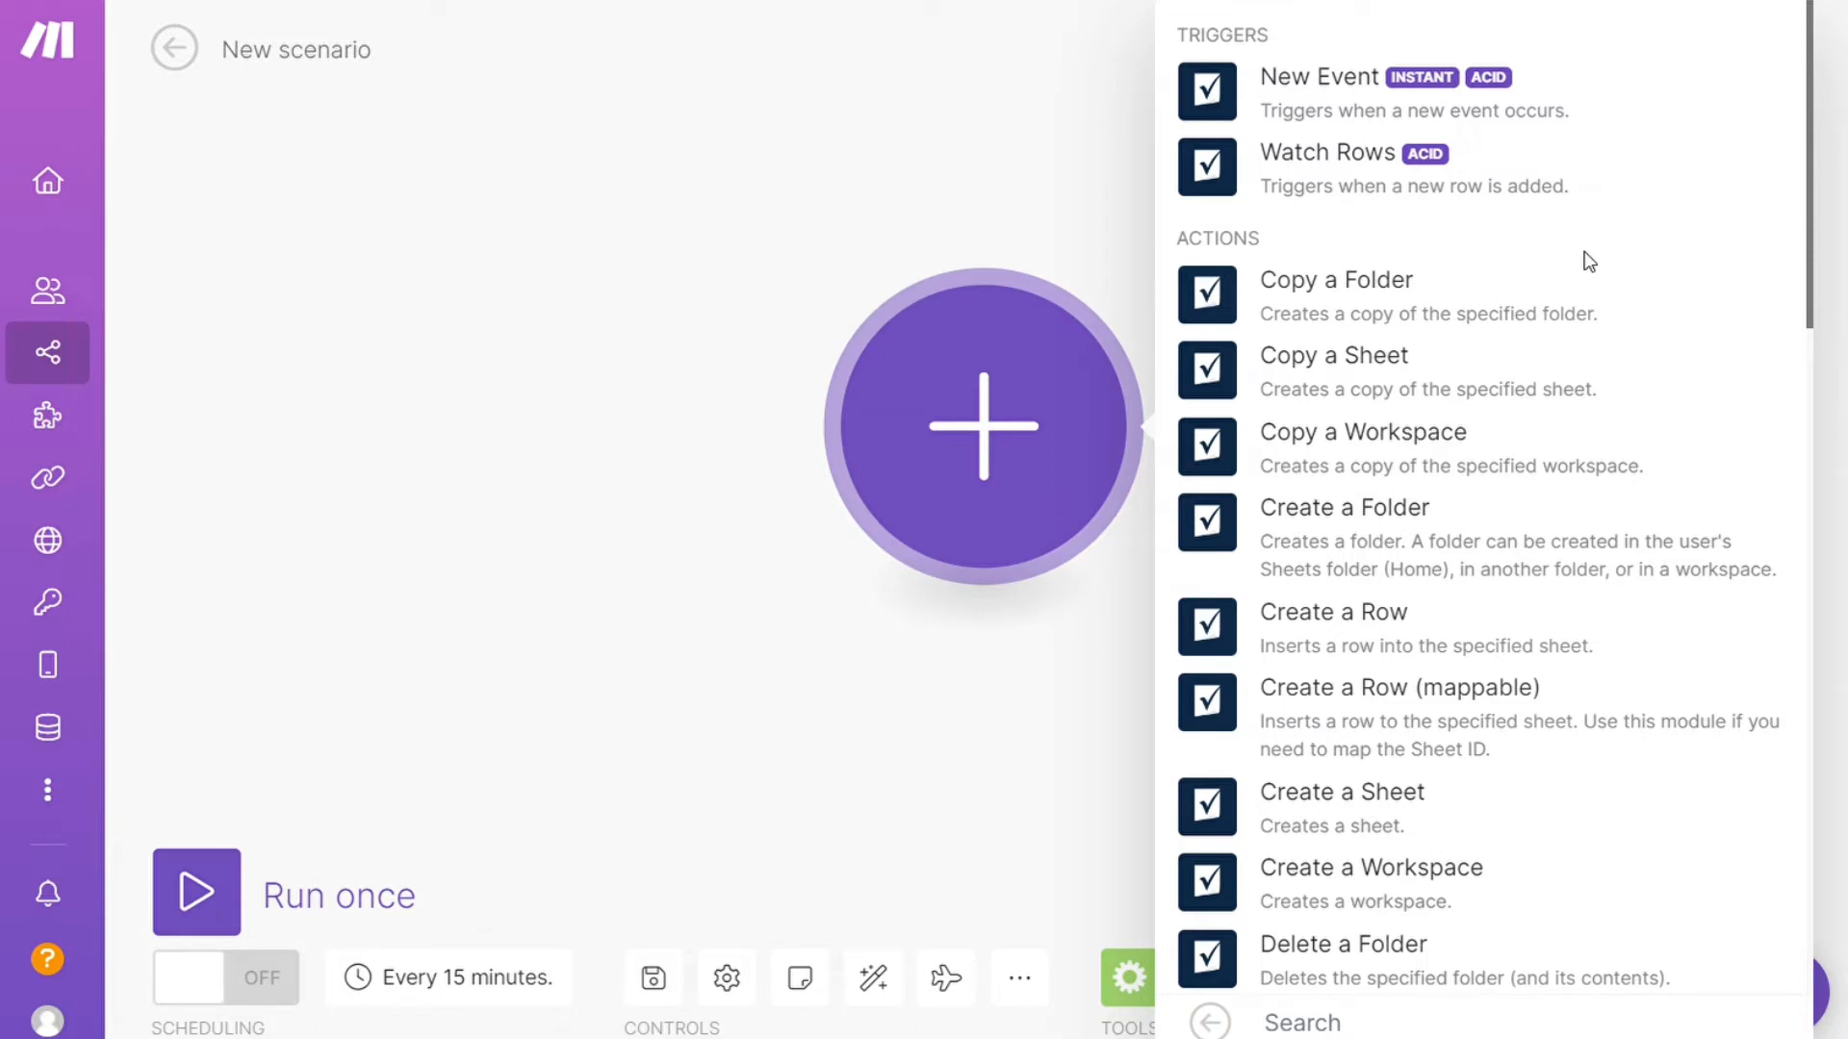
{"action": "mouse_move", "coordinate": [1359, 183]}
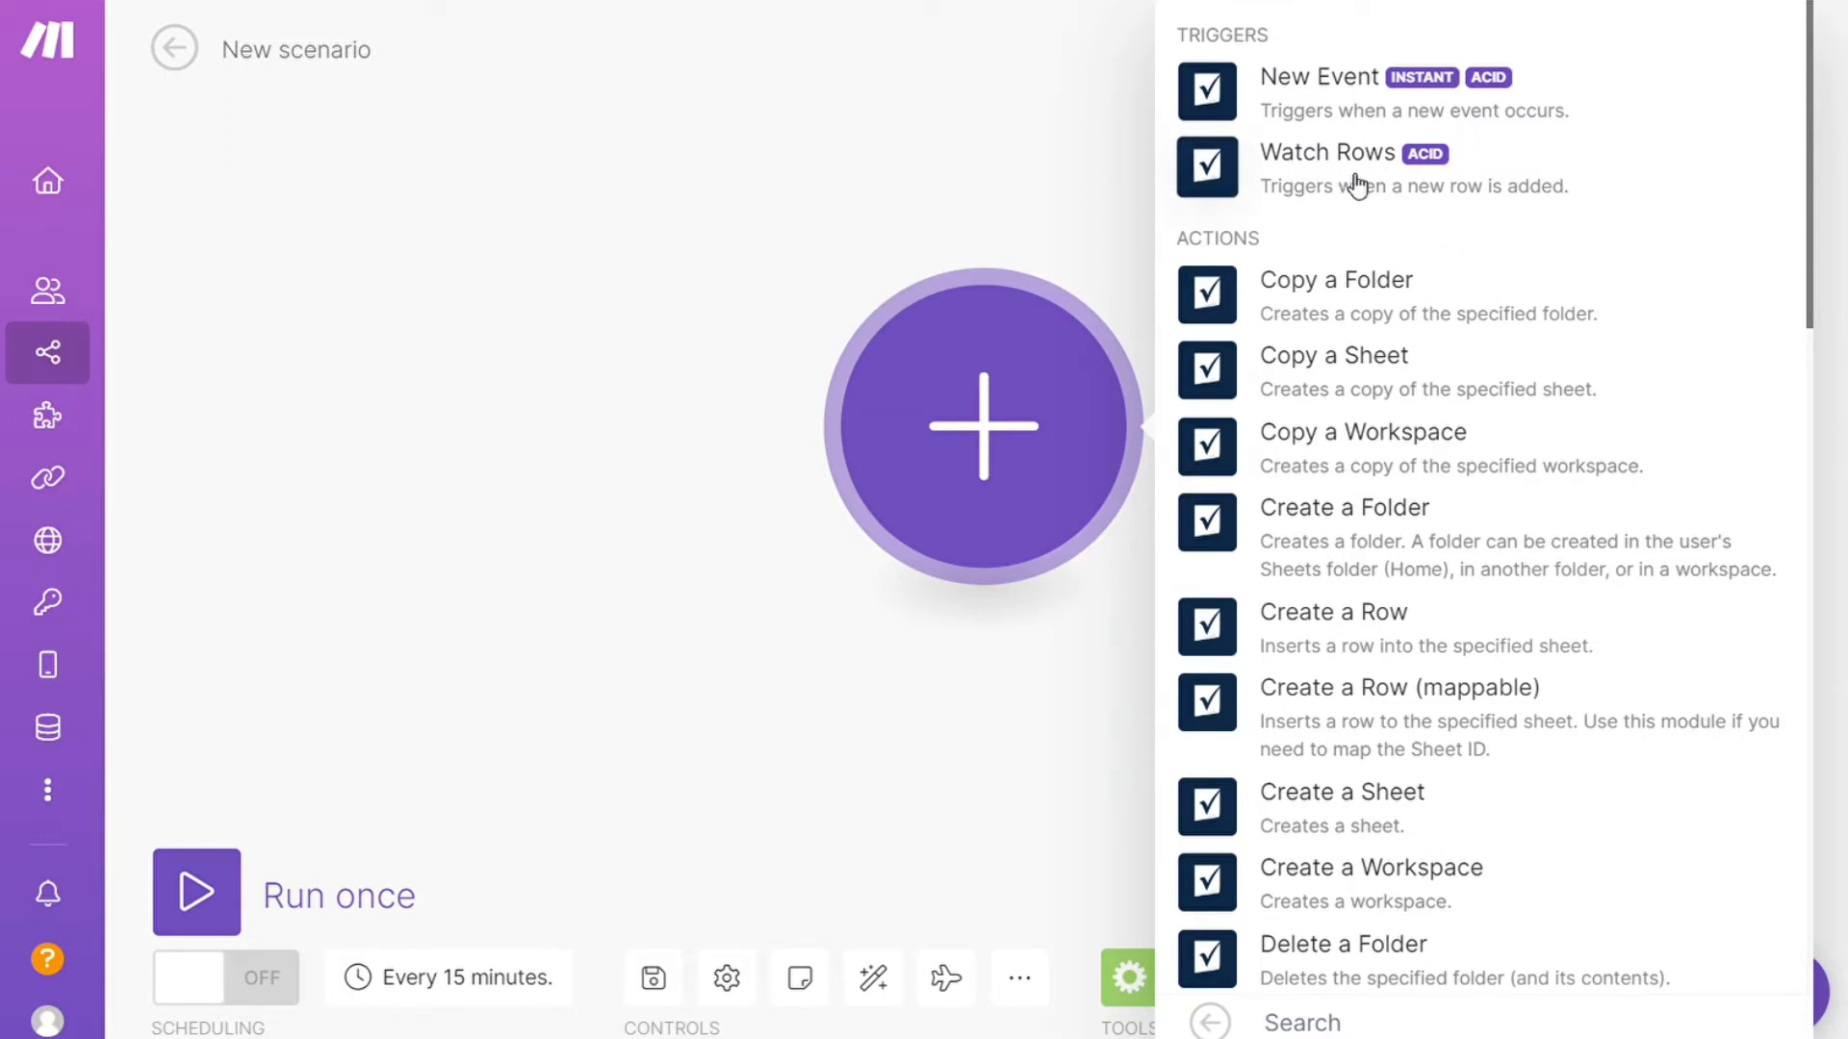
{"action": "left_click", "coordinate": [1326, 152]}
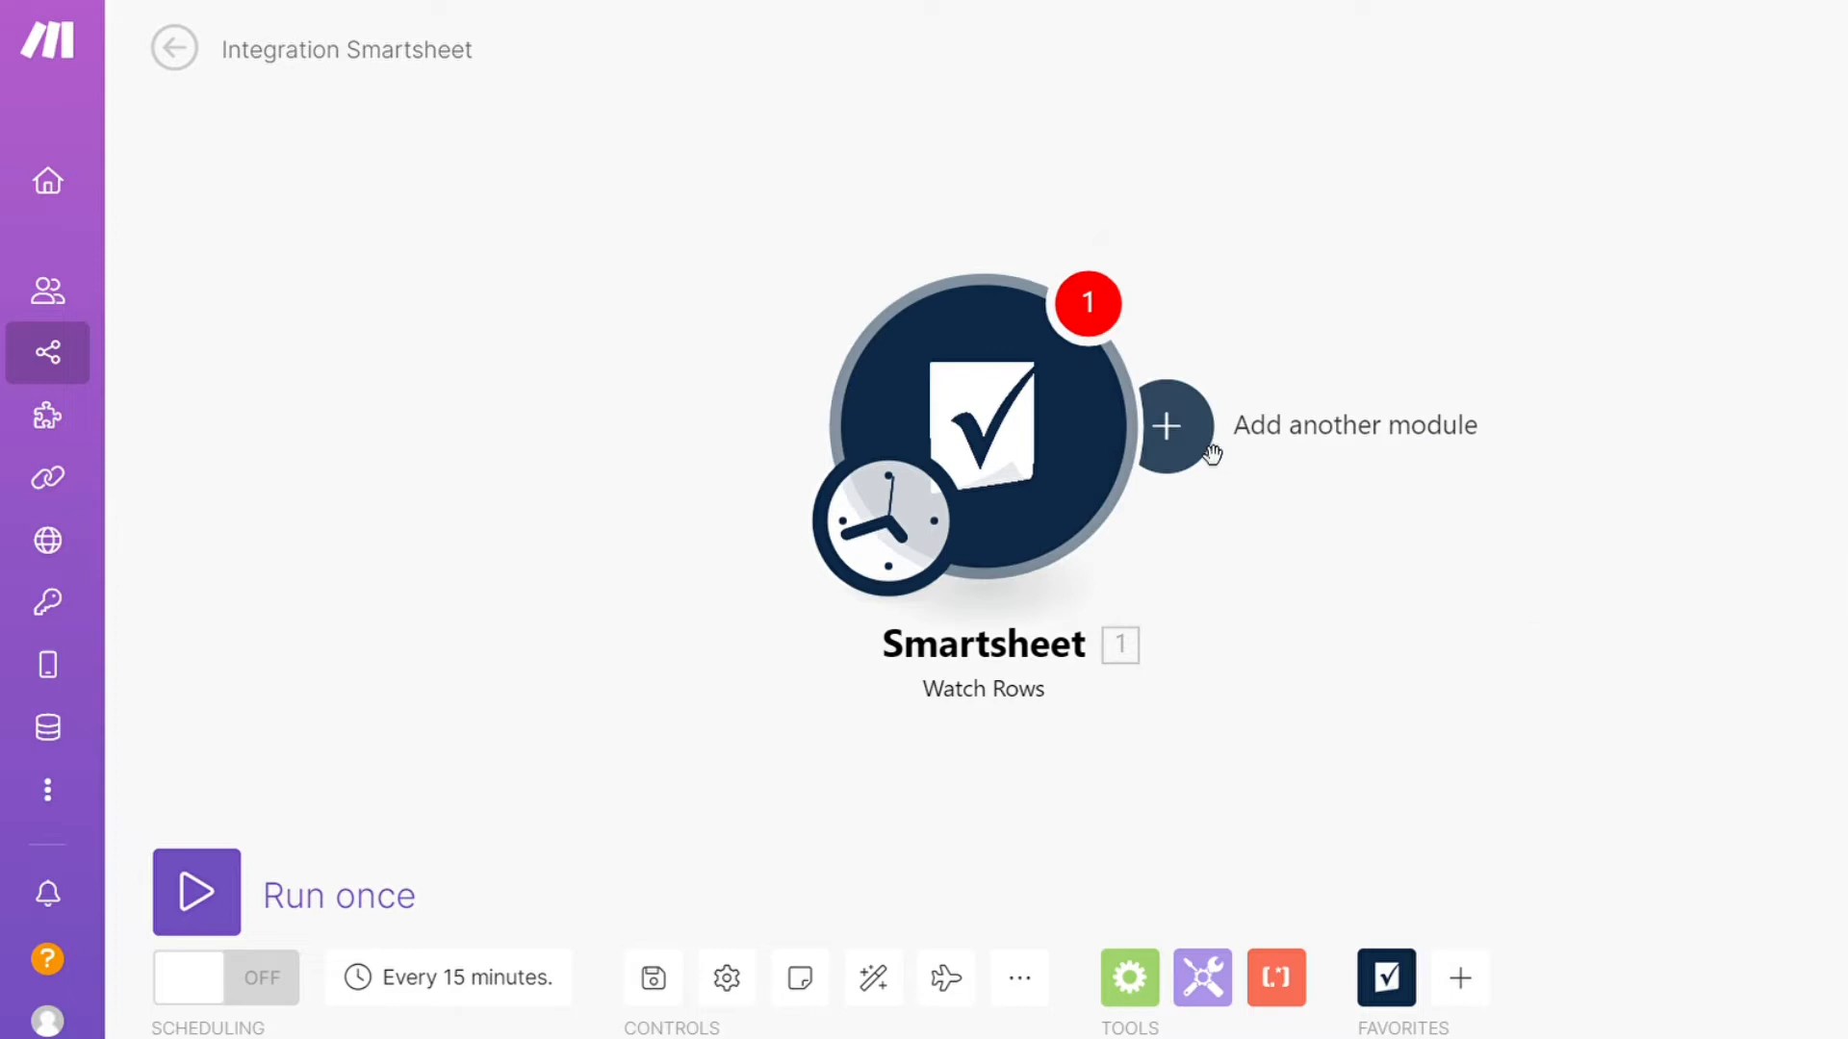
Step: Add a SharePoint Online Create an Item module after the trigger, leaving its connection unconfigured
{"action": "left_click", "coordinate": [1168, 426]}
{"action": "type", "text": "sharep"}
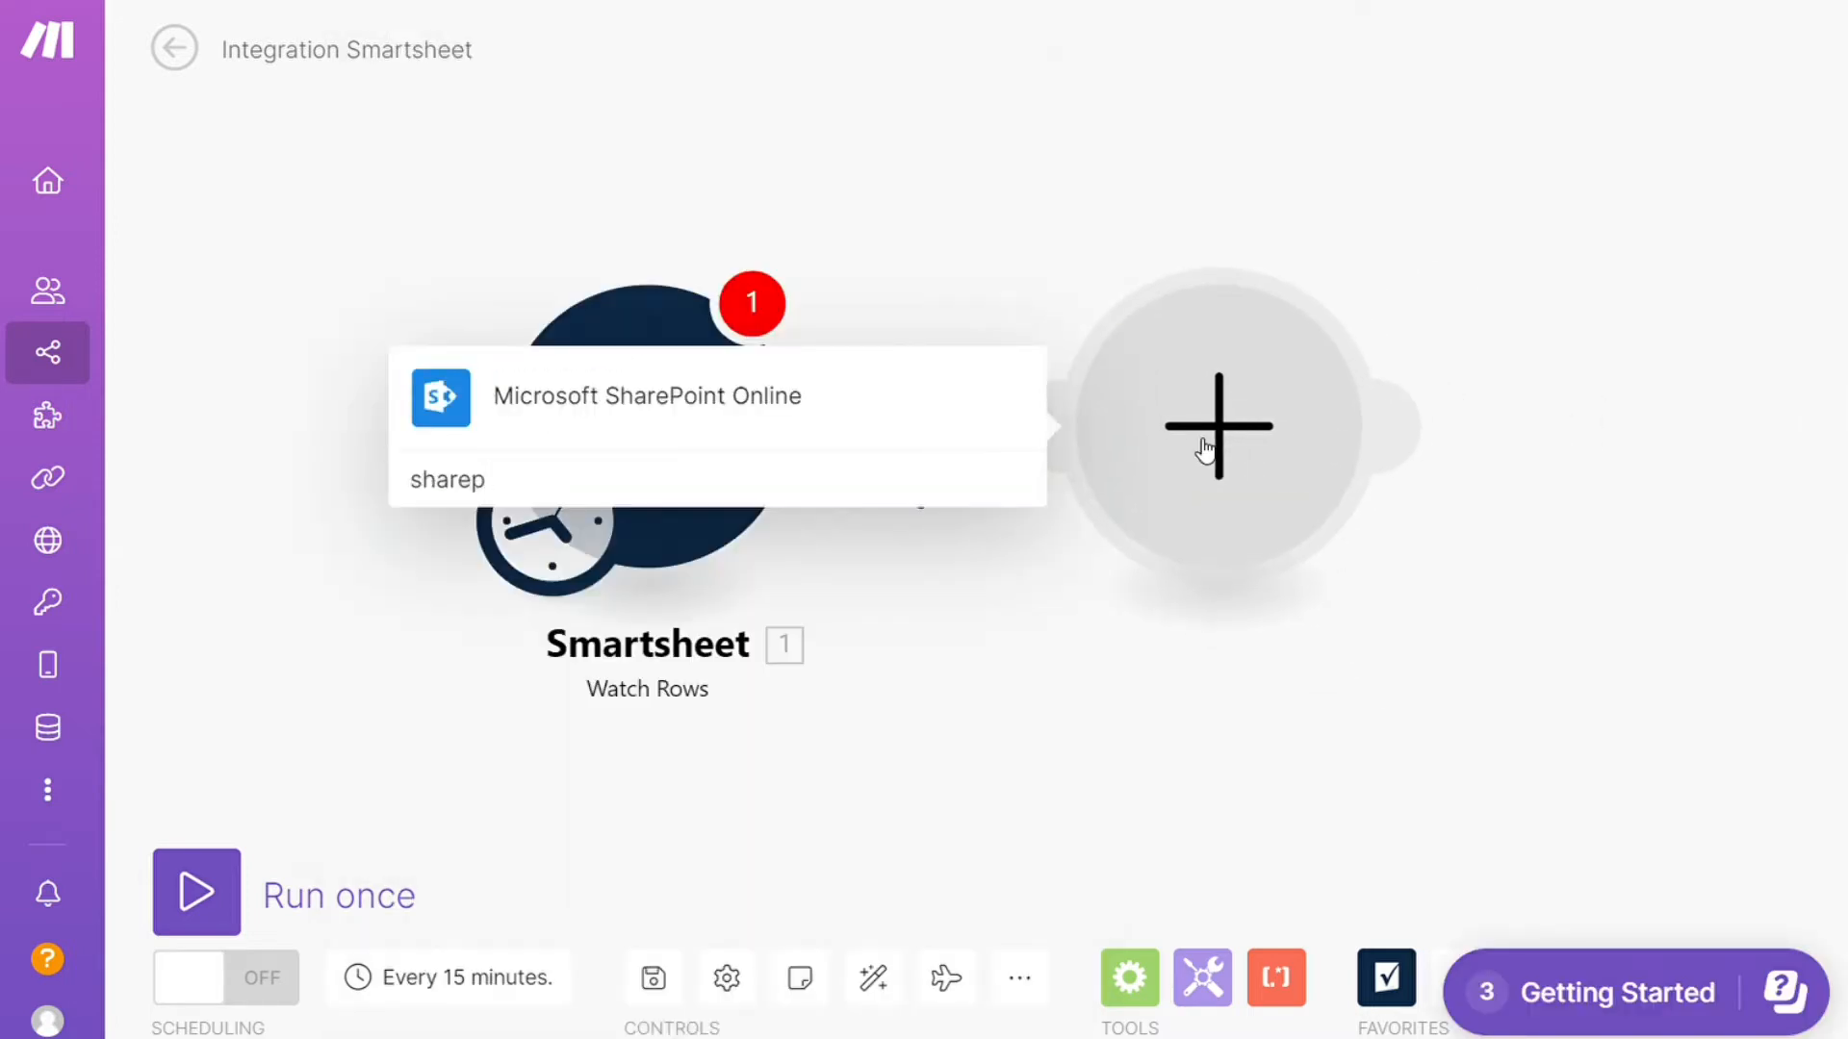
{"action": "left_click", "coordinate": [647, 396]}
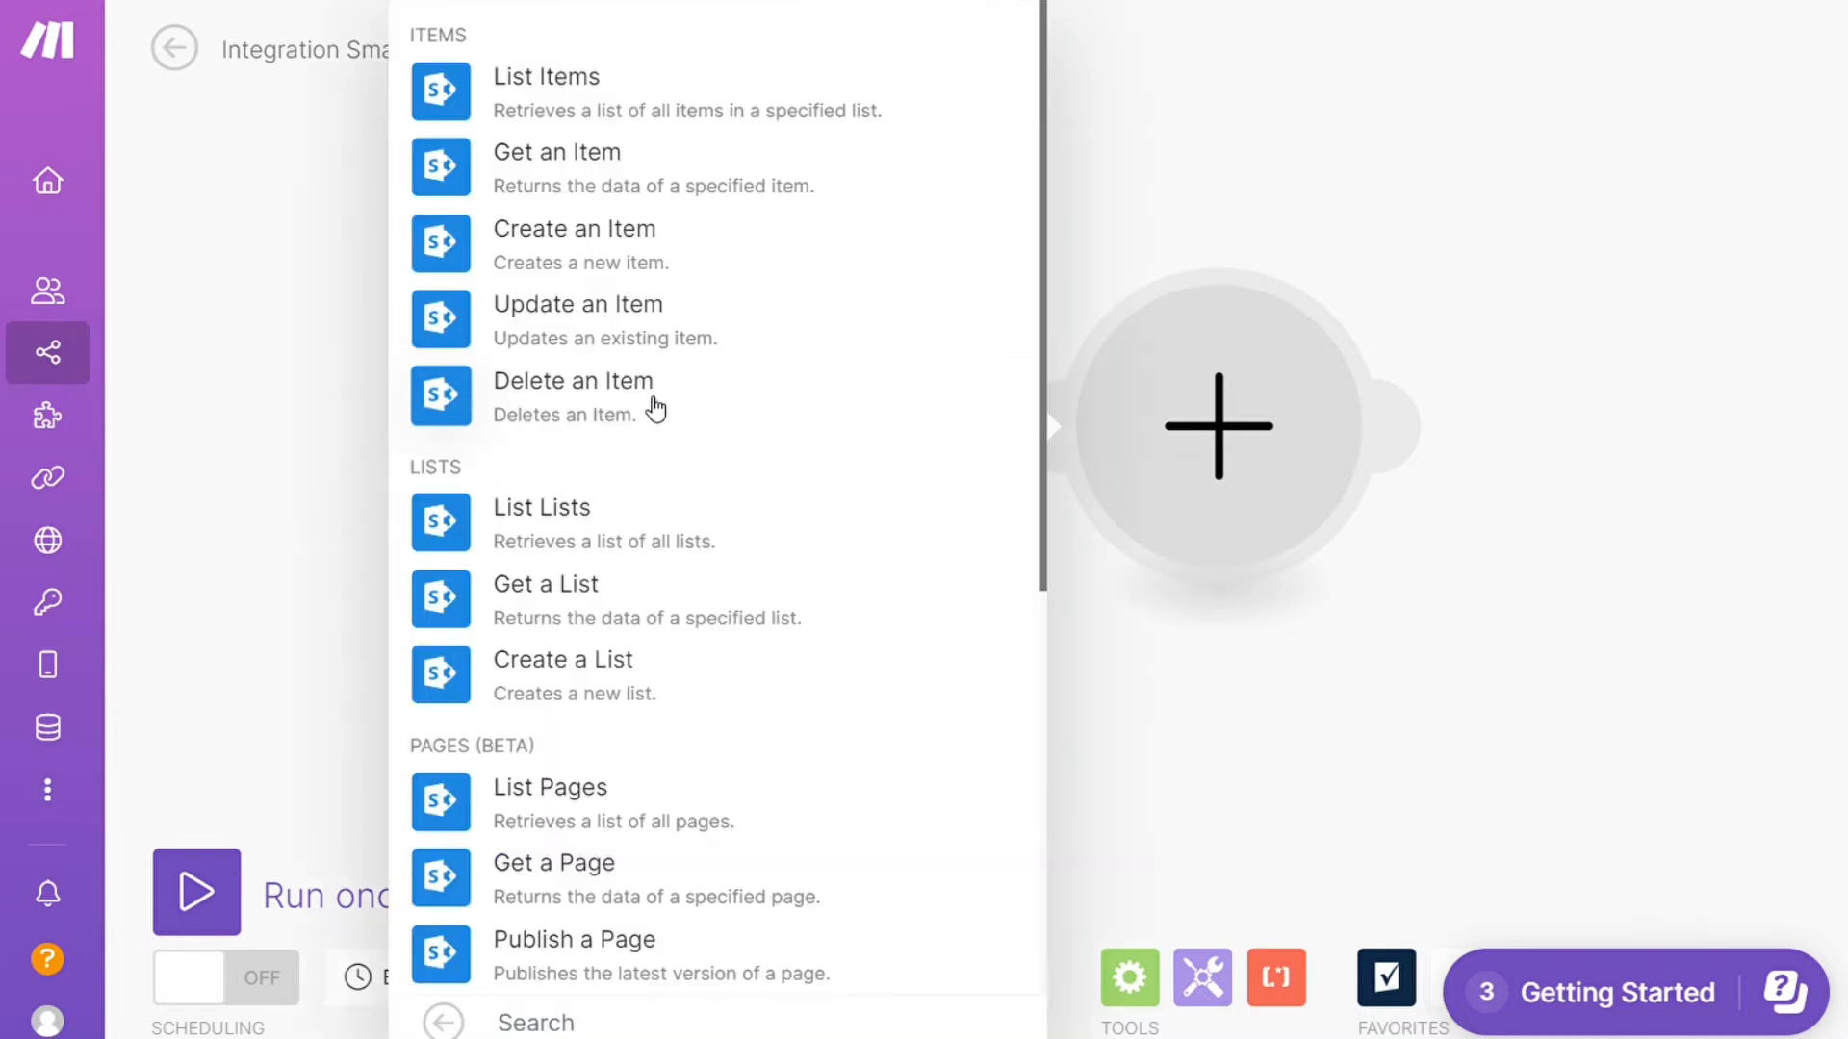
{"action": "mouse_move", "coordinate": [881, 349]}
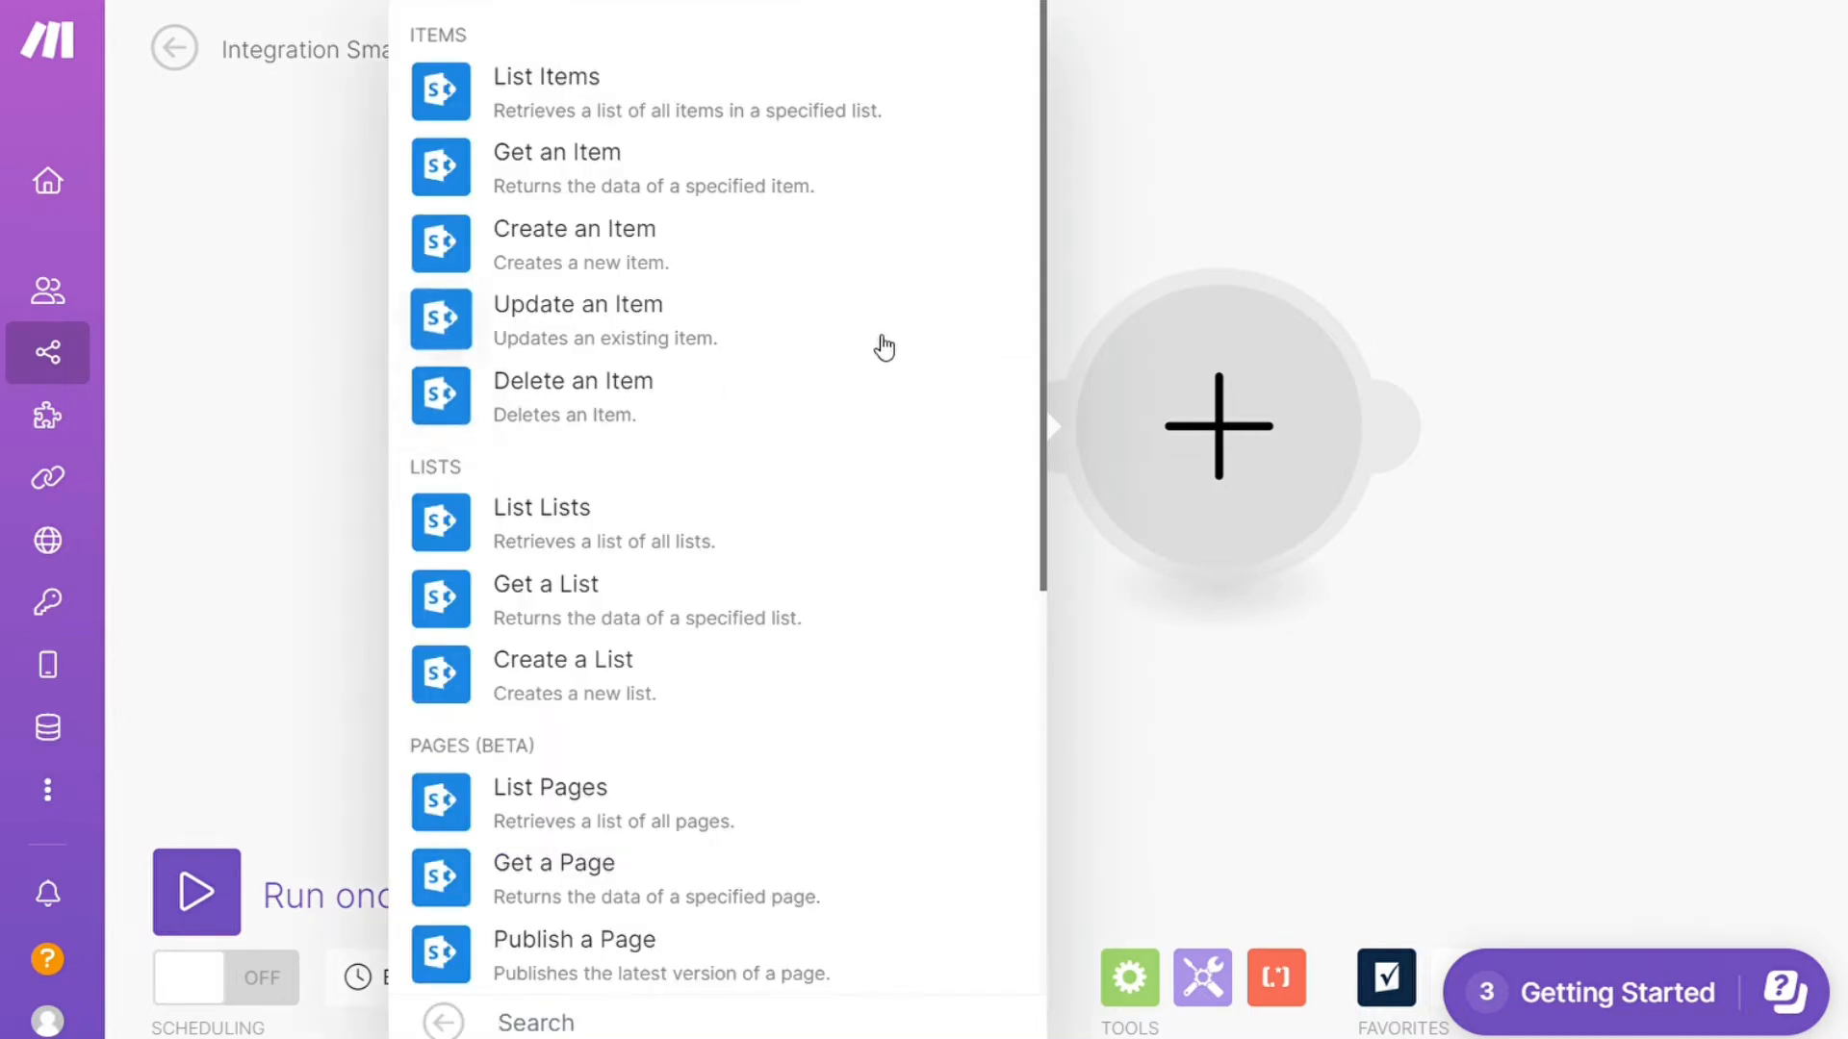
{"action": "mouse_move", "coordinate": [1066, 358]}
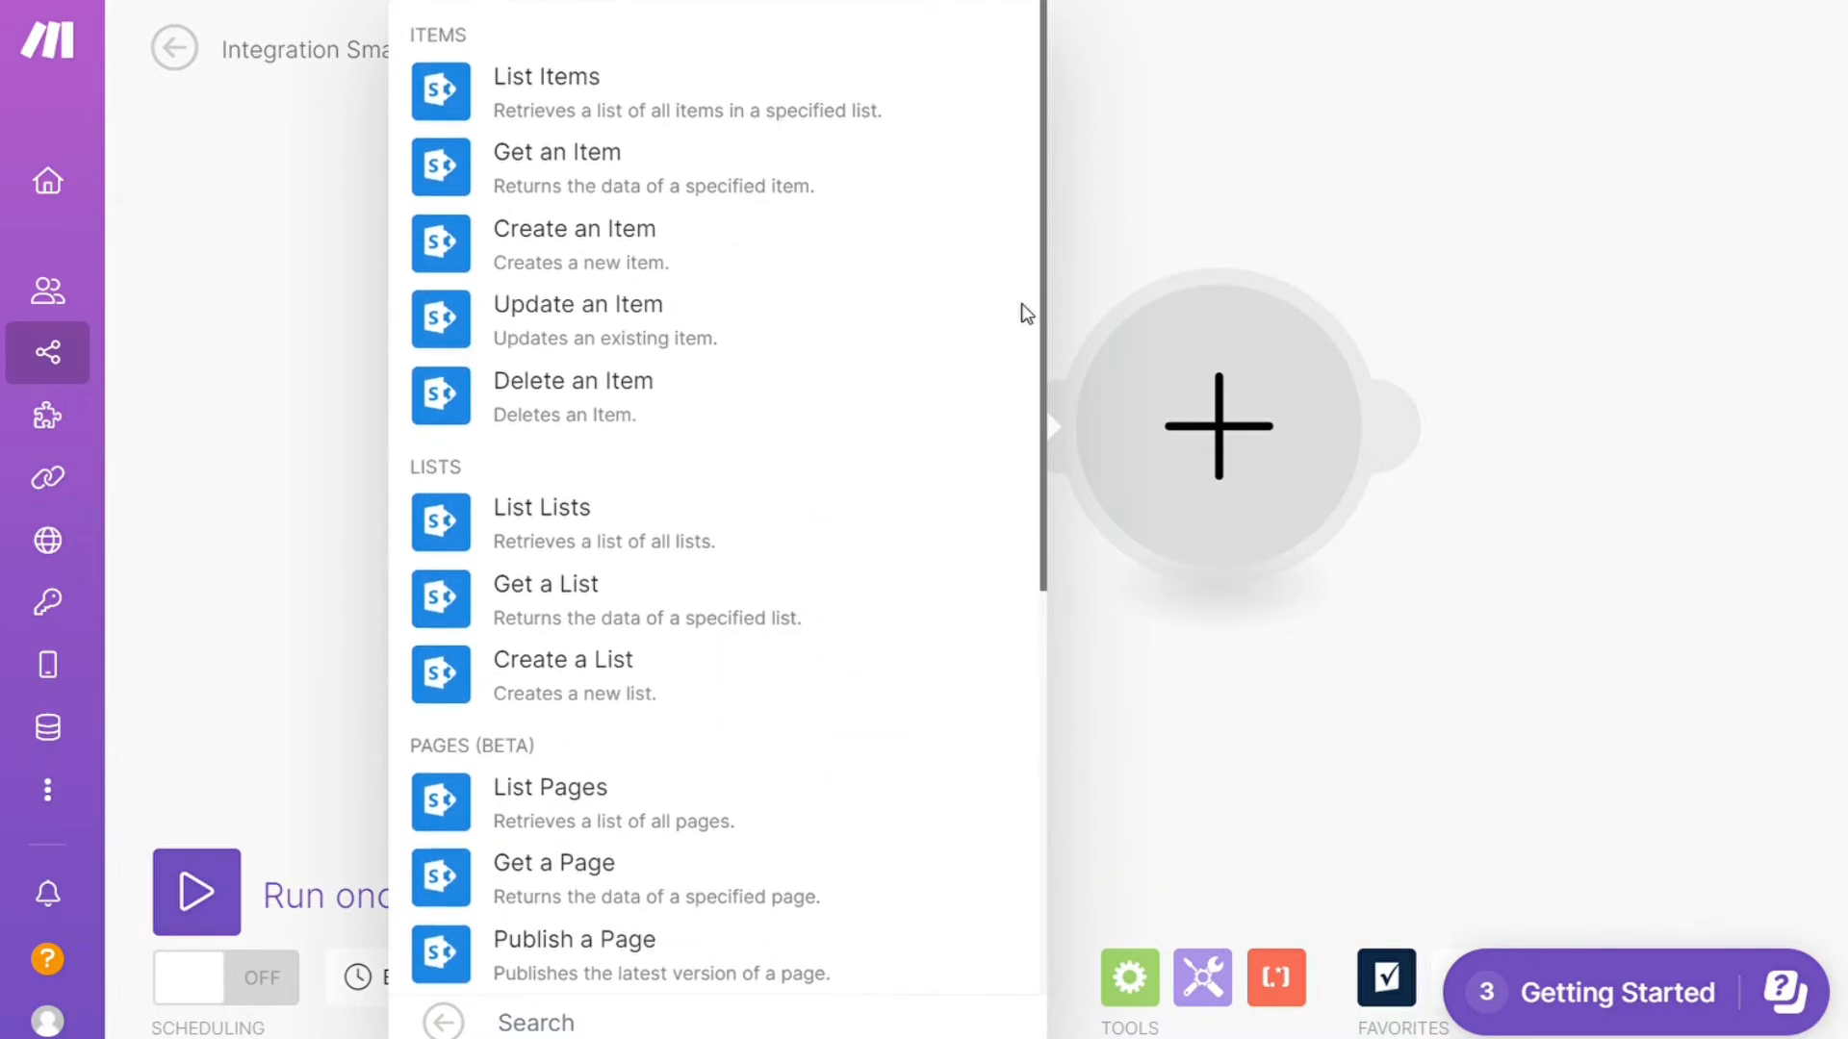
{"action": "mouse_move", "coordinate": [605, 248]}
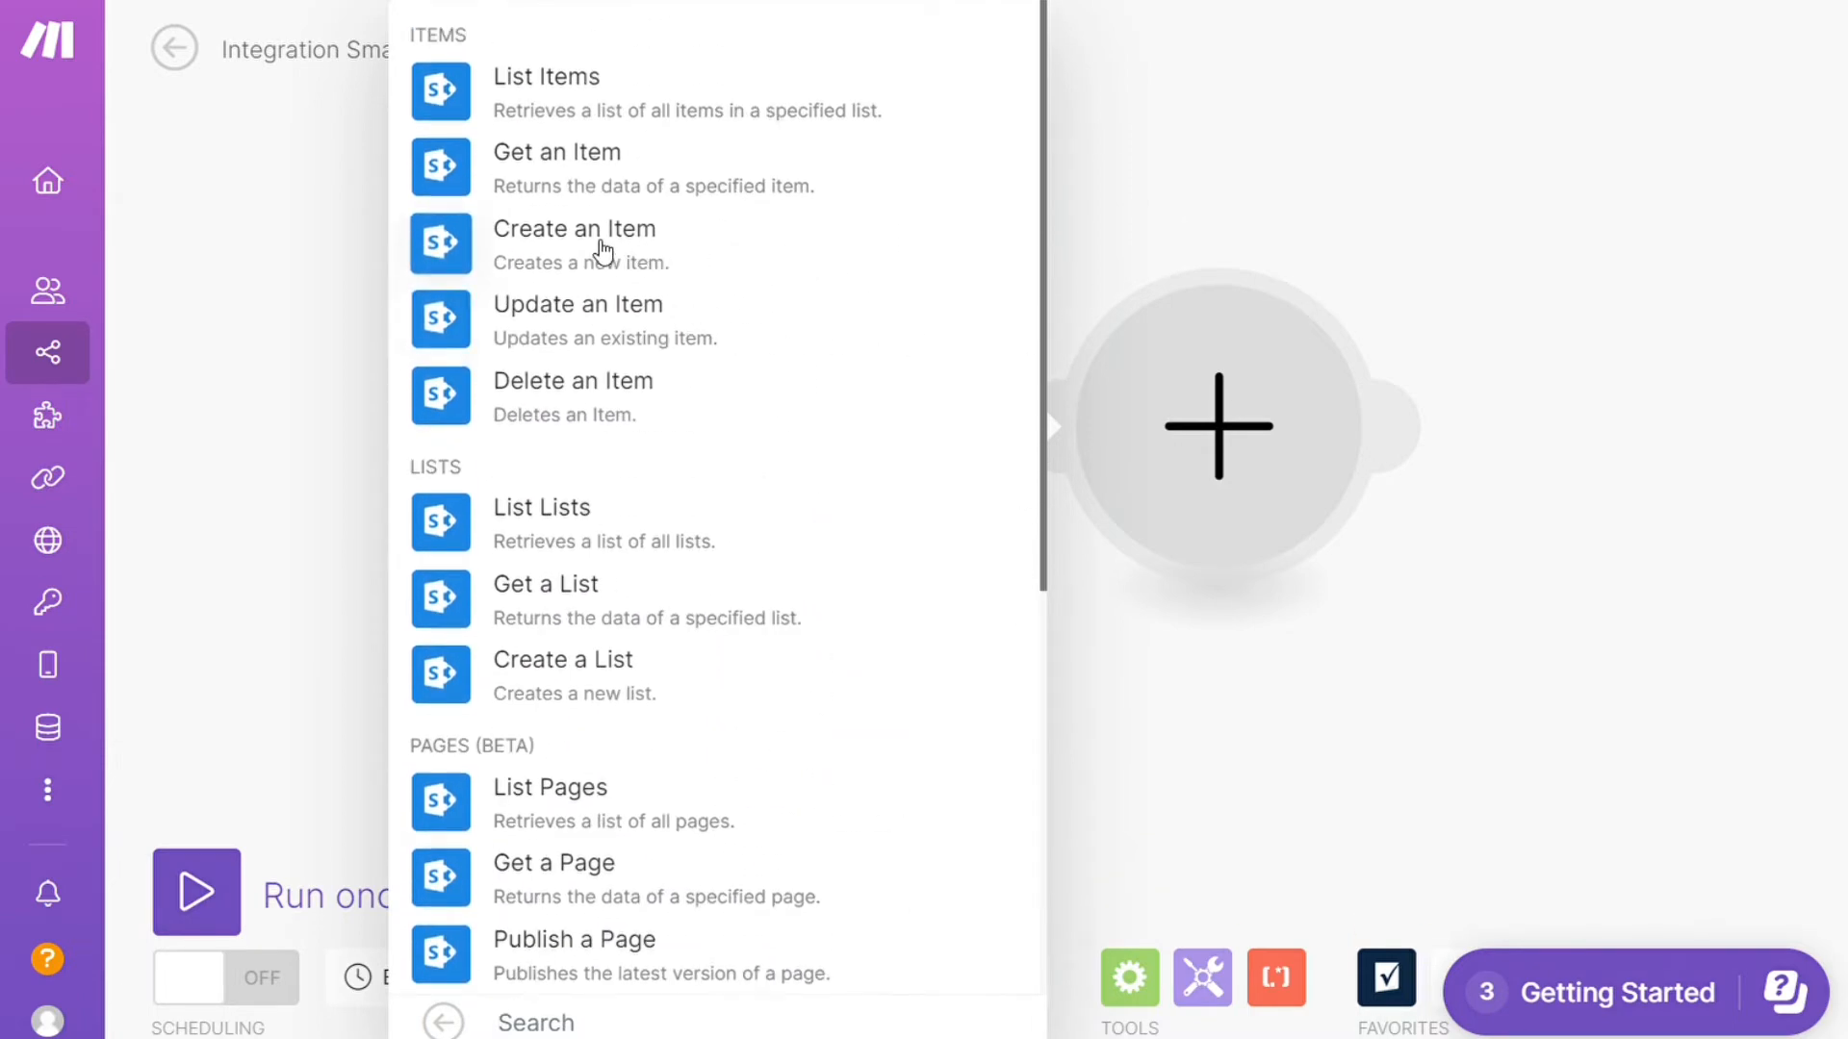
{"action": "left_click", "coordinate": [575, 229]}
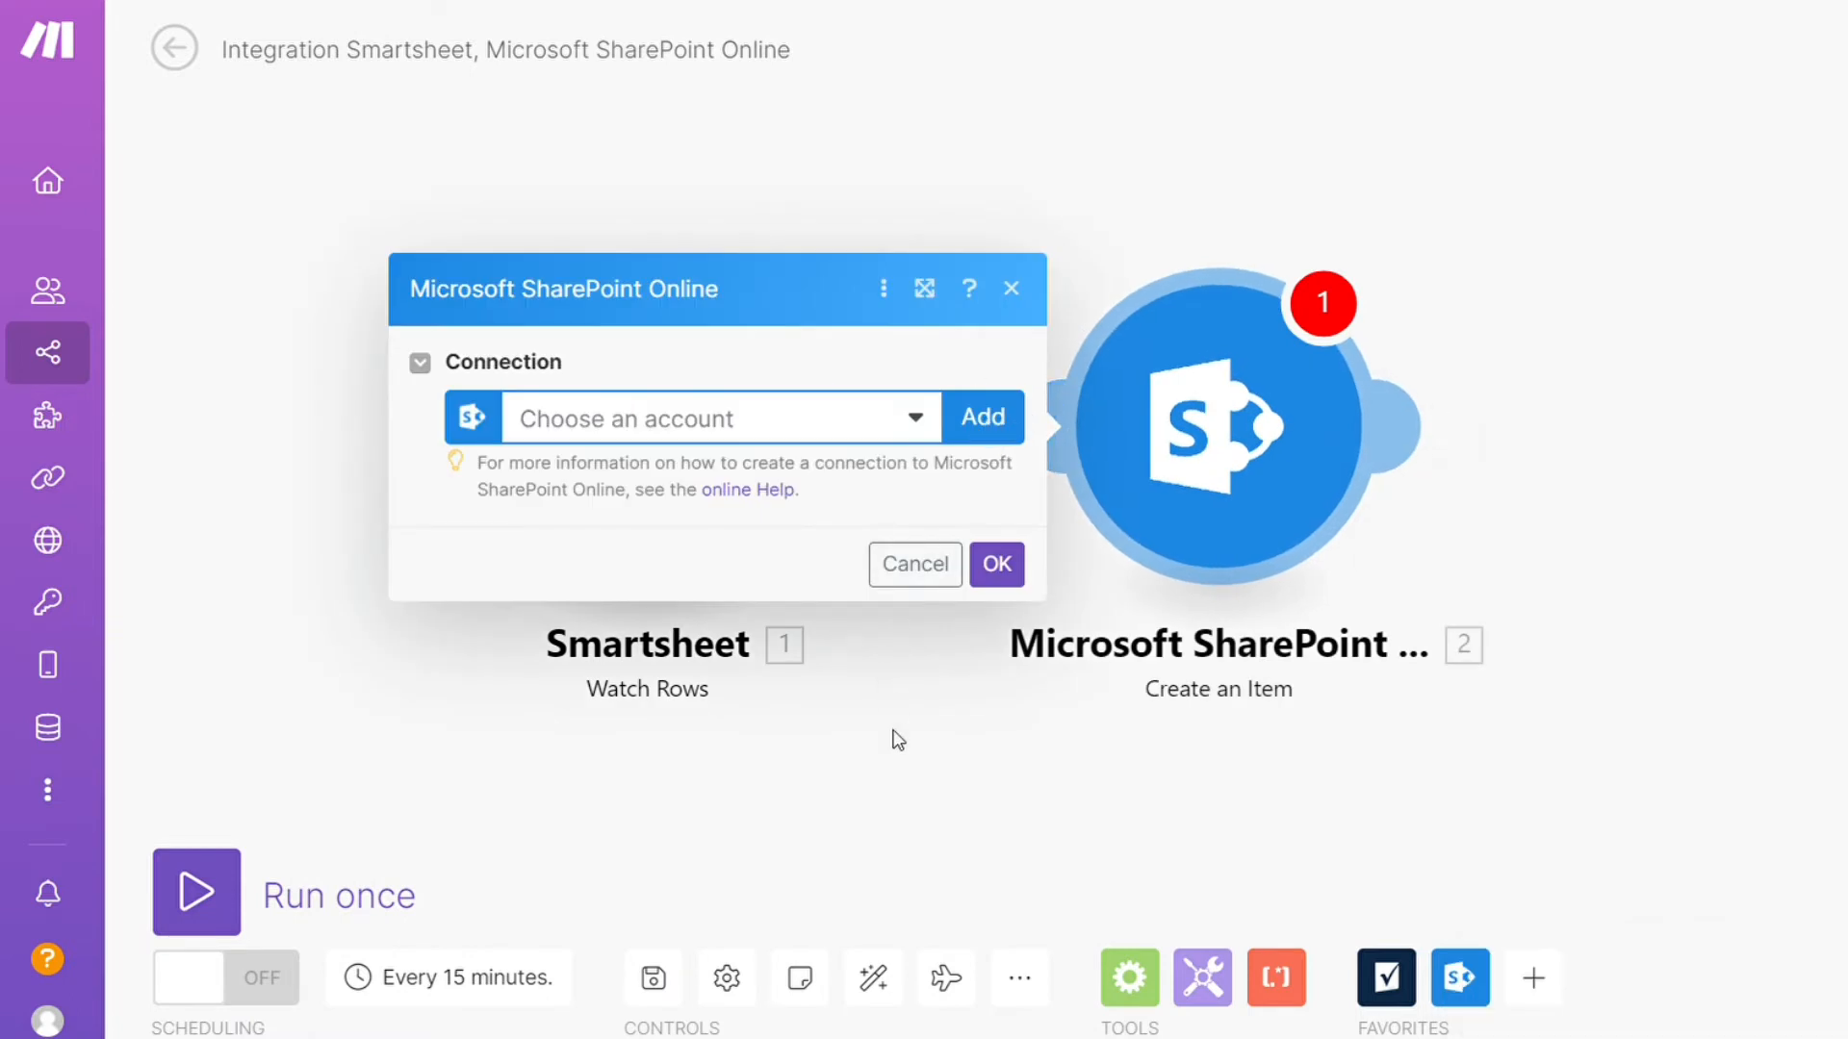
{"action": "left_click", "coordinate": [915, 564]}
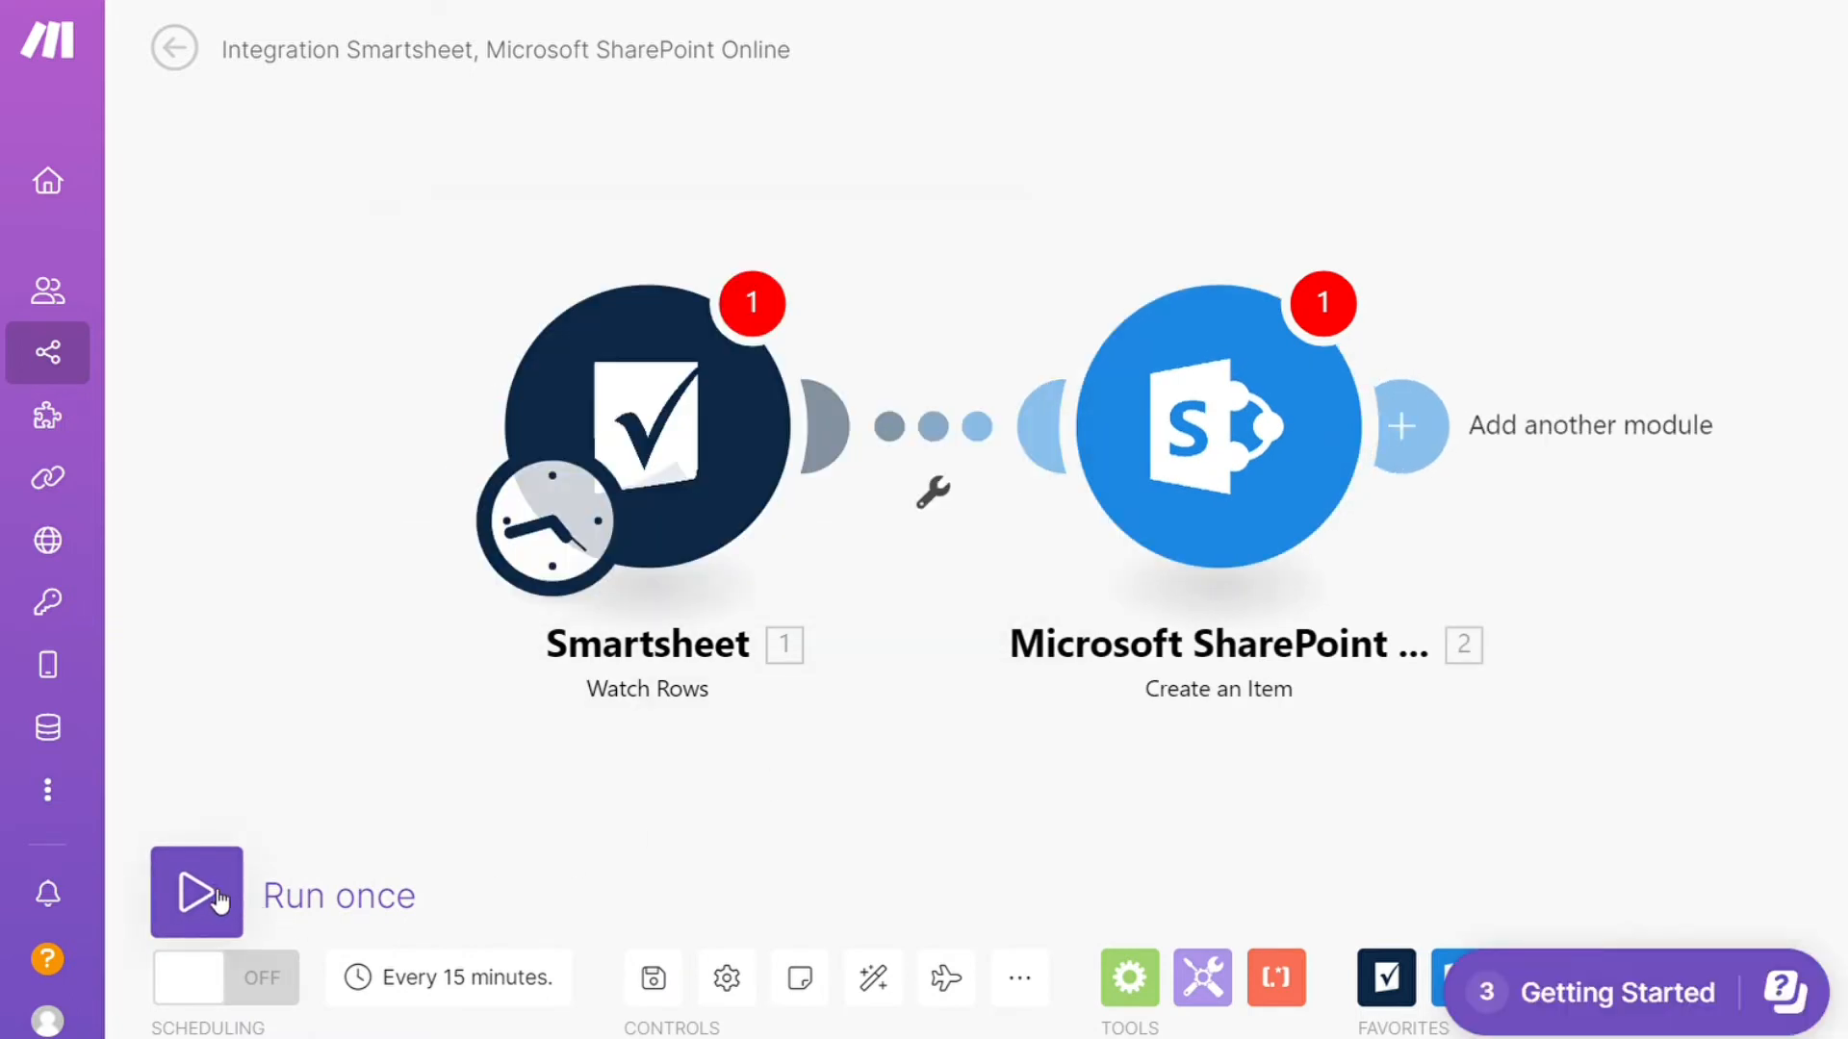
{"action": "mouse_move", "coordinate": [654, 978]}
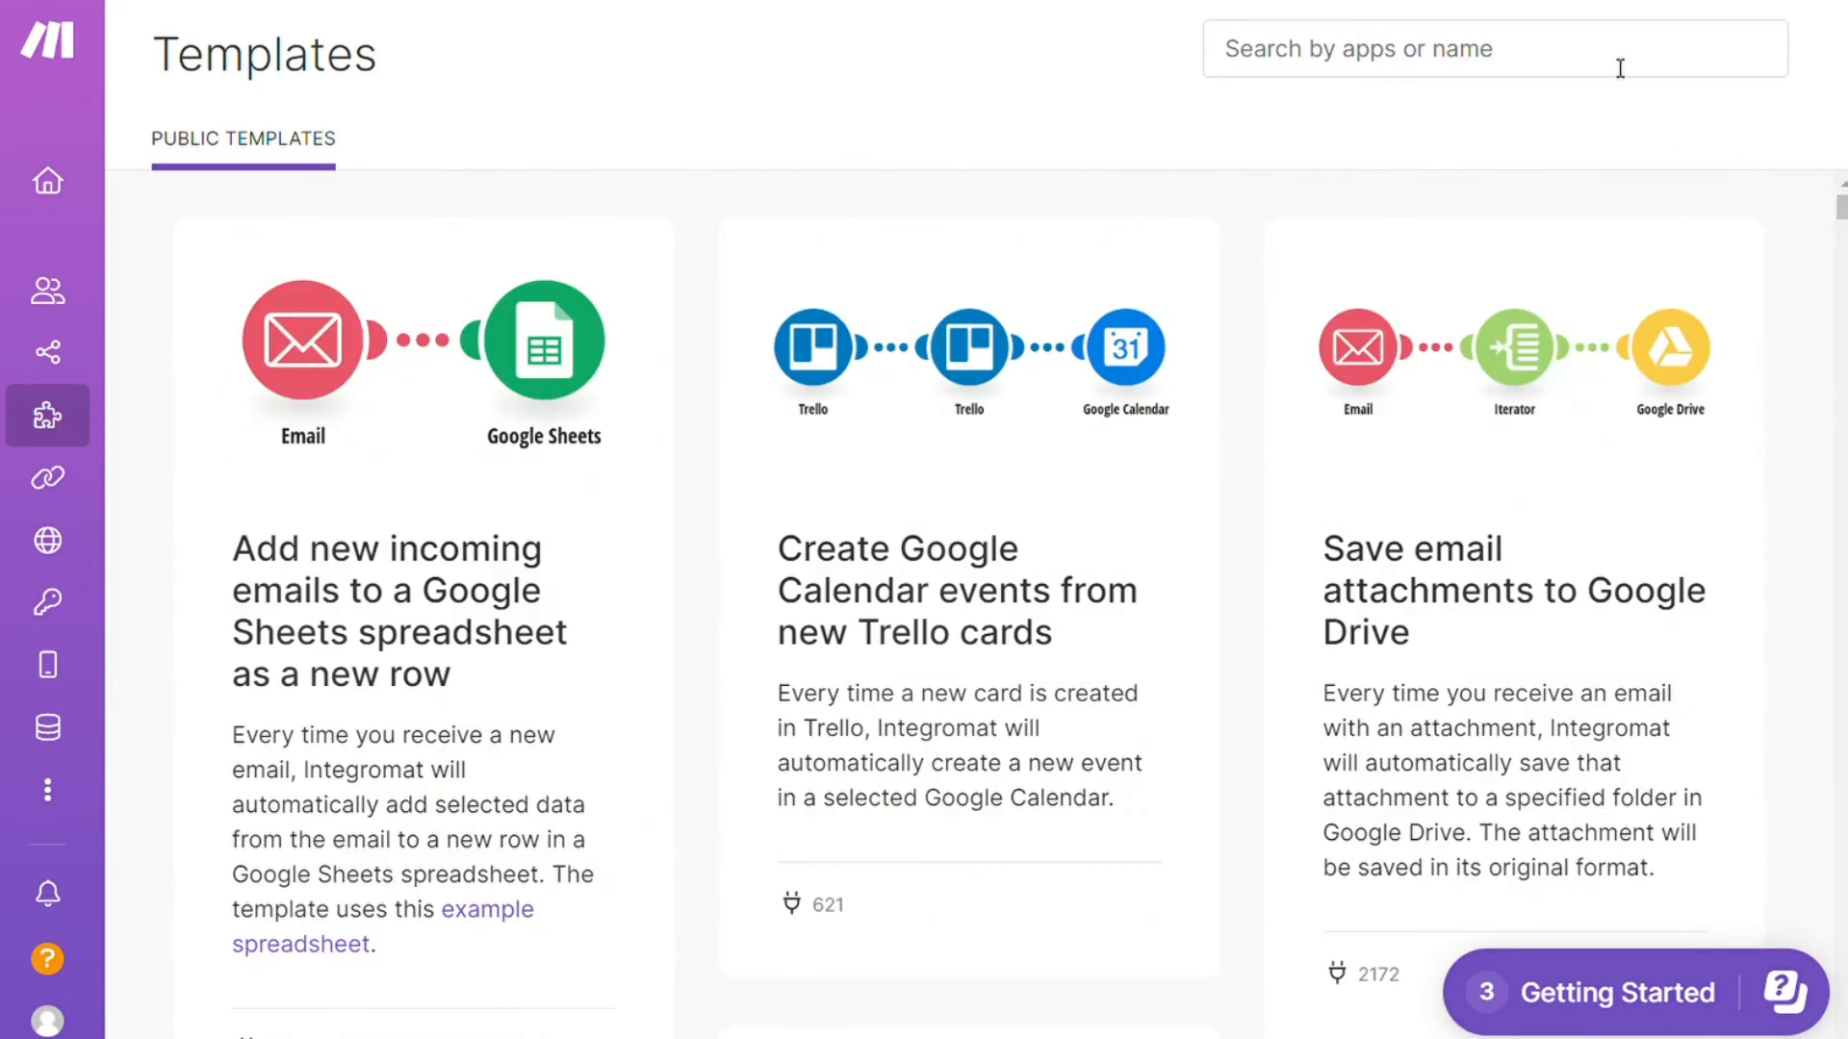
{"action": "type", "text": "smartsheet"}
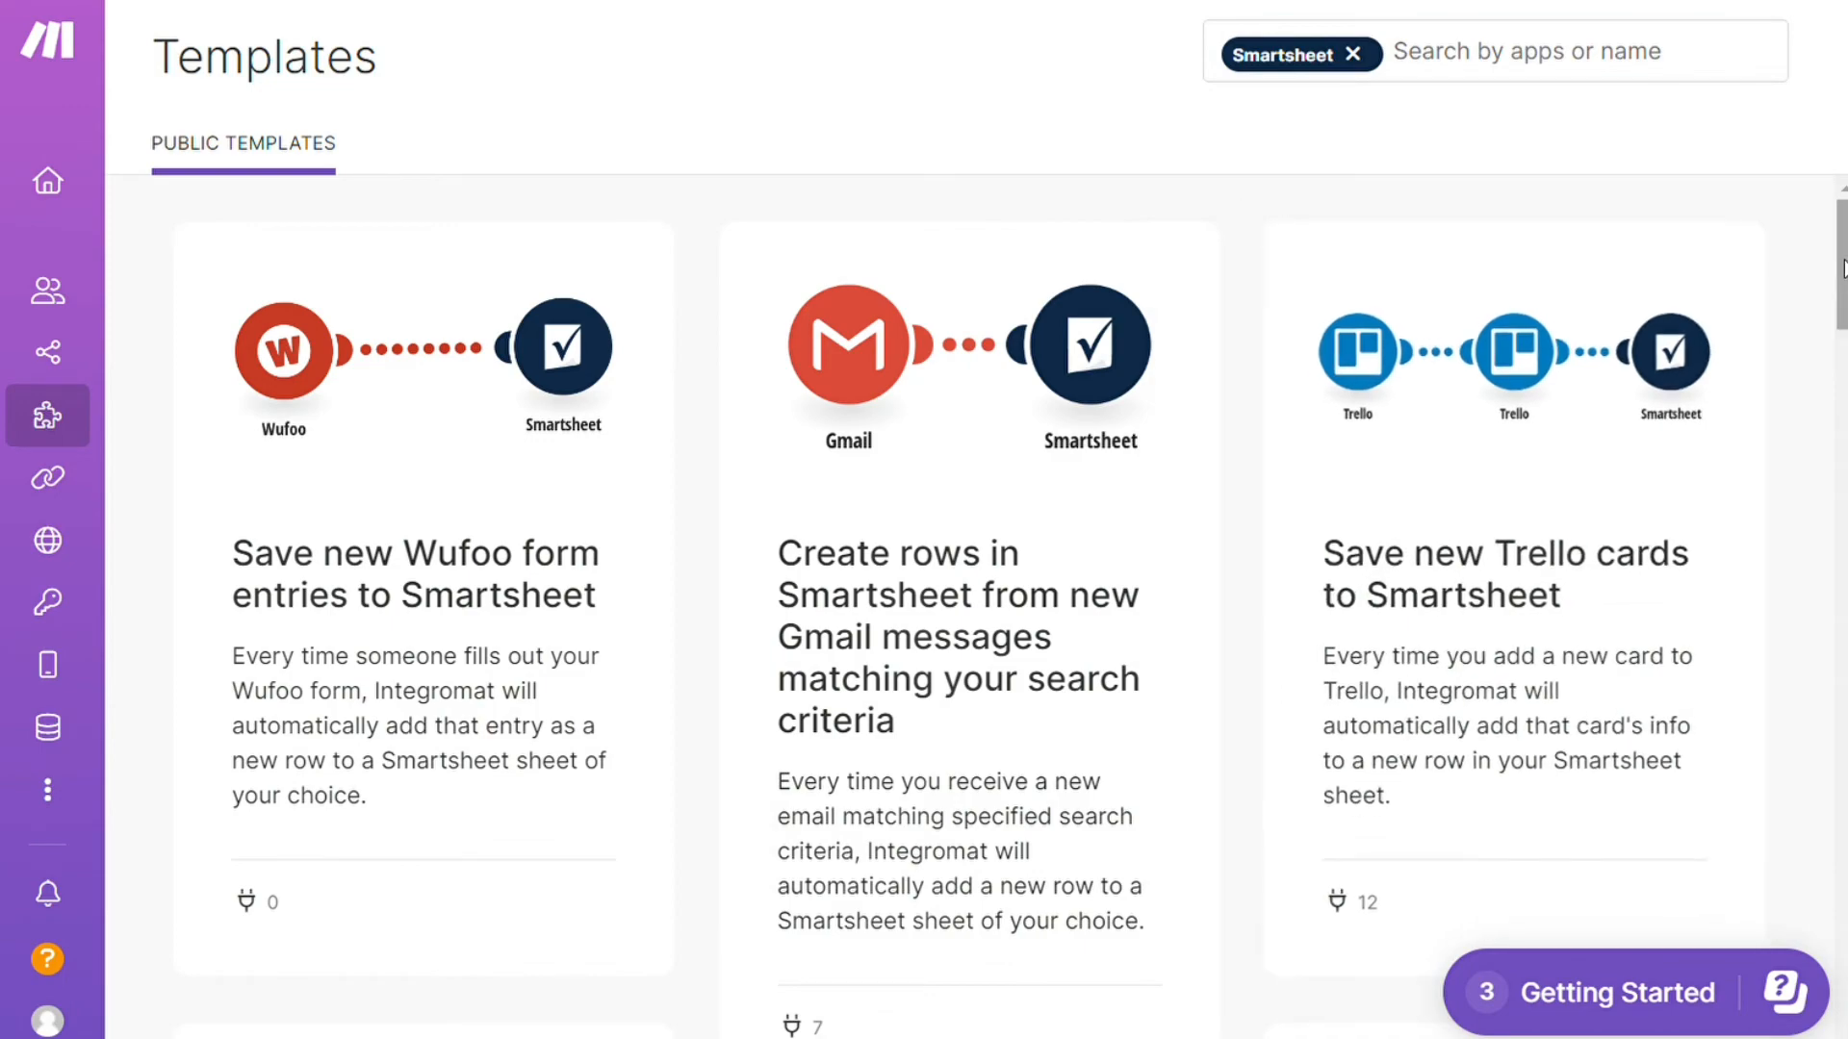
{"action": "scroll", "scroll_direction": "down", "scroll_amount": 3}
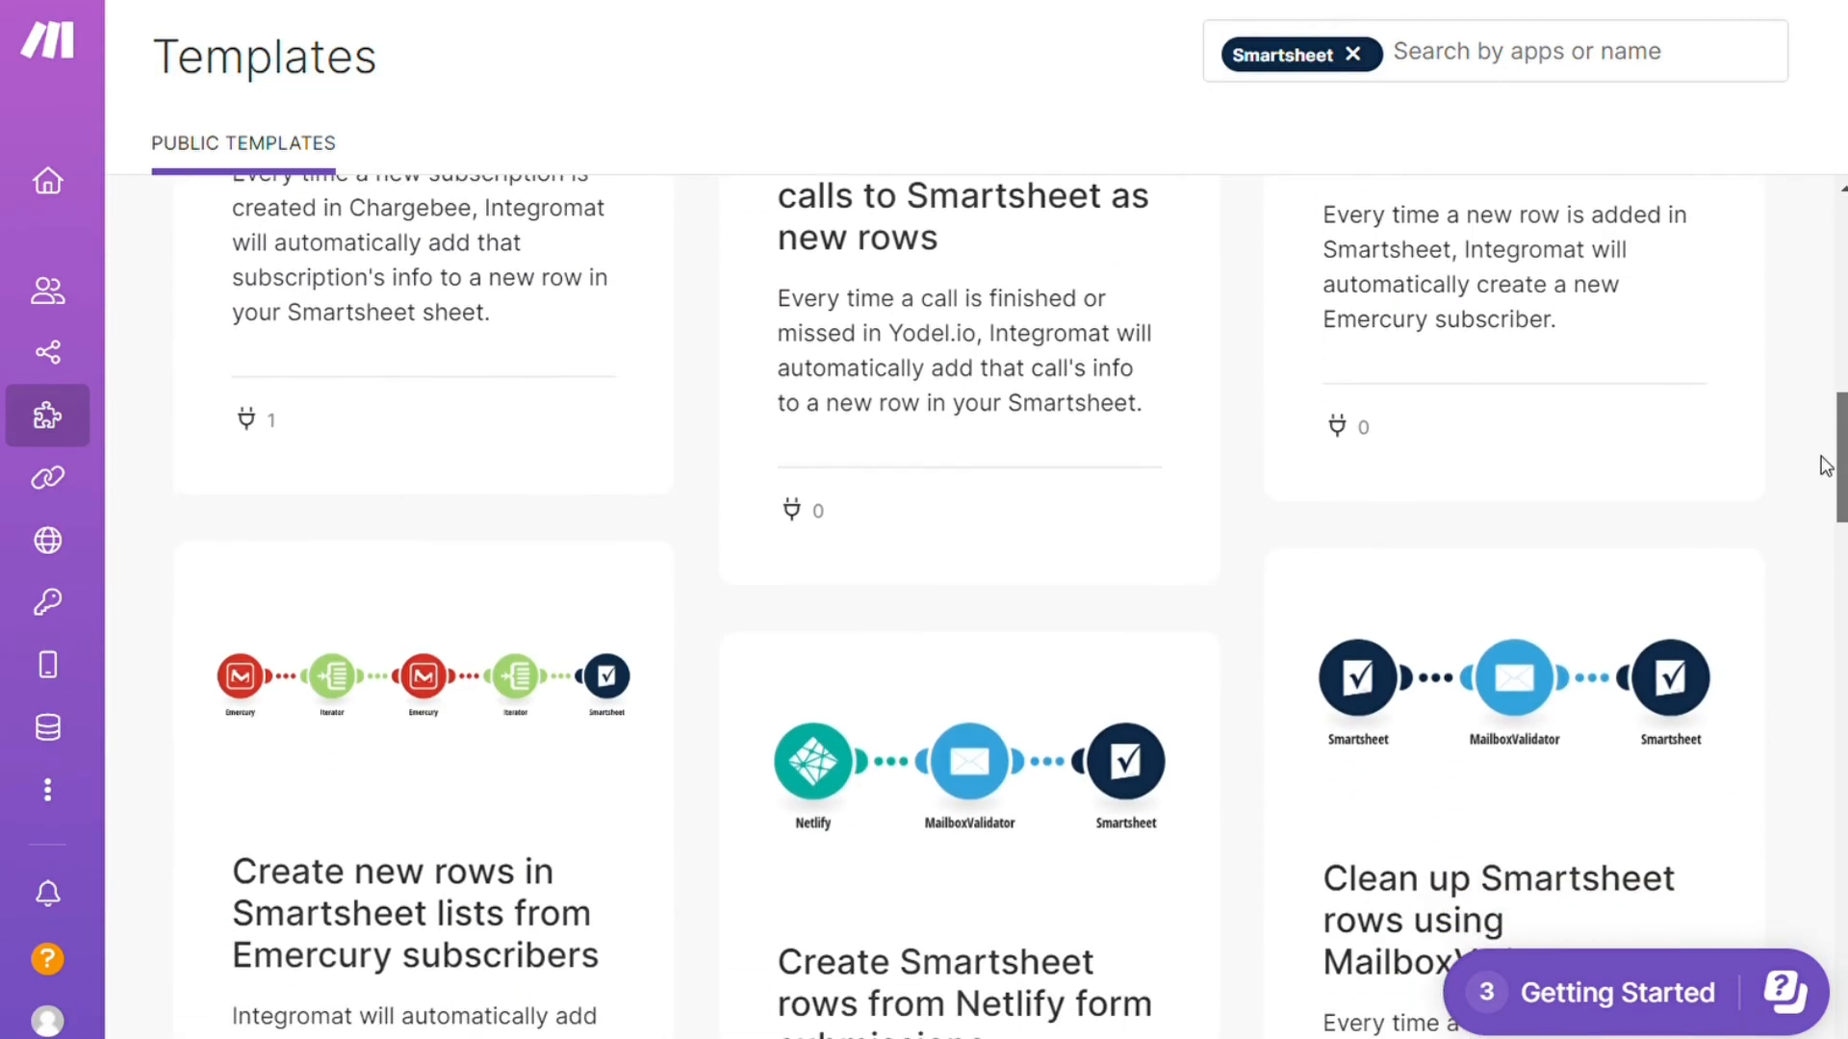
{"action": "scroll", "scroll_direction": "down", "scroll_amount": 3}
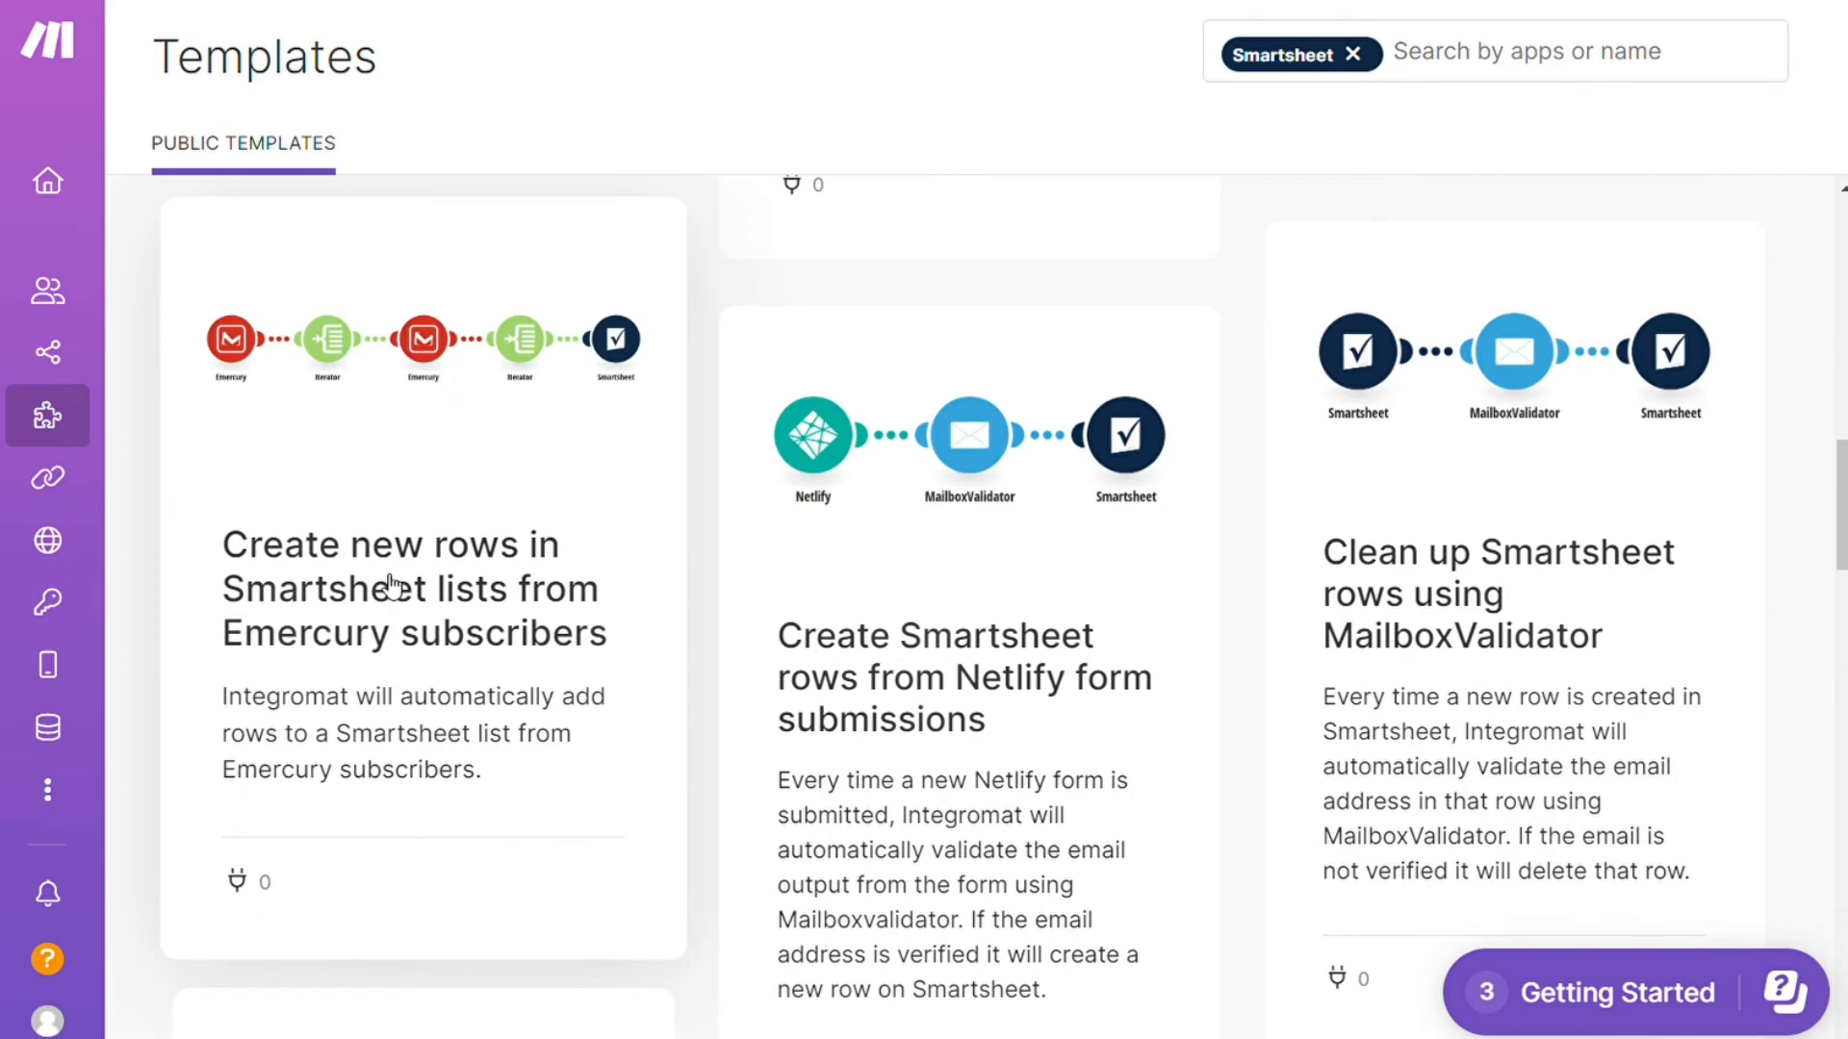
{"action": "left_click", "coordinate": [393, 589]}
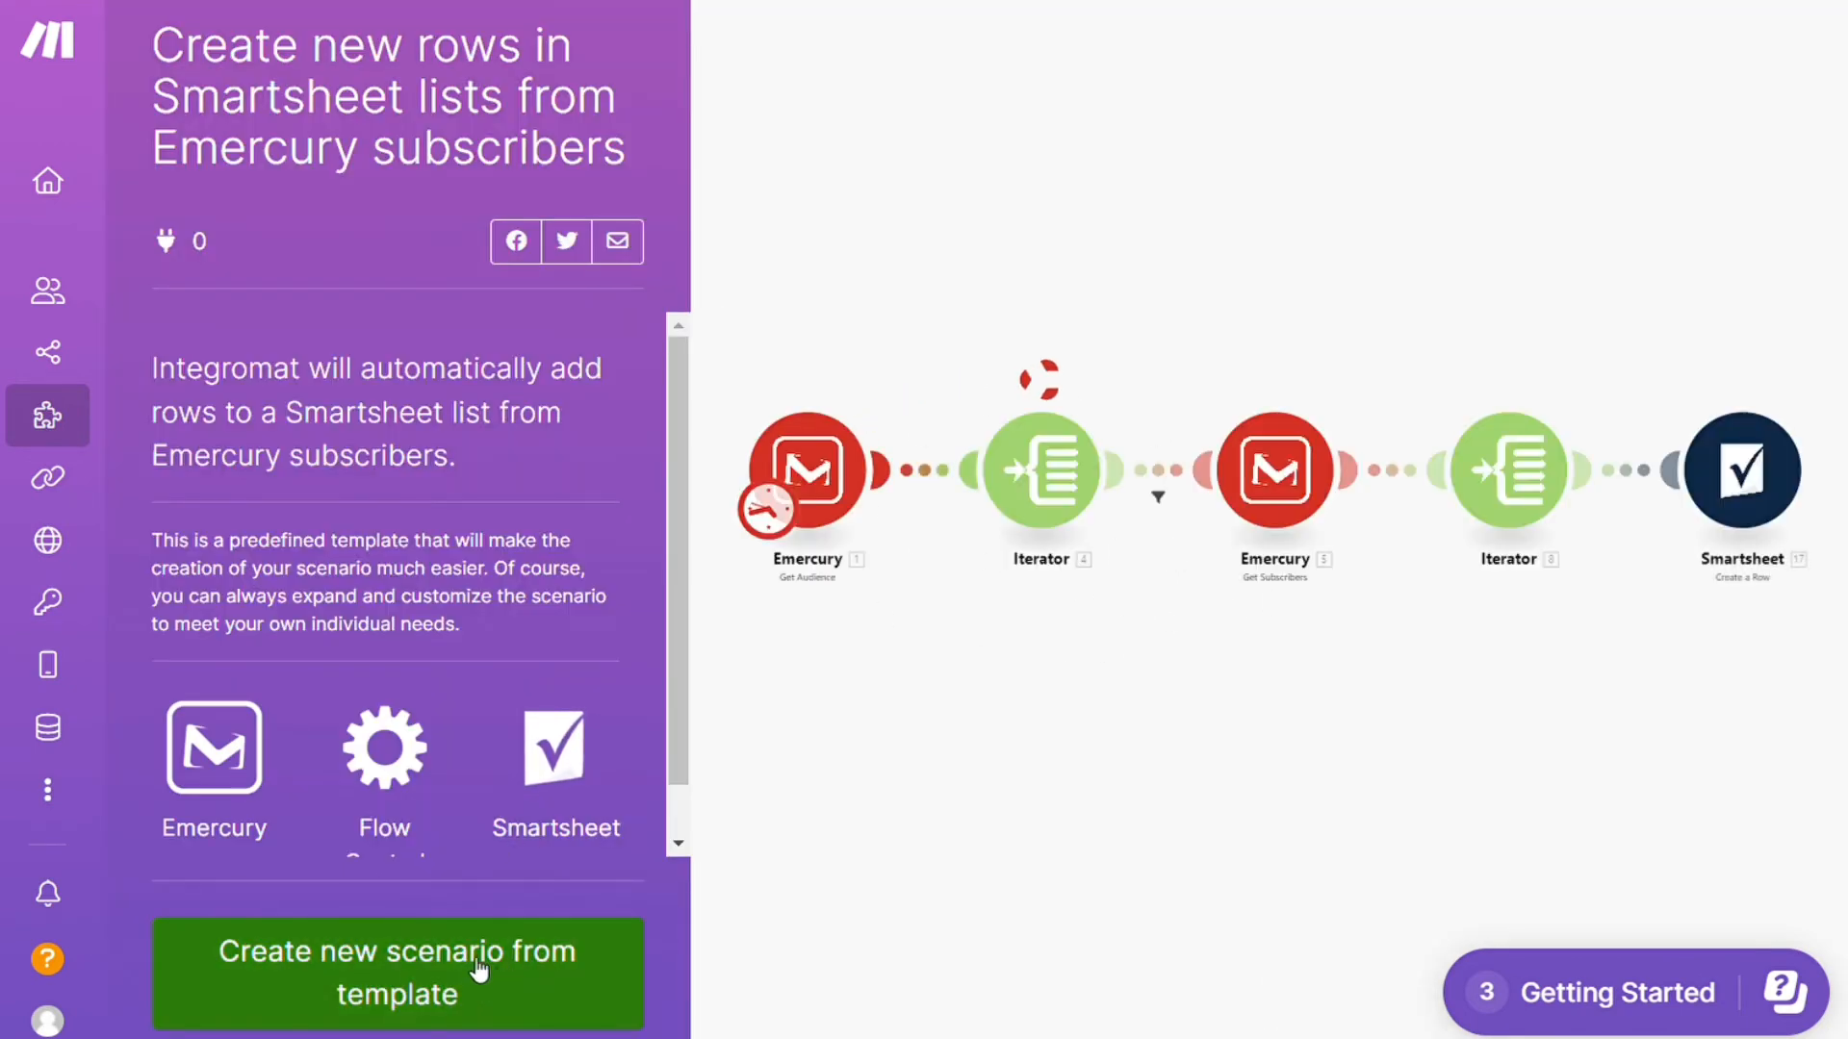
{"action": "left_click", "coordinate": [46, 414]}
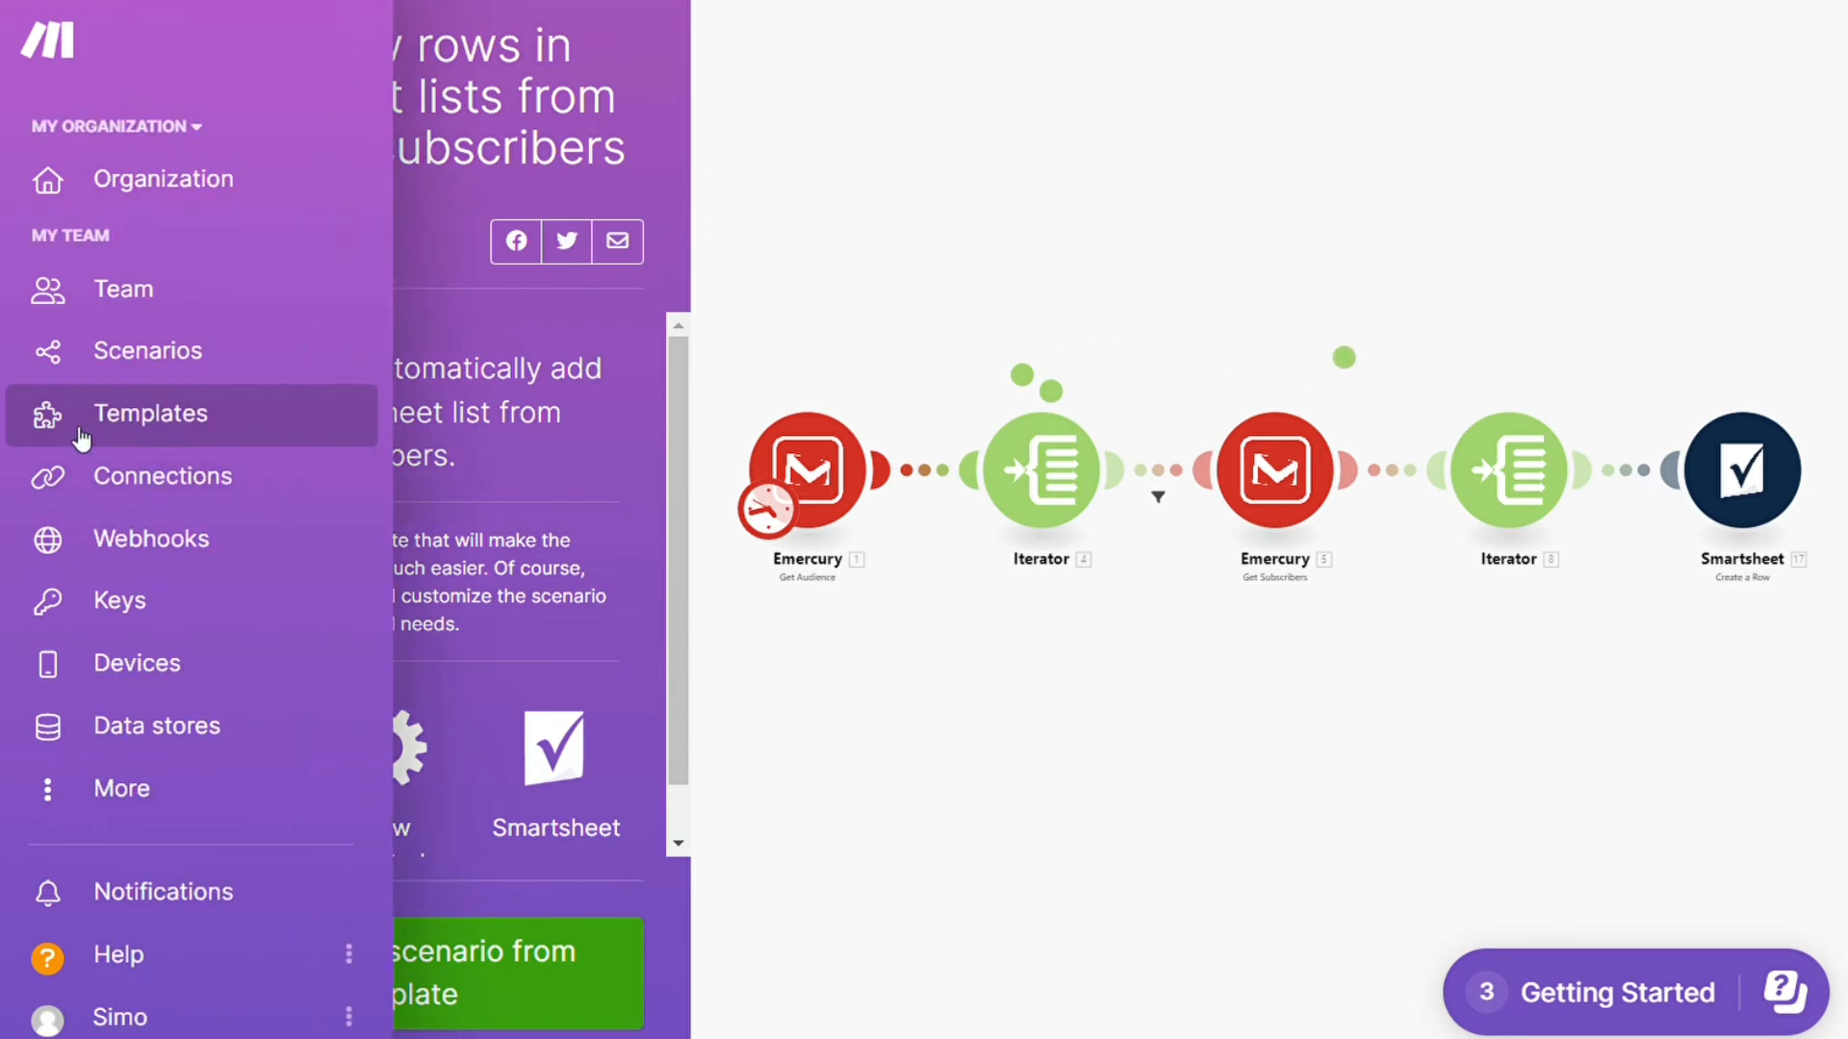
{"action": "left_click", "coordinate": [150, 414]}
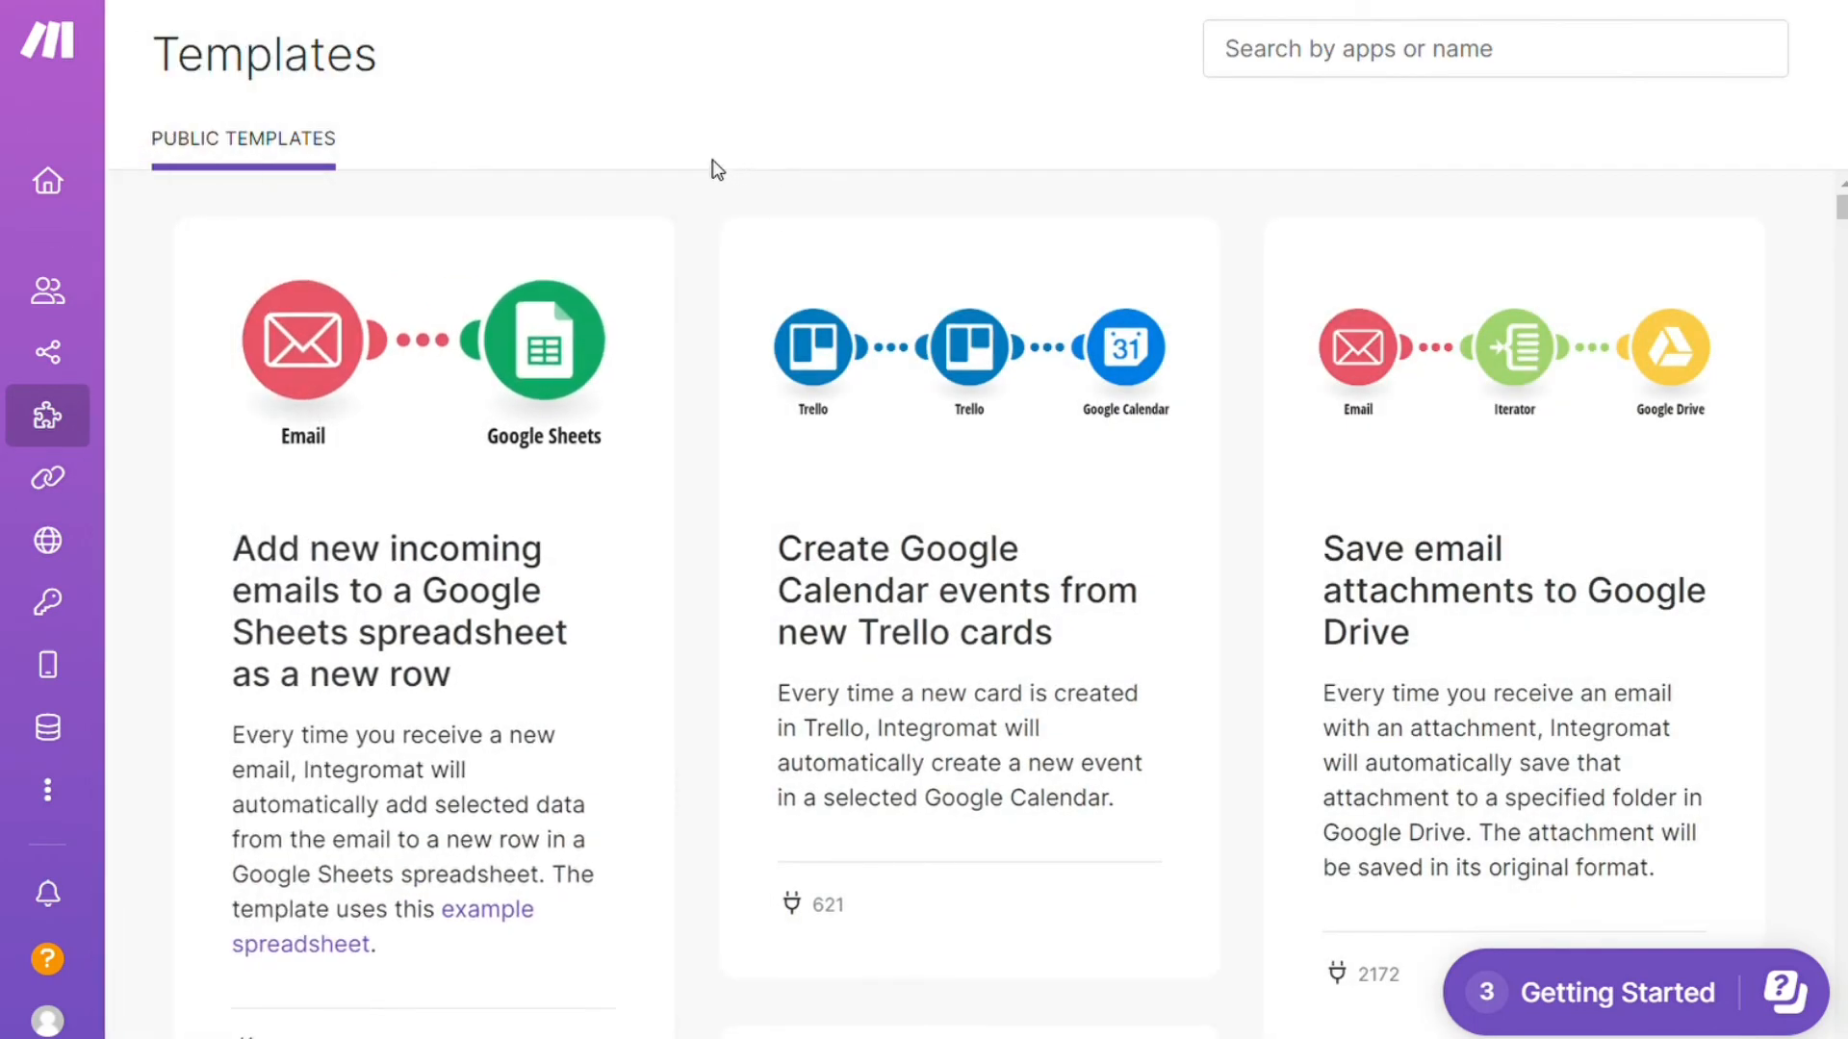
{"action": "mouse_move", "coordinate": [678, 171]}
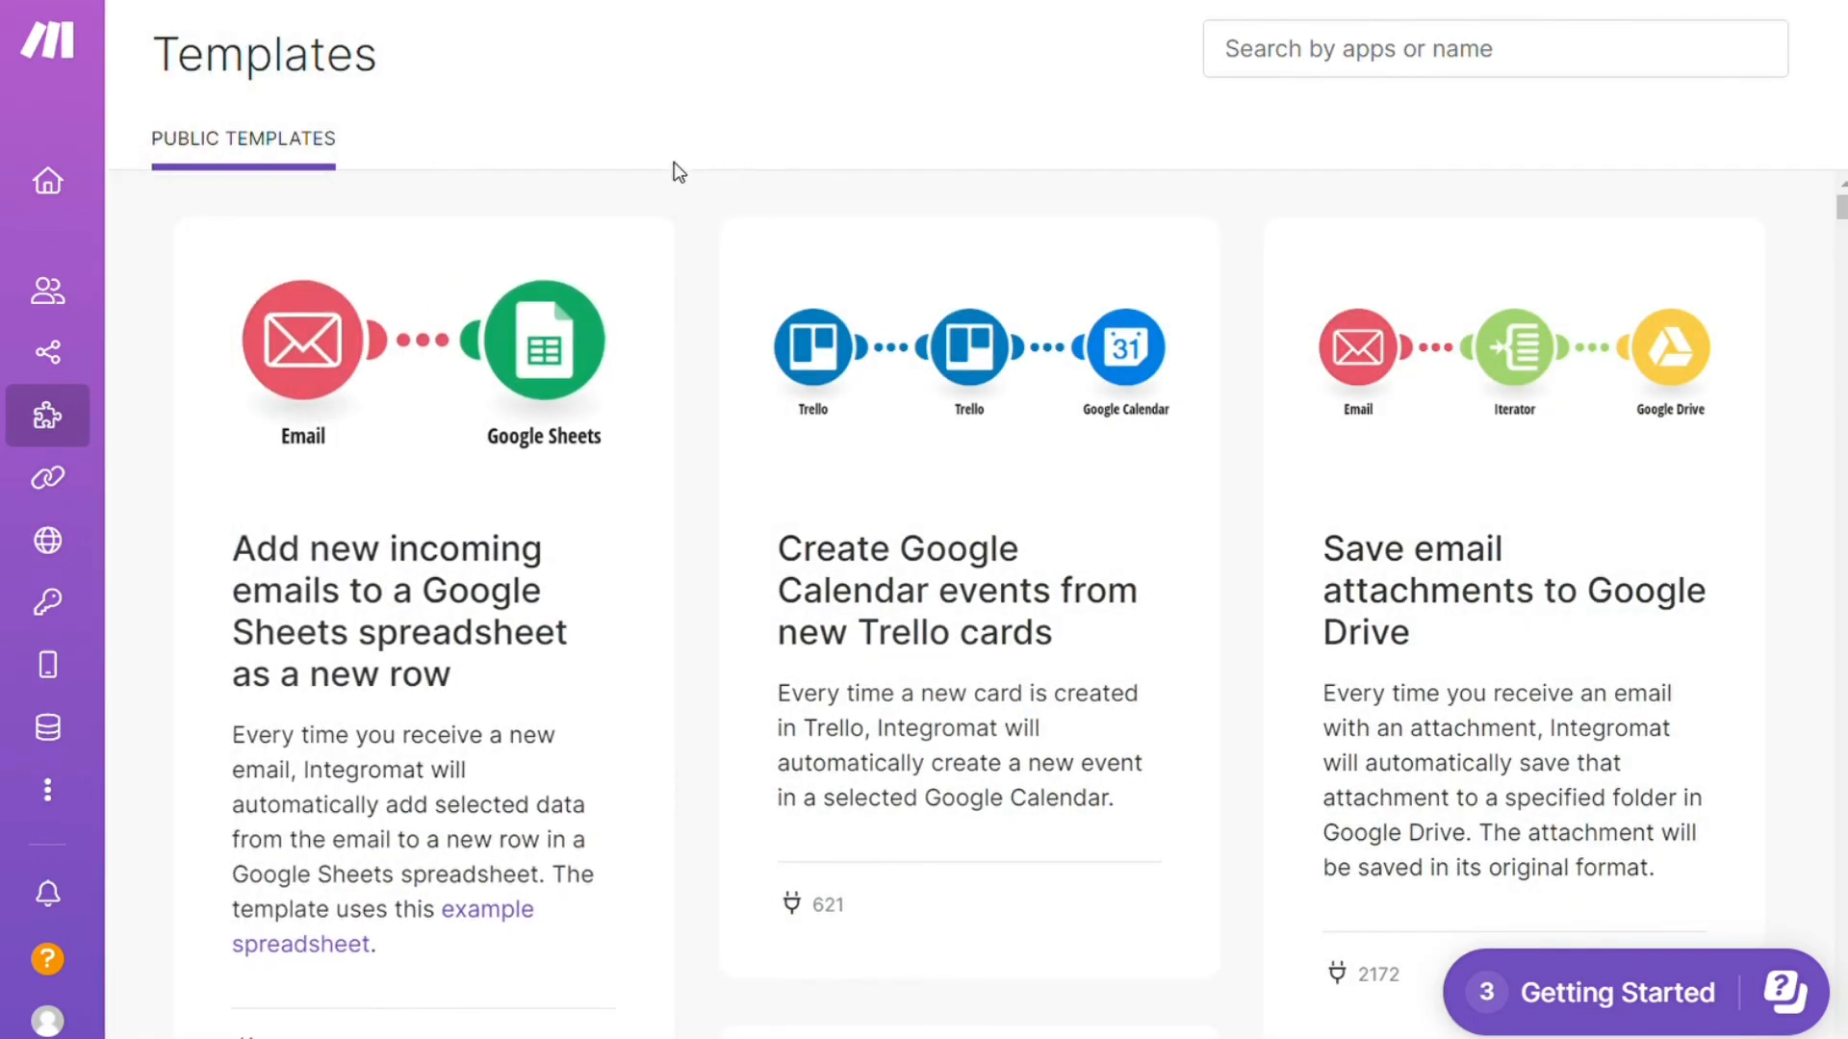
{"action": "mouse_move", "coordinate": [139, 619]}
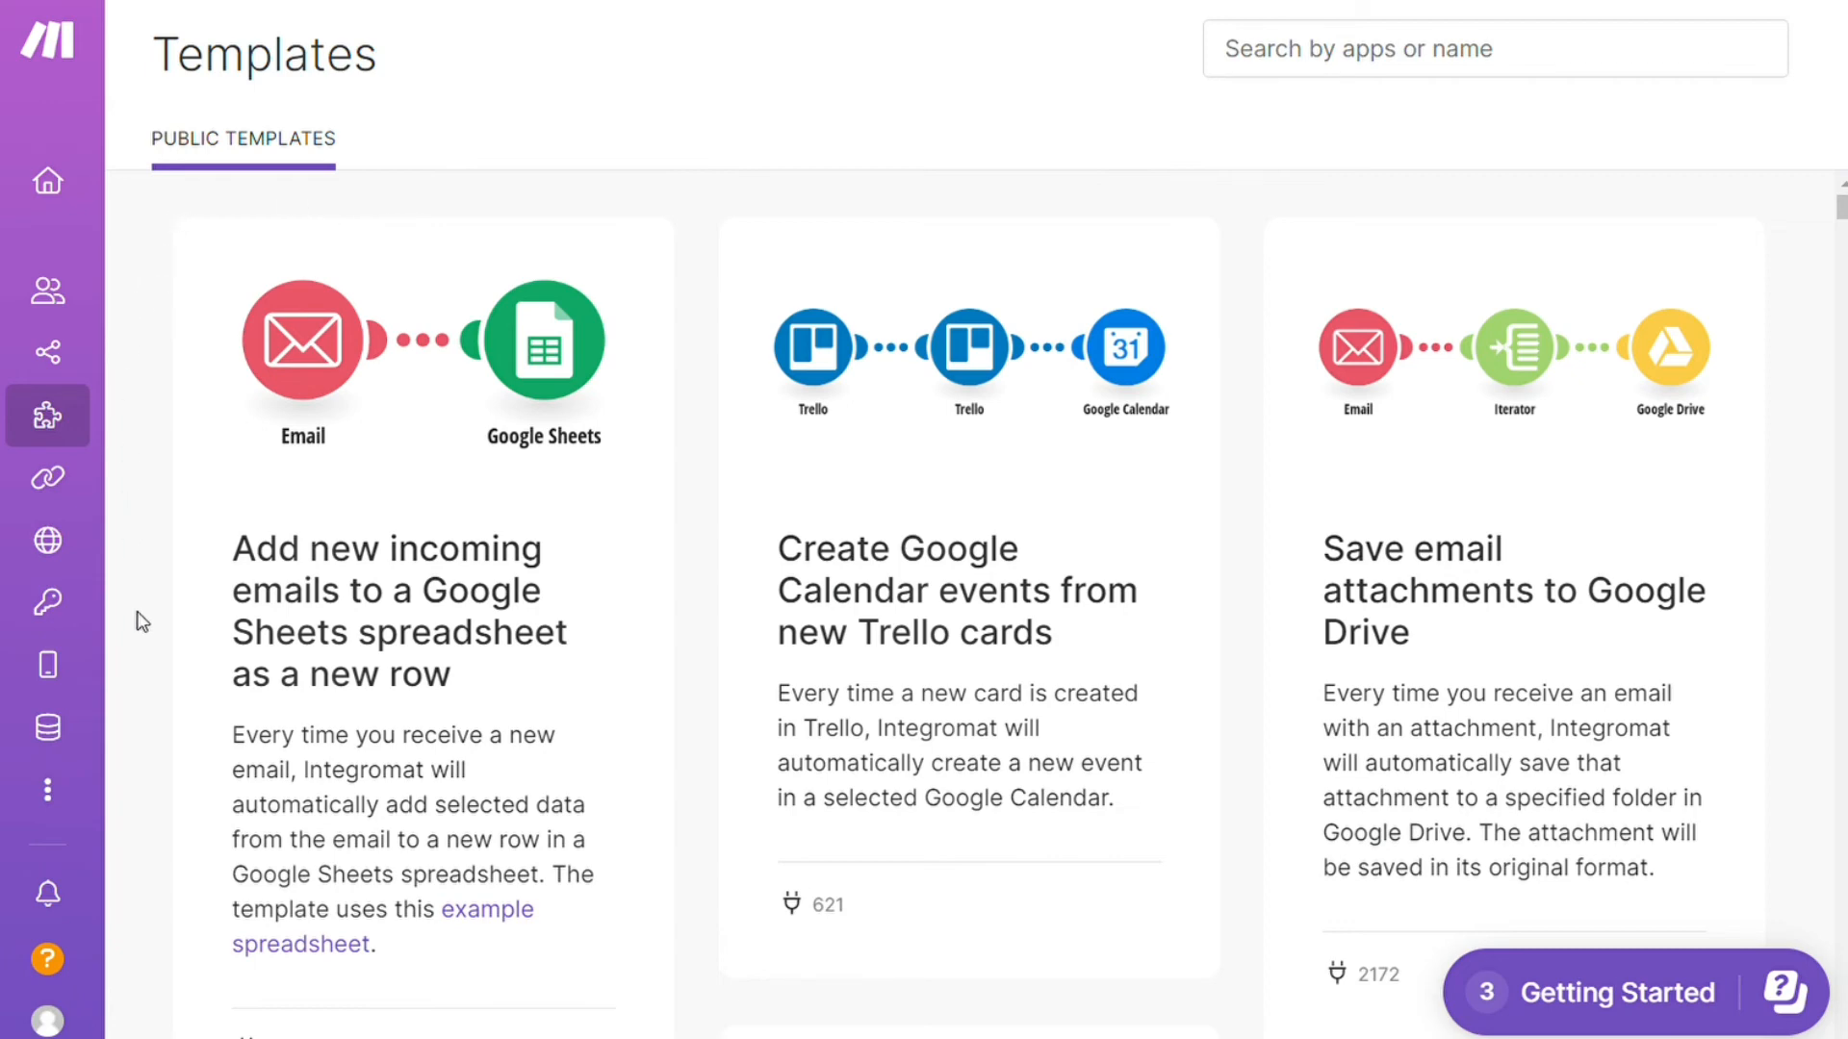
Step: Reach the Contact Support form via Help, with Technical Issue and Scenario as the topic
{"action": "left_click", "coordinate": [46, 961]}
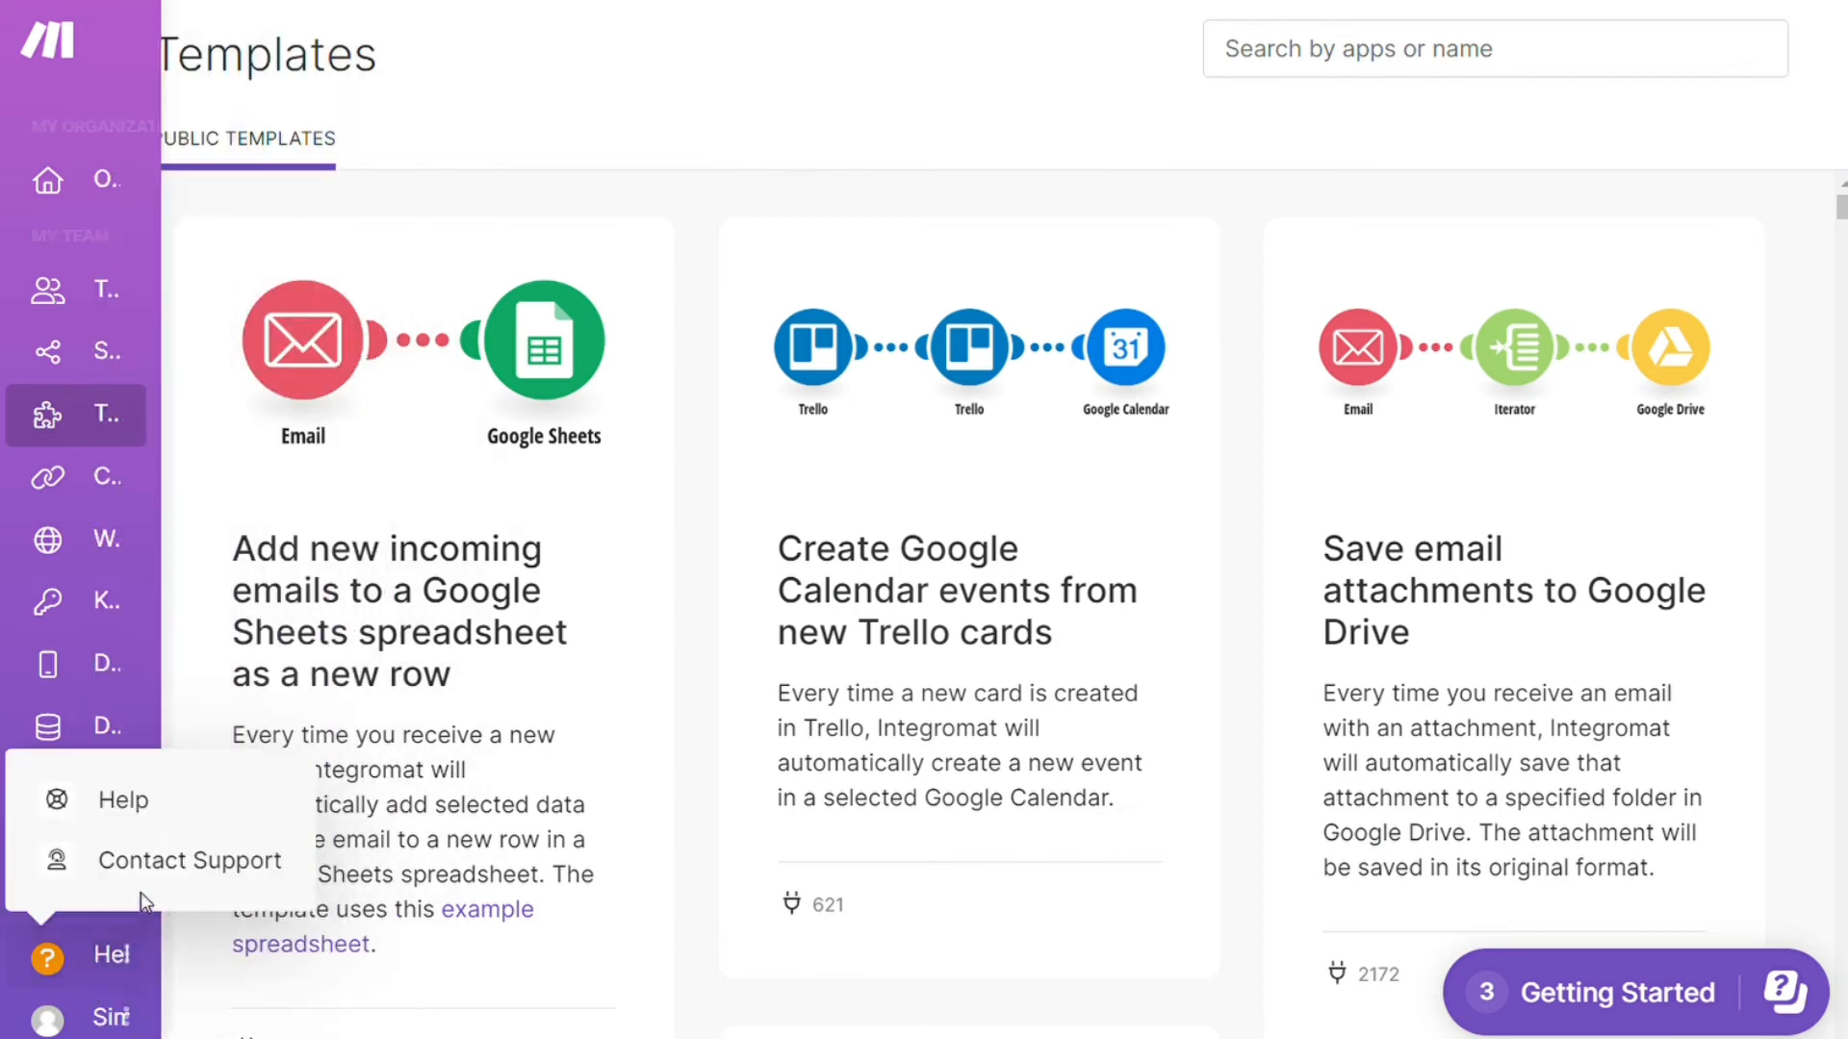
{"action": "left_click", "coordinate": [188, 860]}
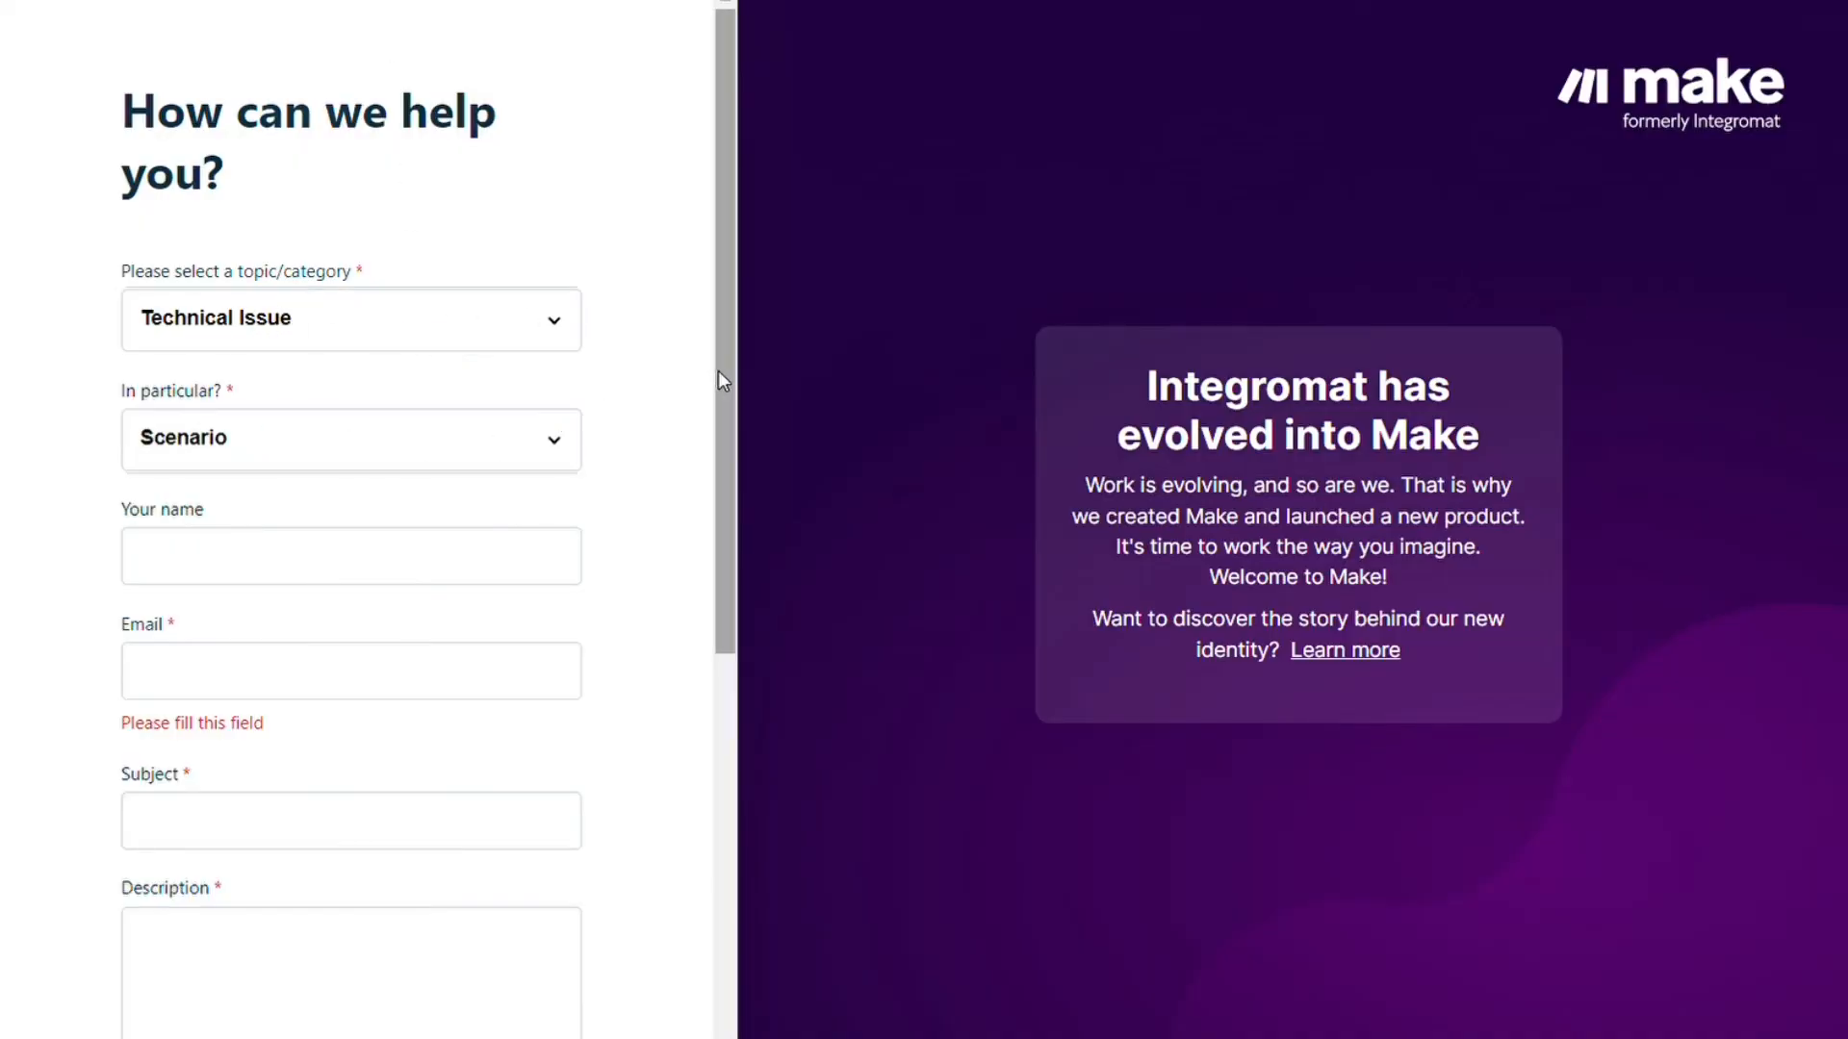
{"action": "scroll", "scroll_direction": "down", "scroll_amount": 3}
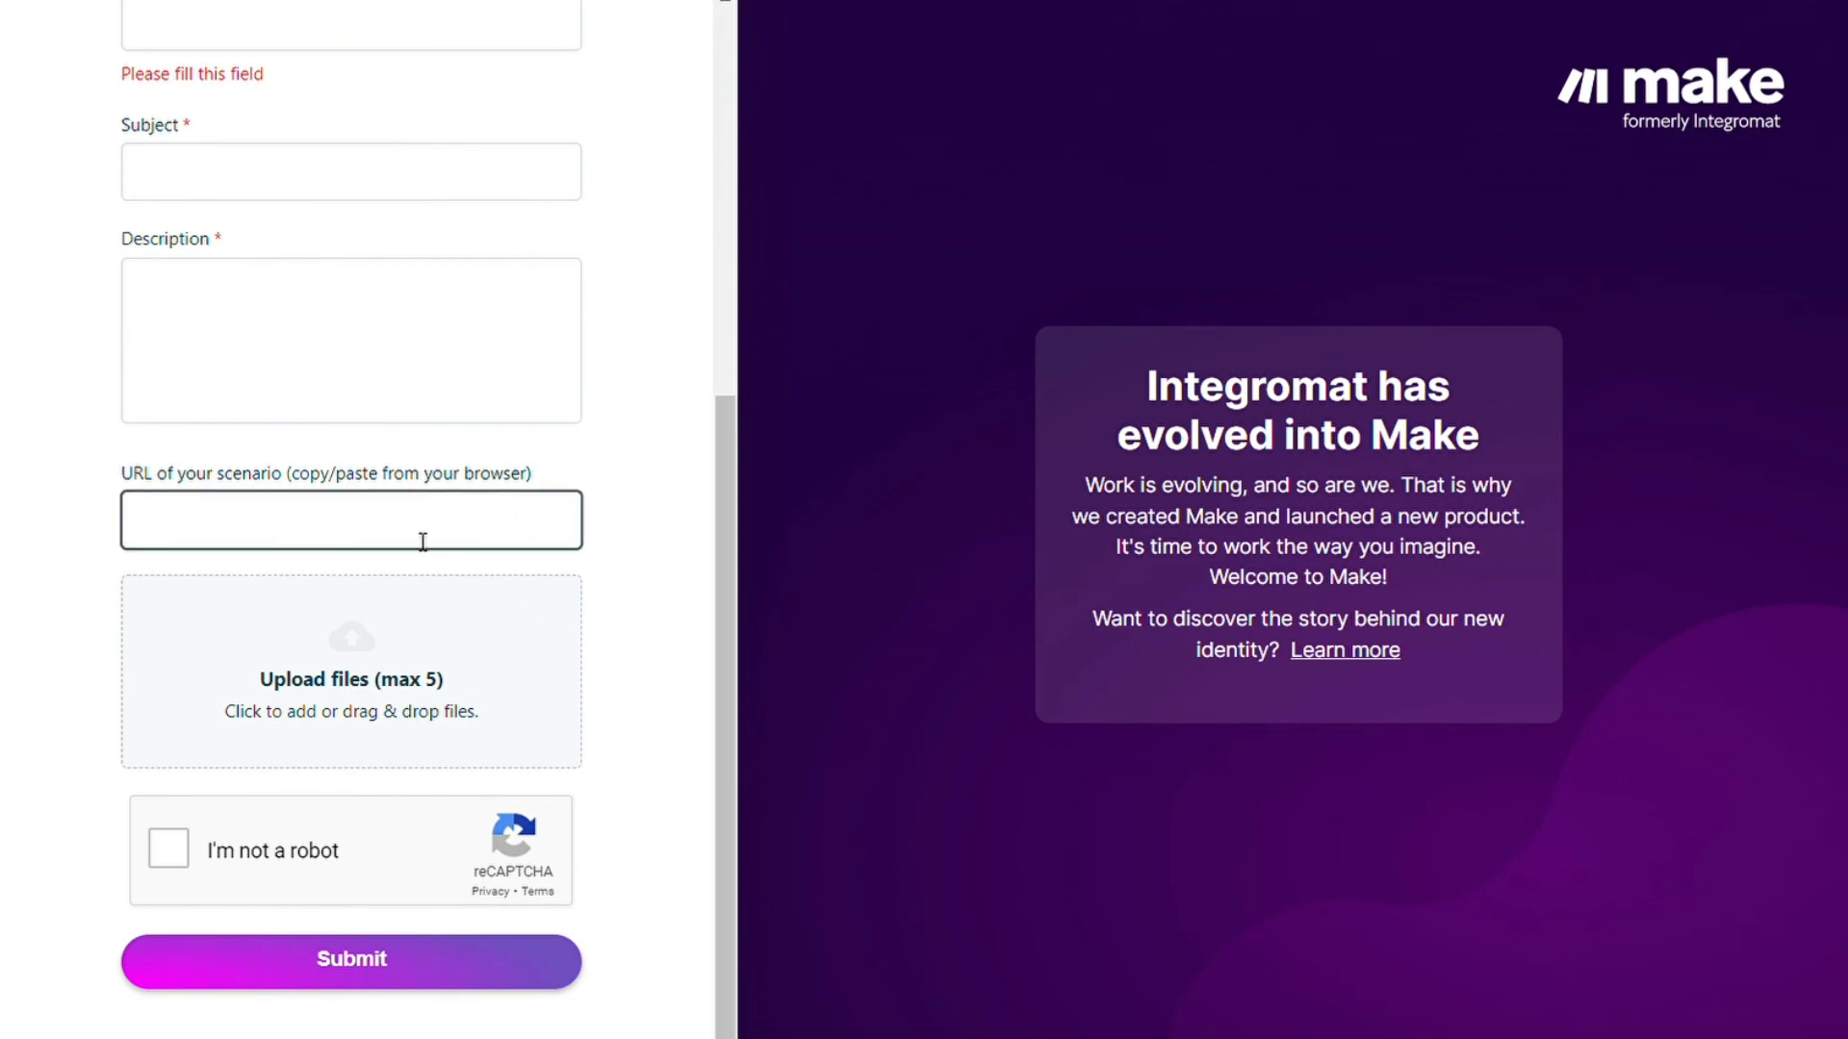